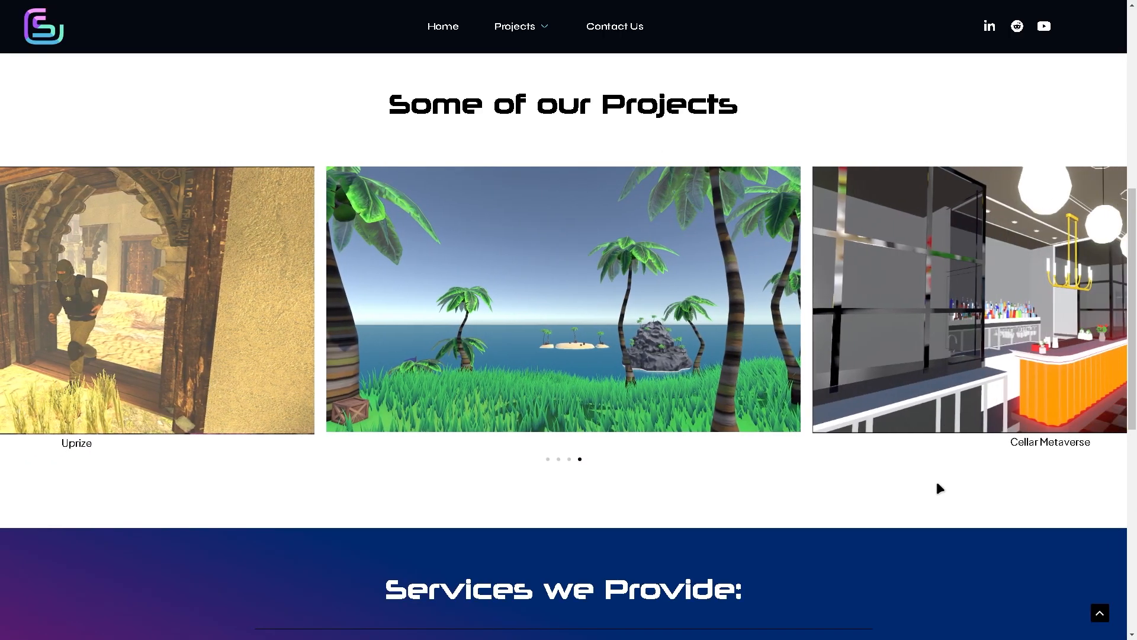
Inspect the Canvas hierarchy by expanding BG, IconMask and Desc BG, then collapse BG.
scroll("down", 3)
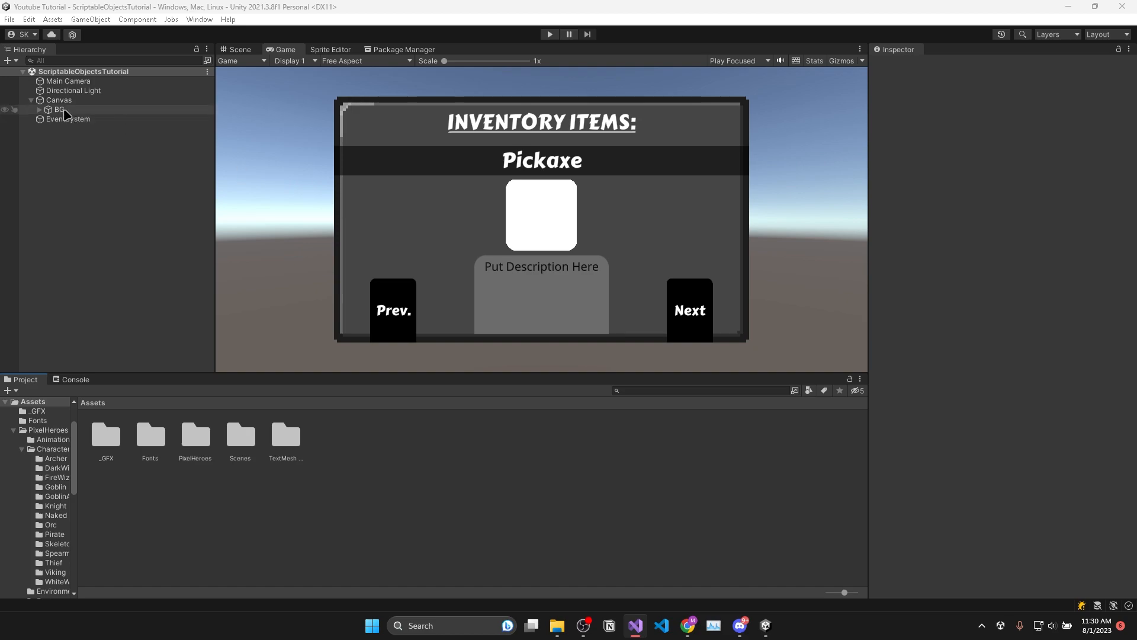
left_click(40, 109)
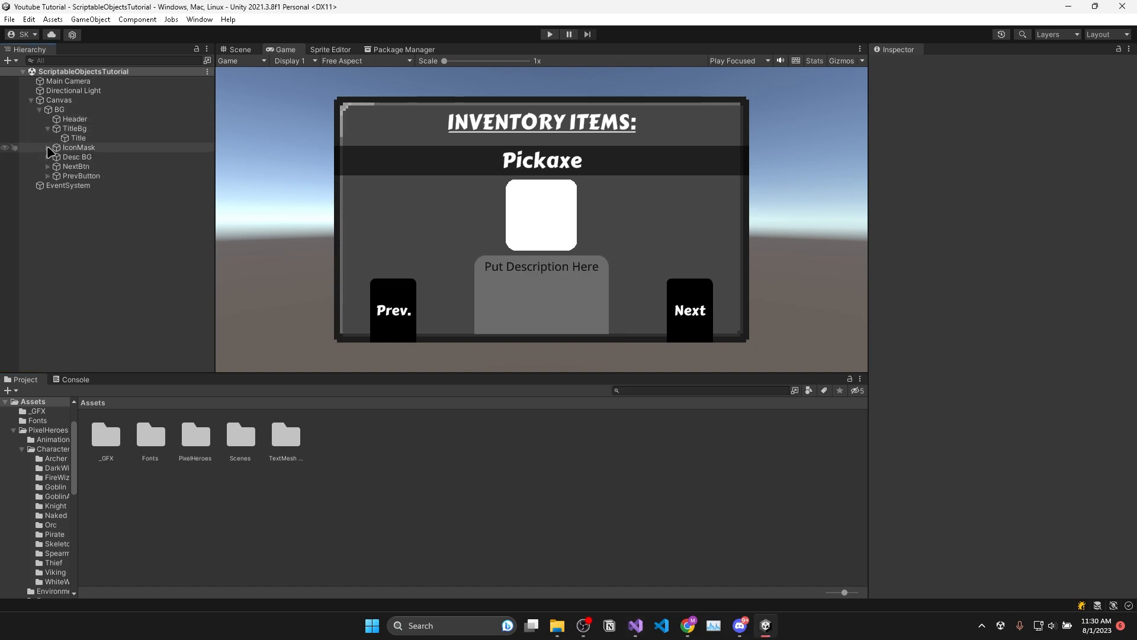
left_click(48, 147)
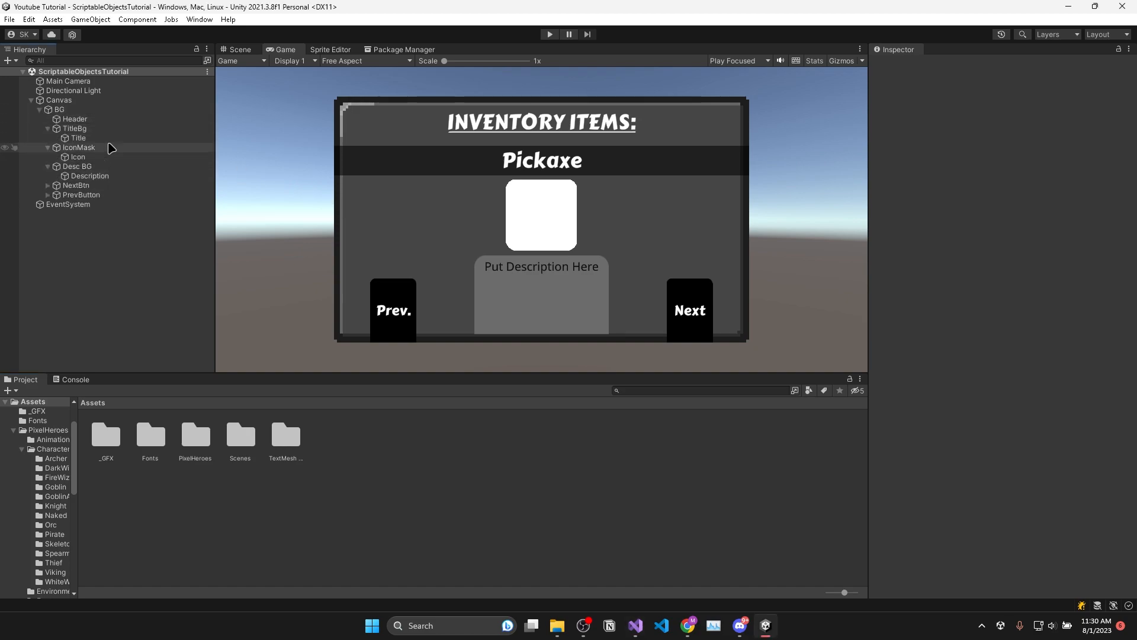
left_click(60, 99)
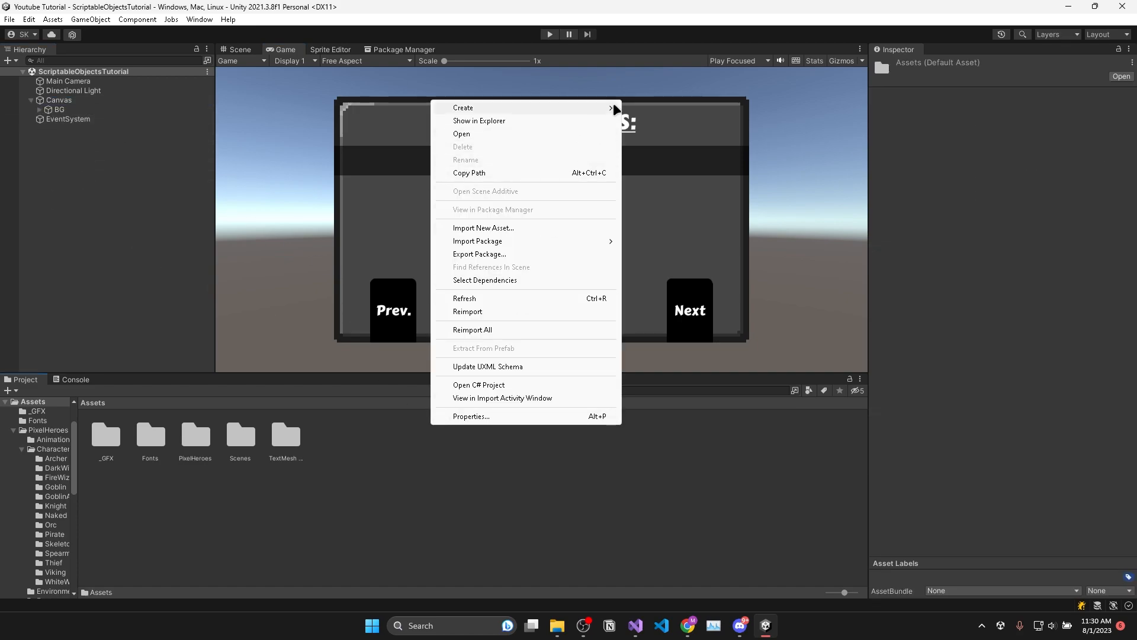
Create _scripts/ScriptableObjects/InventoryItems folders and start a new C# script inside.
left_click(463, 107)
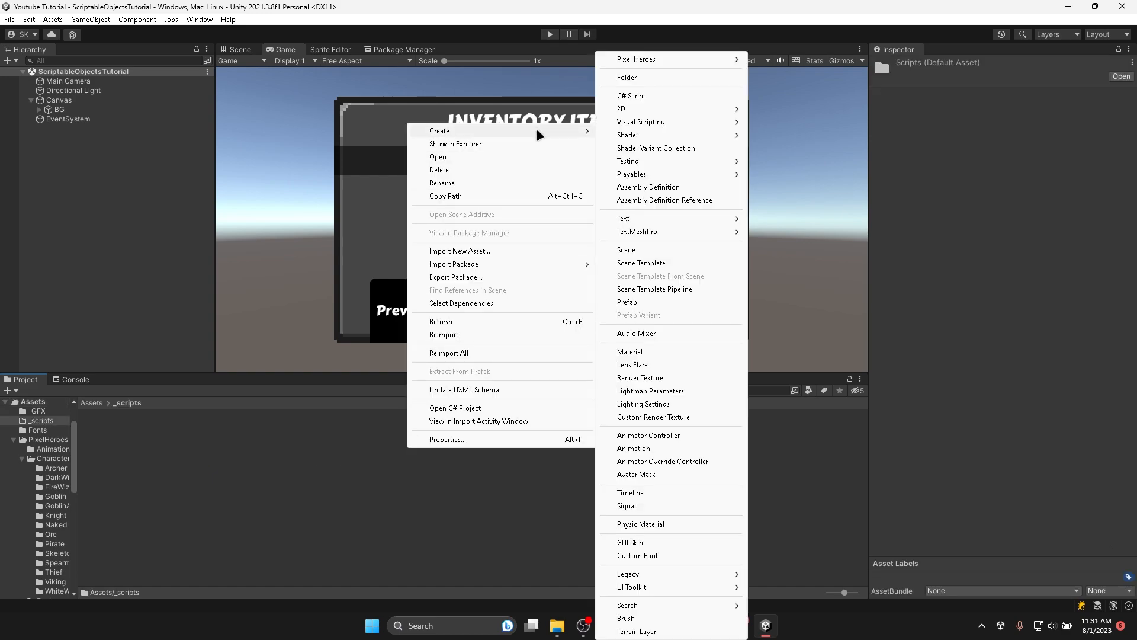
left_click(627, 79)
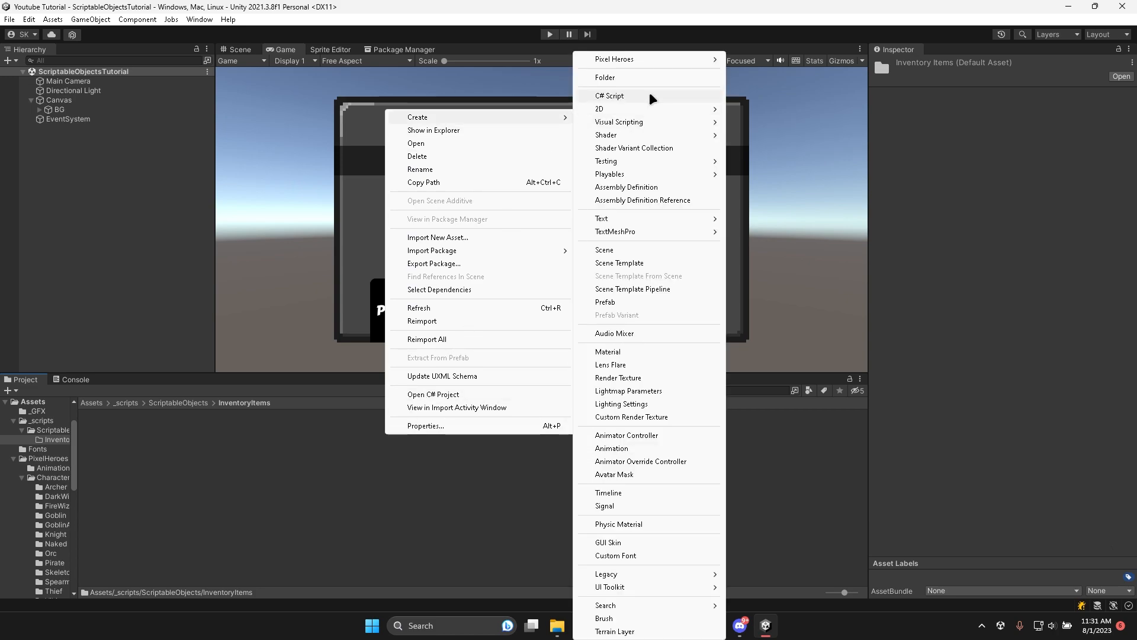
left_click(609, 95)
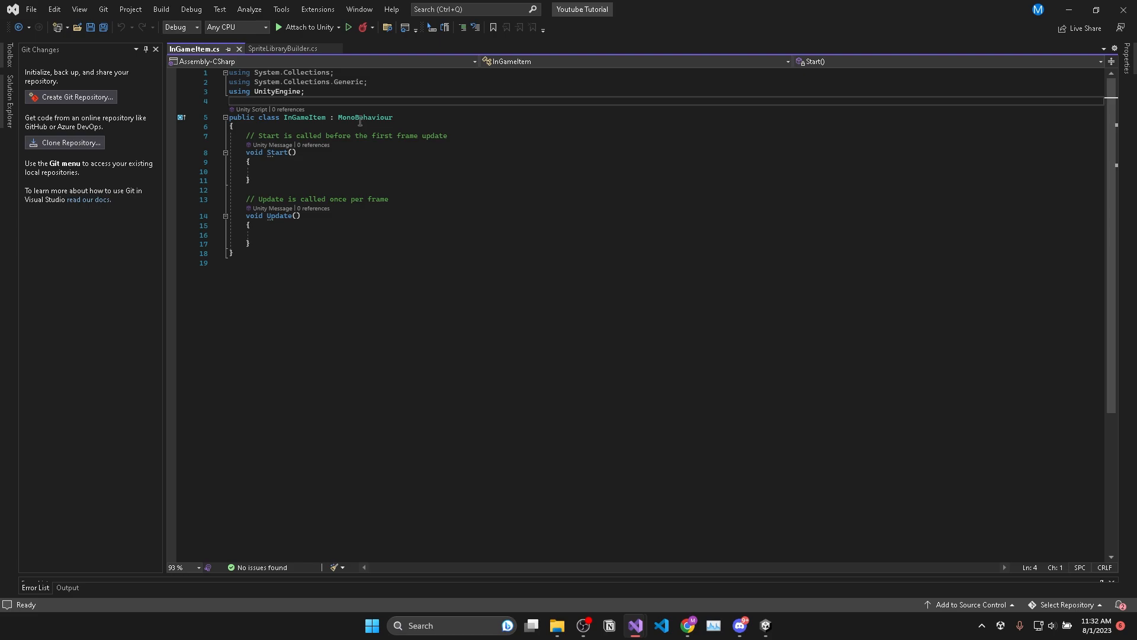
Derive InGameItem from ScriptableObject with [CreateAssetMenu(menuName = "Scriptable Objects/In Game Item")].
double_click(363, 118)
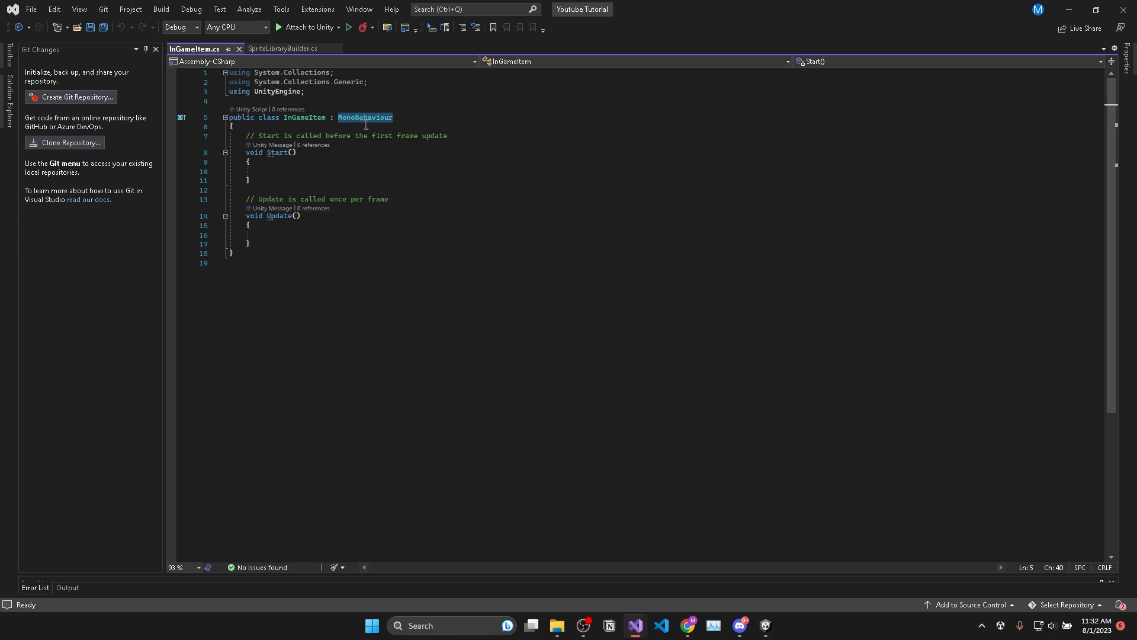
type("ScriptableObject")
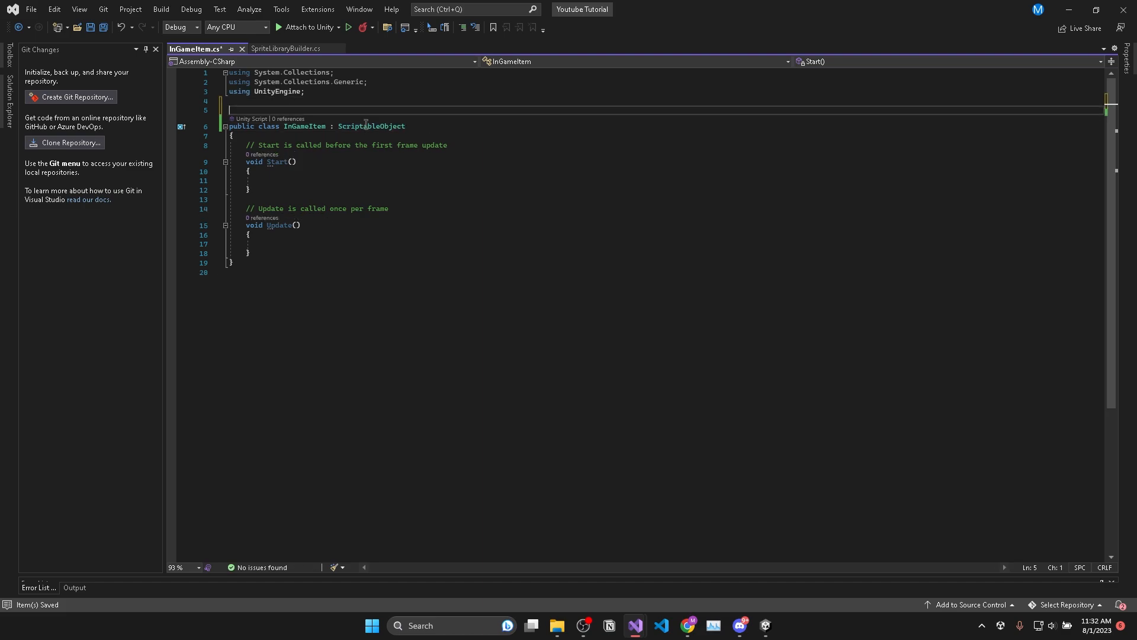
type("[CreateAssetMenu]")
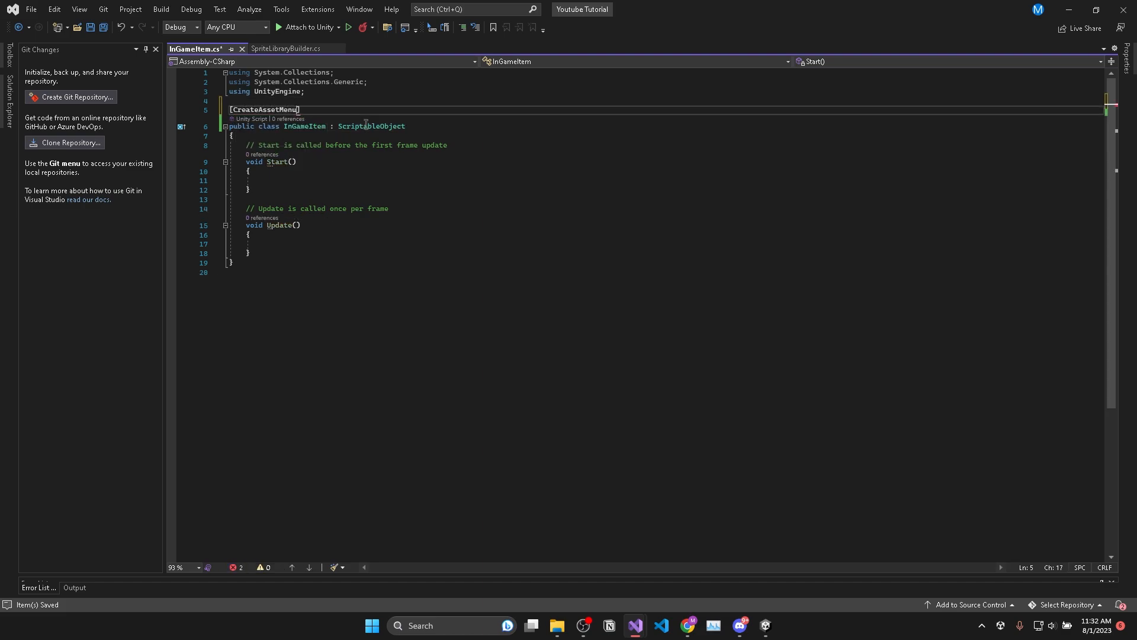
type("()")
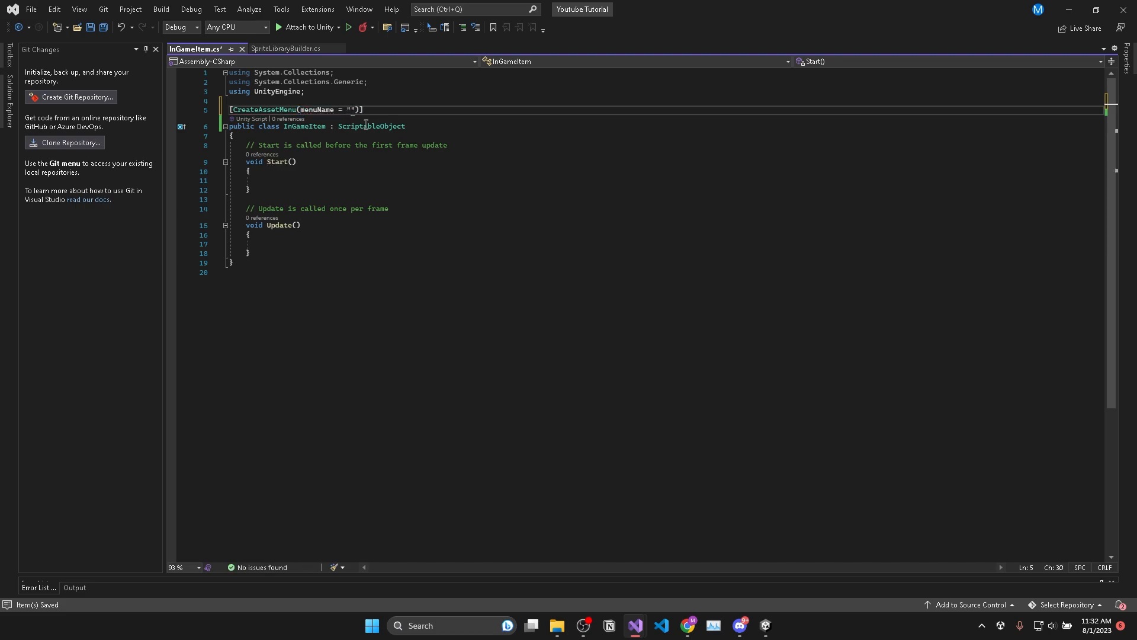
type("In Game Item")
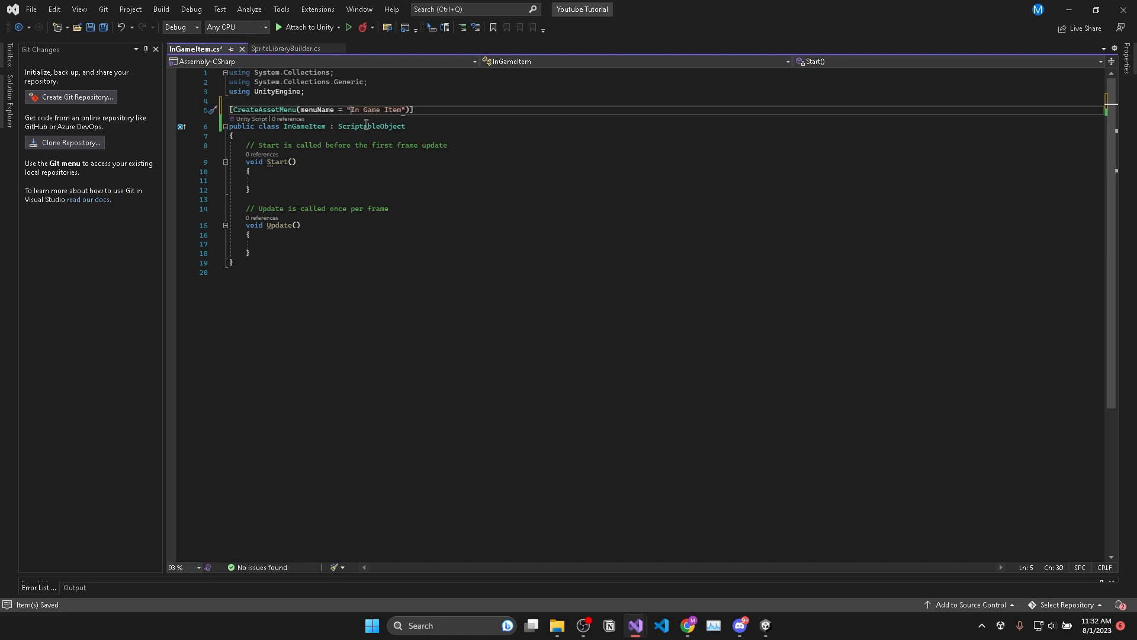
type("ScriptableObjects/")
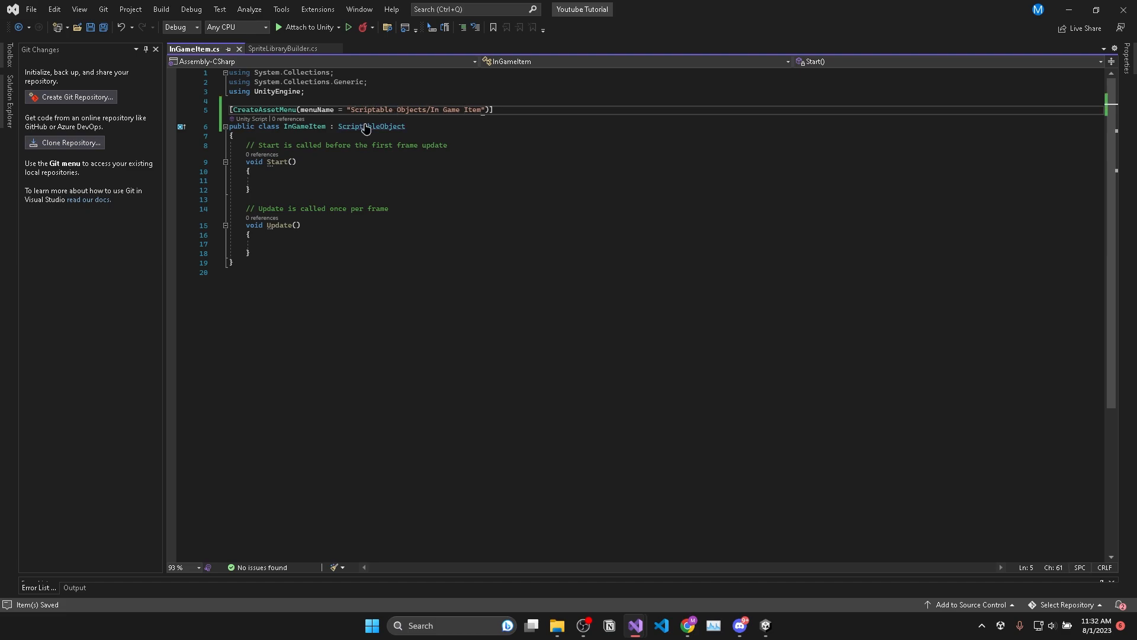
right_click(105, 434)
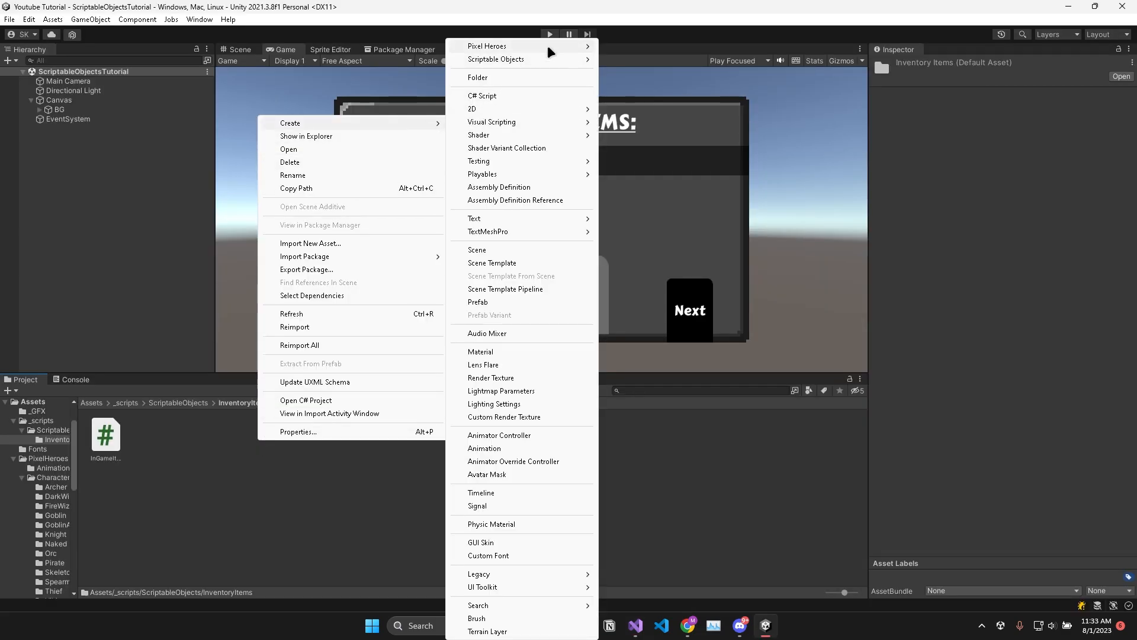
Create In Game Item assets in InventoryItems via Create > Scriptable Objects > In Game Item.
left_click(496, 59)
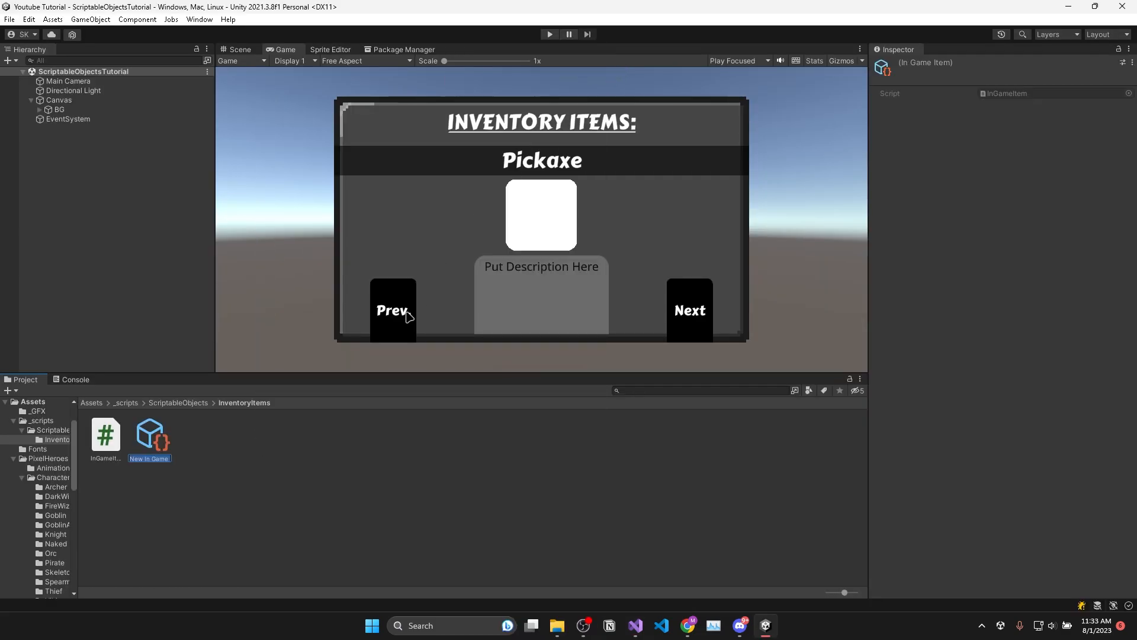
mouse_move(236, 468)
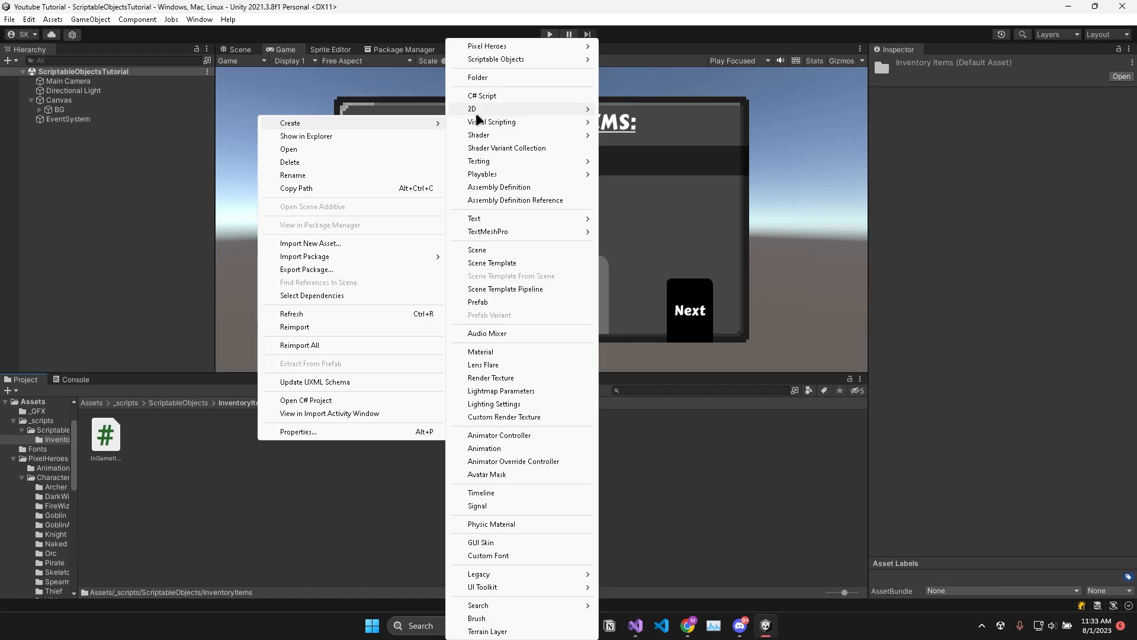
mouse_move(495, 59)
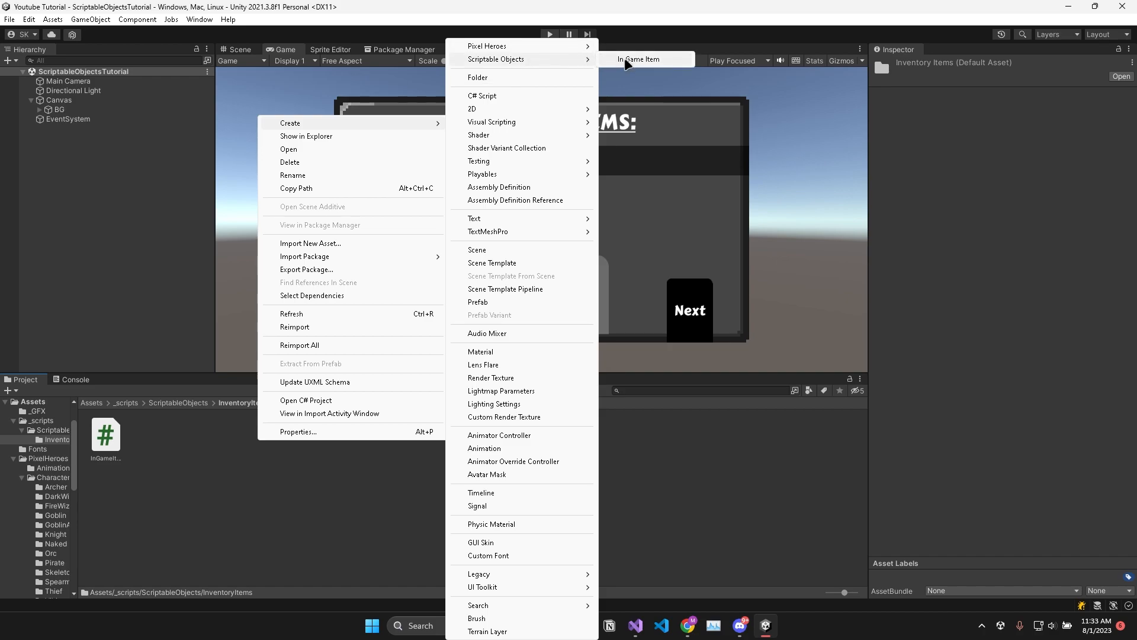
left_click(639, 59)
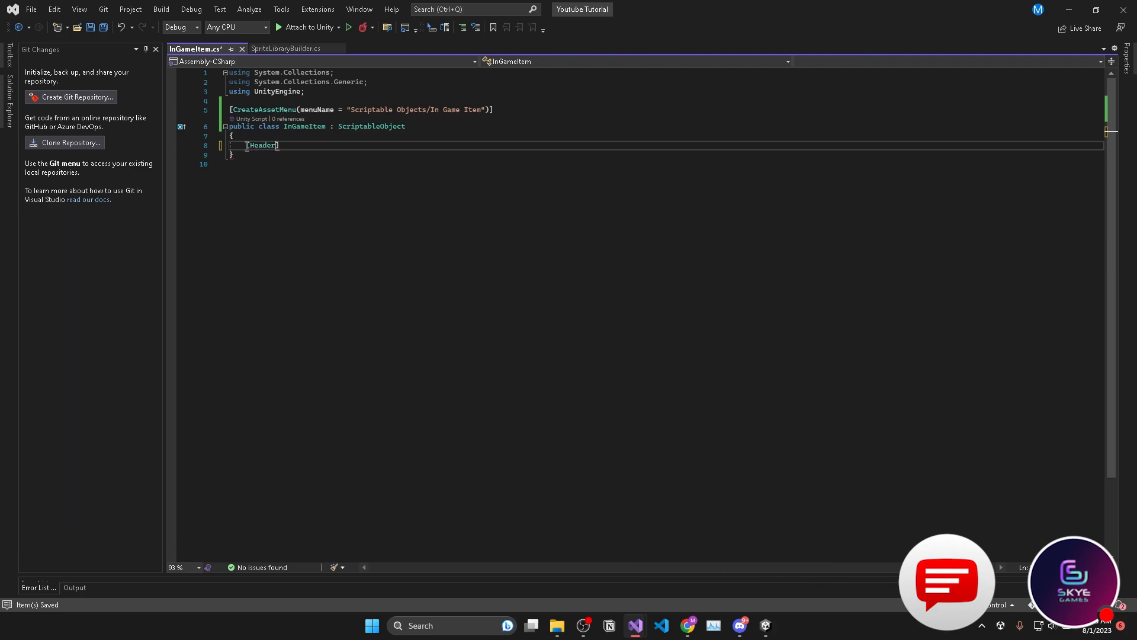
Add a [Header("UI")] section with public ItemName, Icon and Description fields.
type("(\"\")")
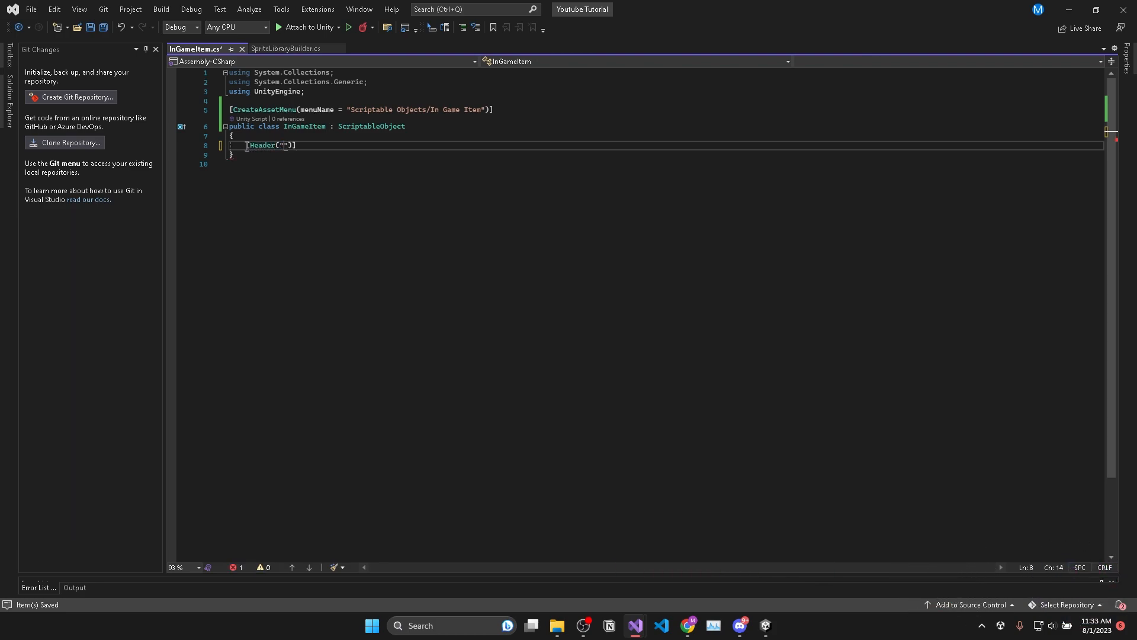
type("UI")
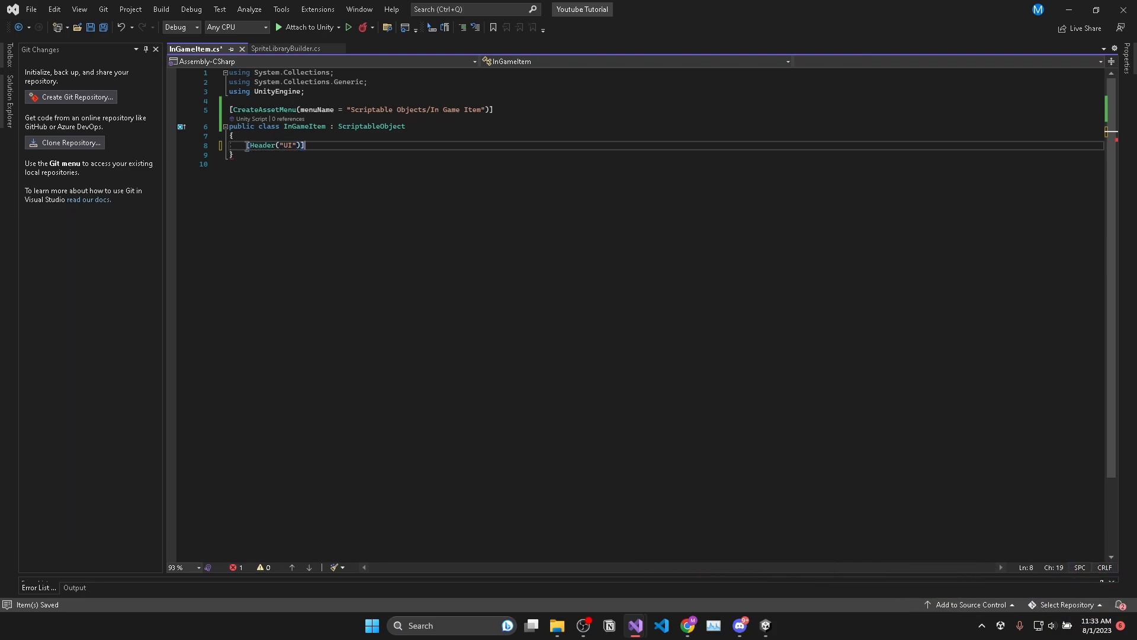
type("public Sprite icon;")
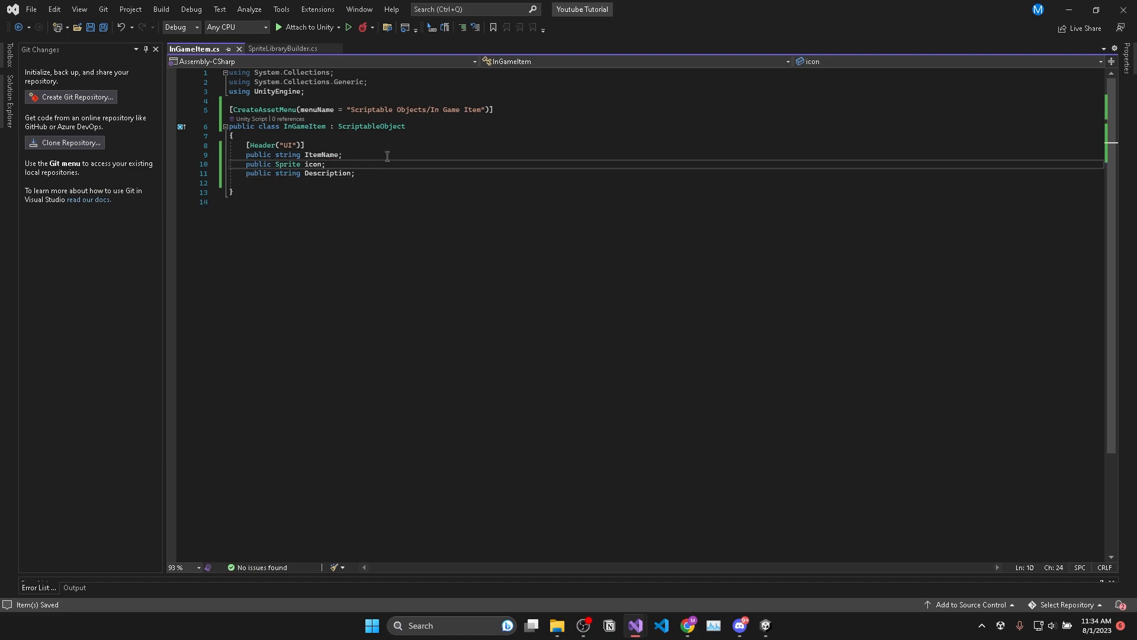
Add a [Header("Stats")] section with Category, AnchorPosition and [Range(0,2)] HandsToHold plus their enums.
type("[Header(\"Stats\")]")
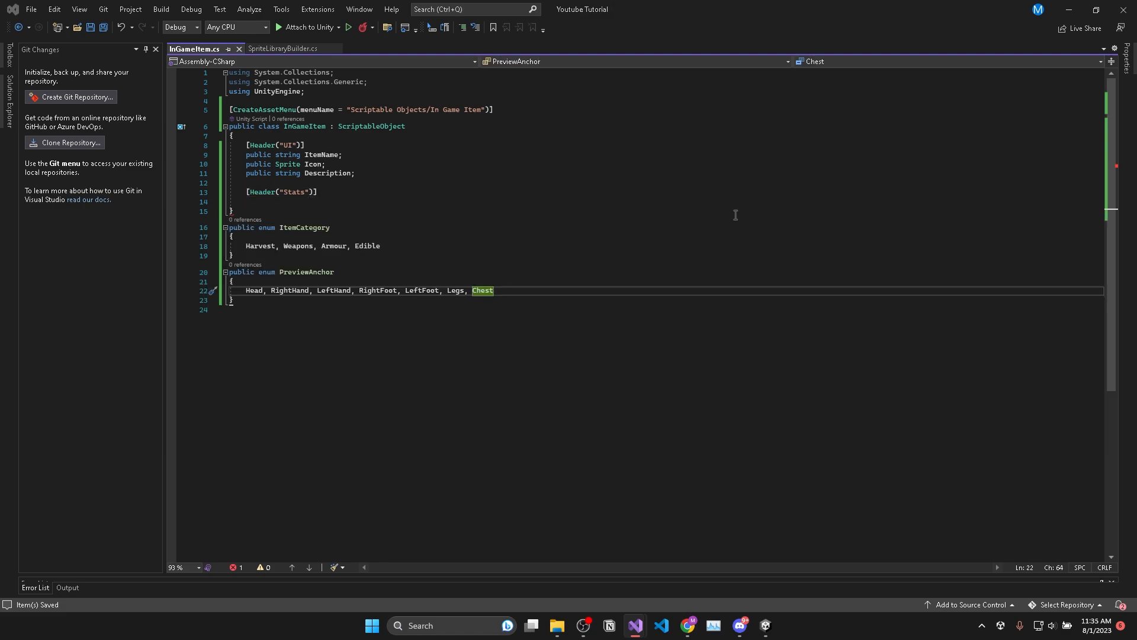
left_click(232, 211)
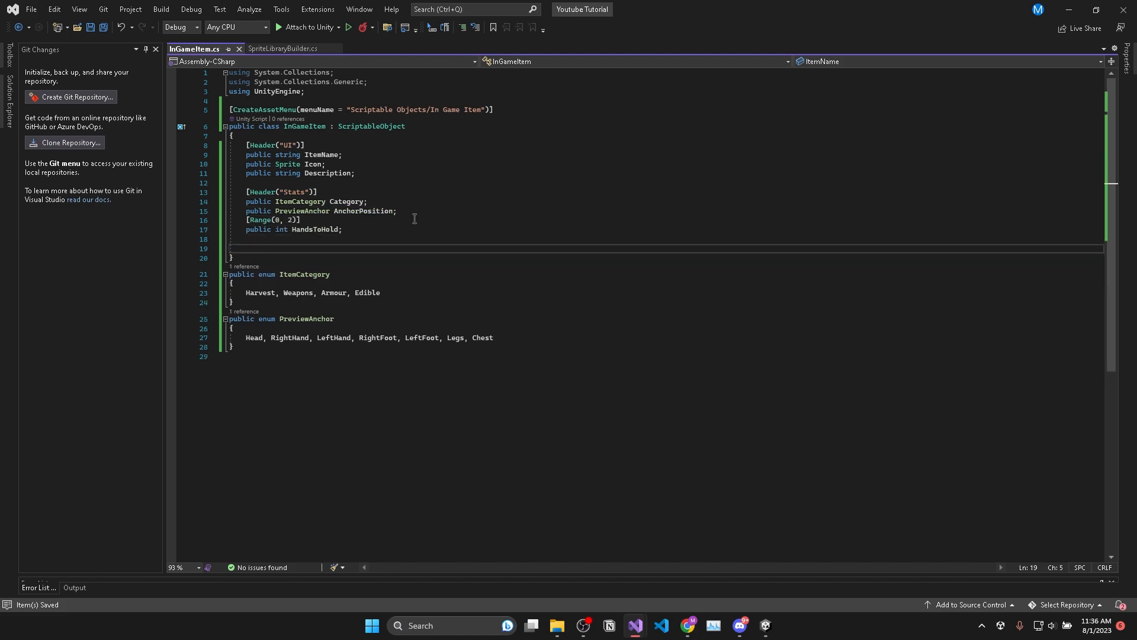
left_click(764, 626)
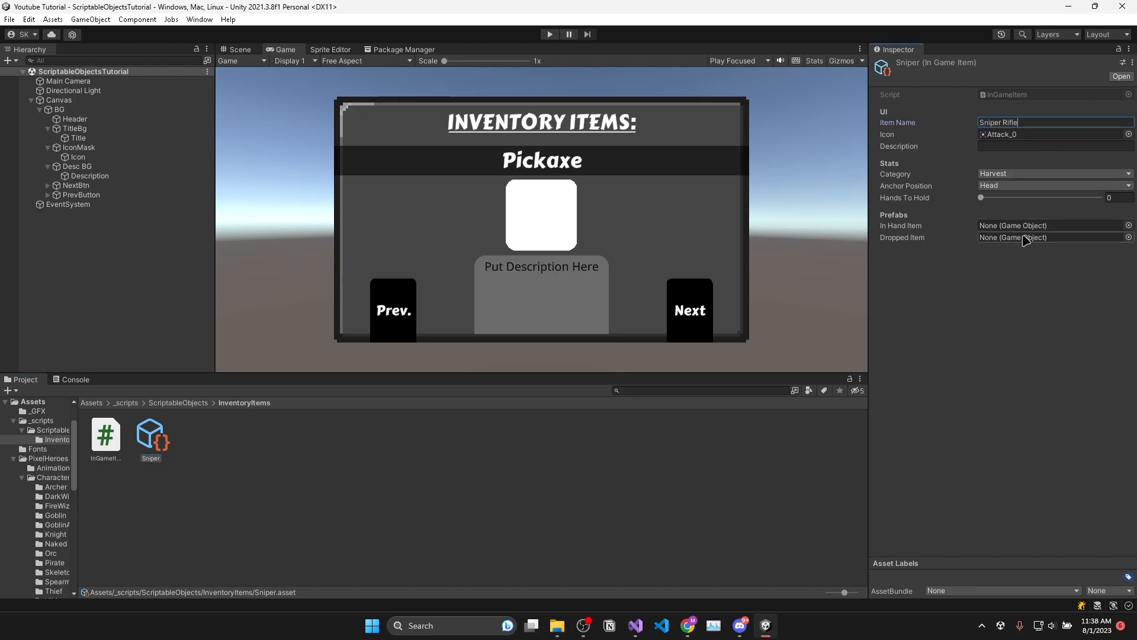
Name the Sniper asset Sniper Rifle and pick the Attack_0 sprite as its icon.
left_click(1126, 134)
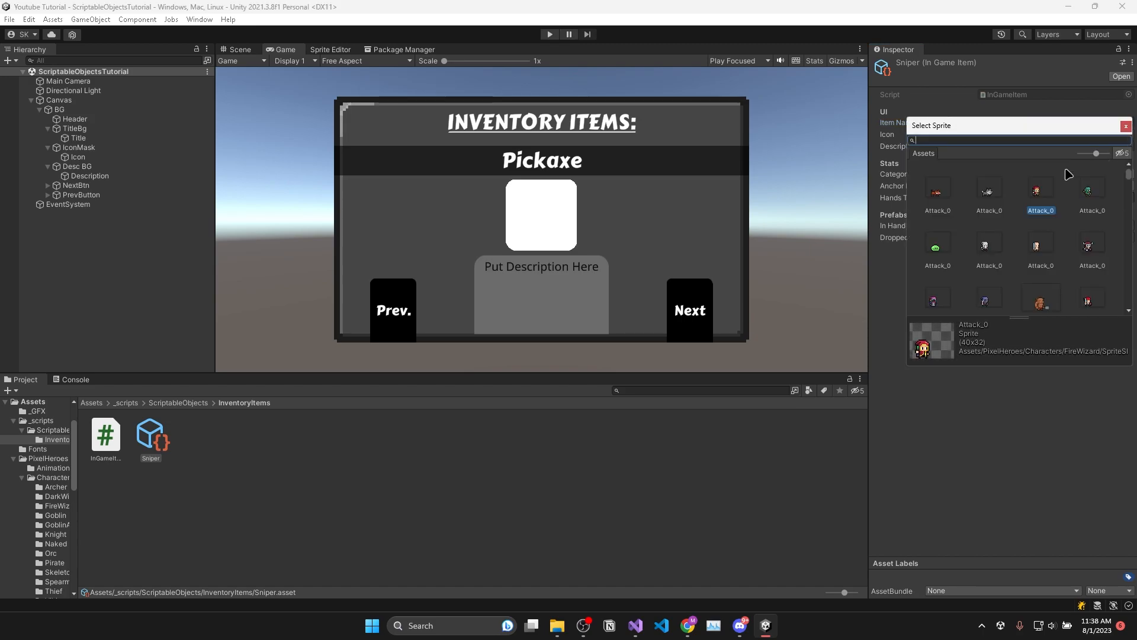
type("S")
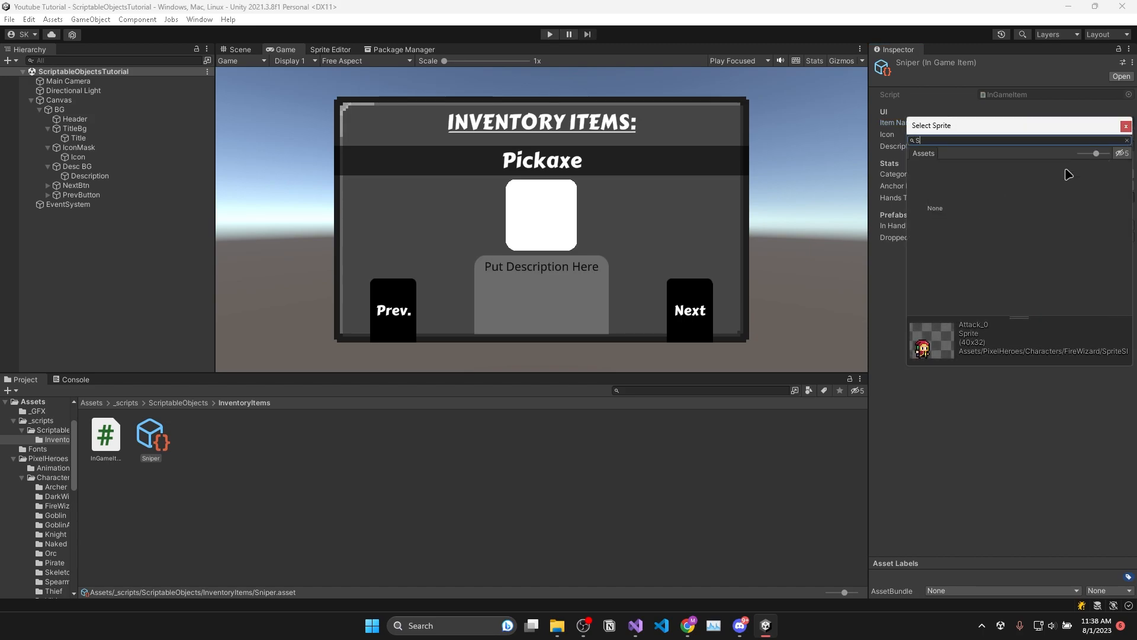
type("n")
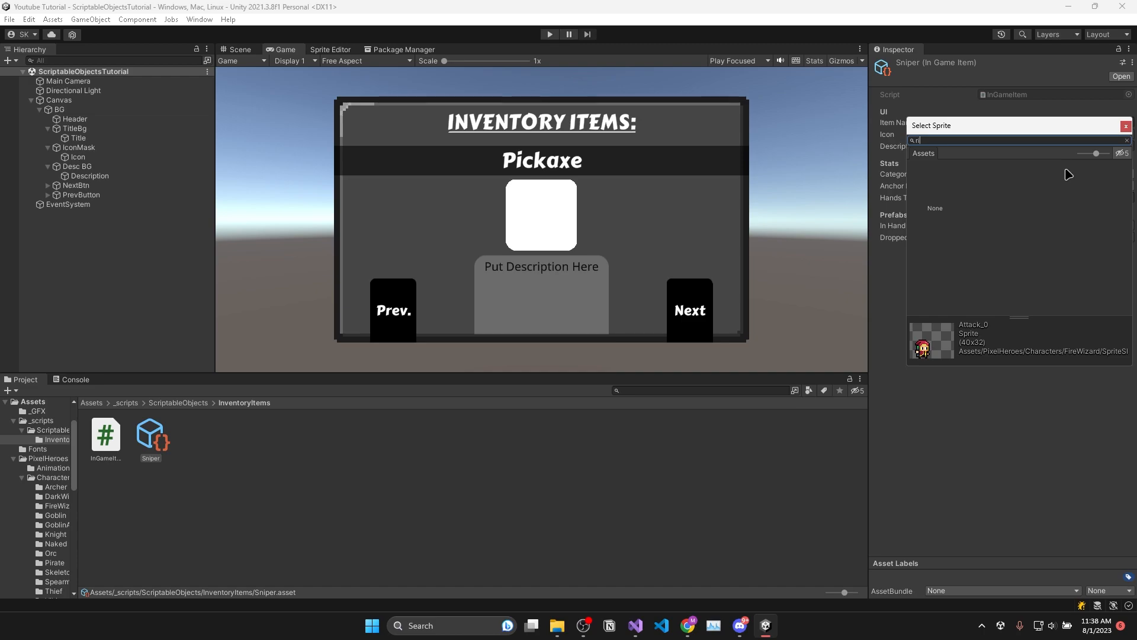
right_click(151, 434)
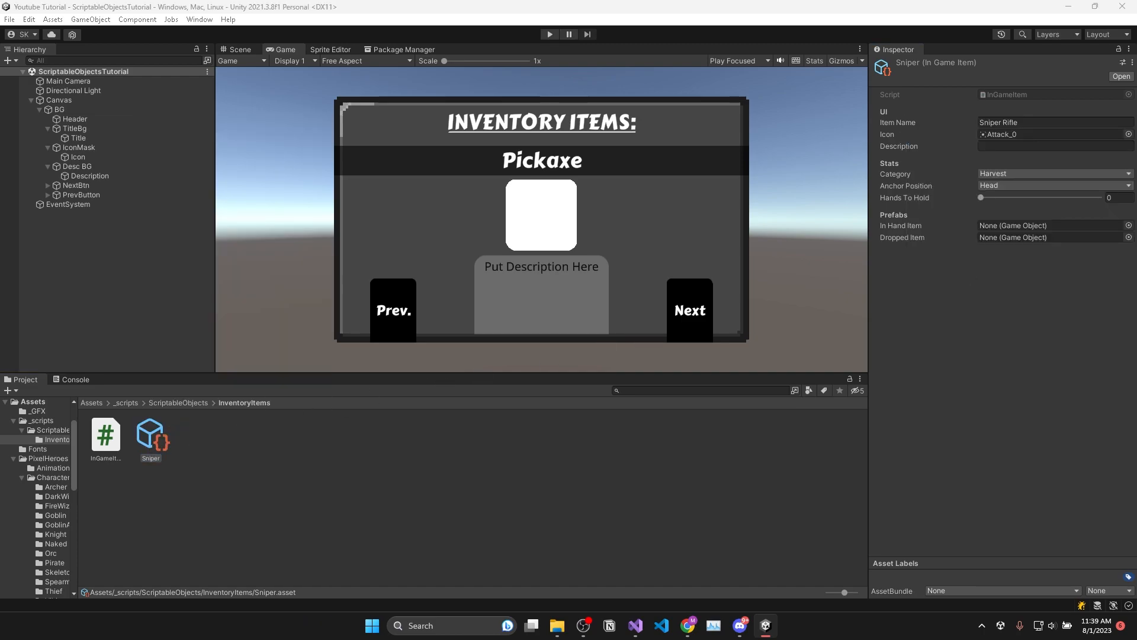
double_click(151, 432)
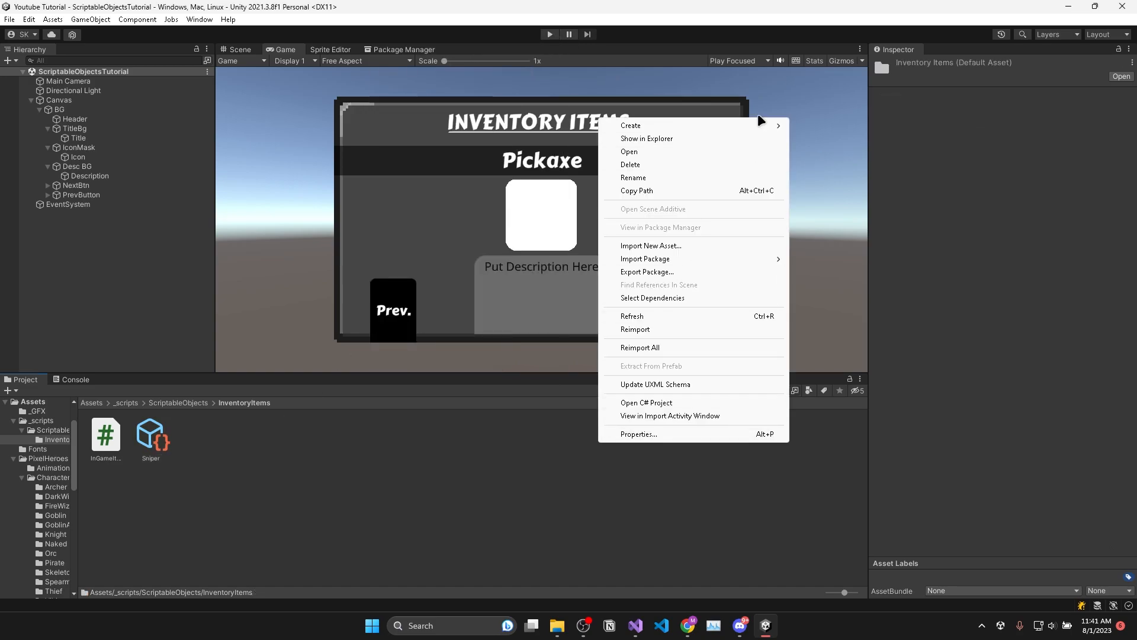
Create a Helmet In Game Item asset and add an empty InventoryItemViewer GameObject to the scene.
left_click(629, 125)
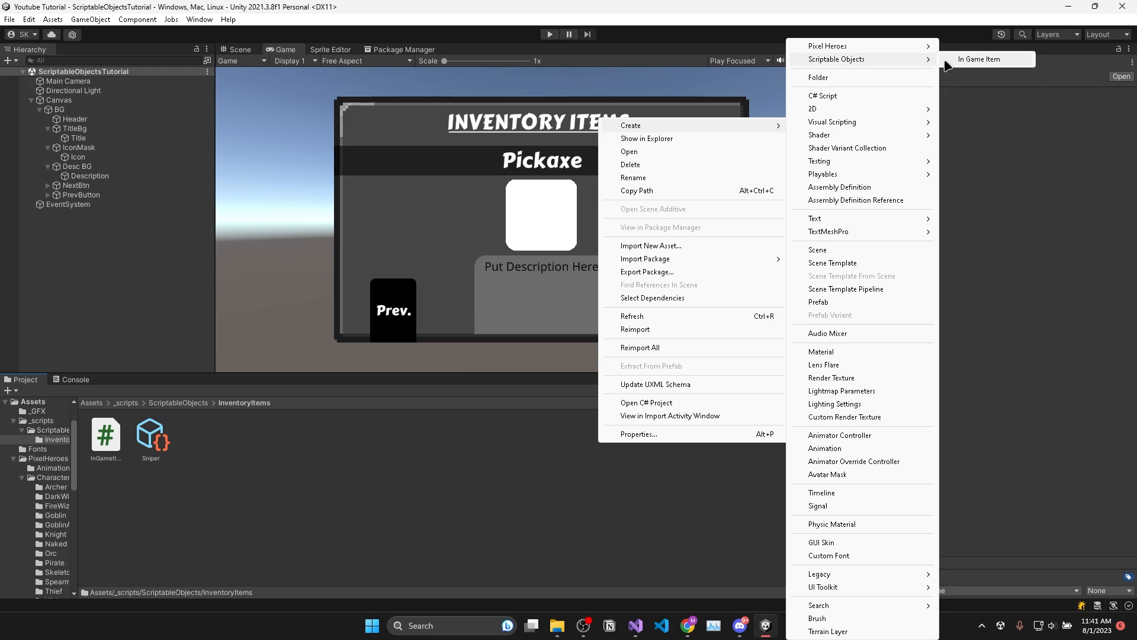
left_click(979, 59)
type("Helmet")
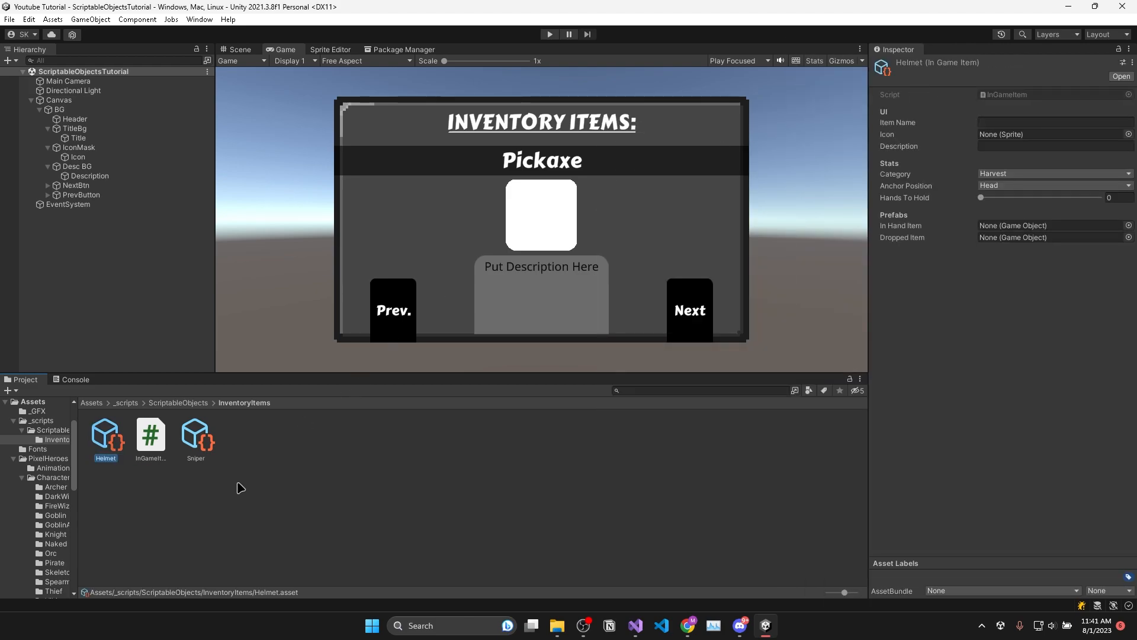
left_click(80, 128)
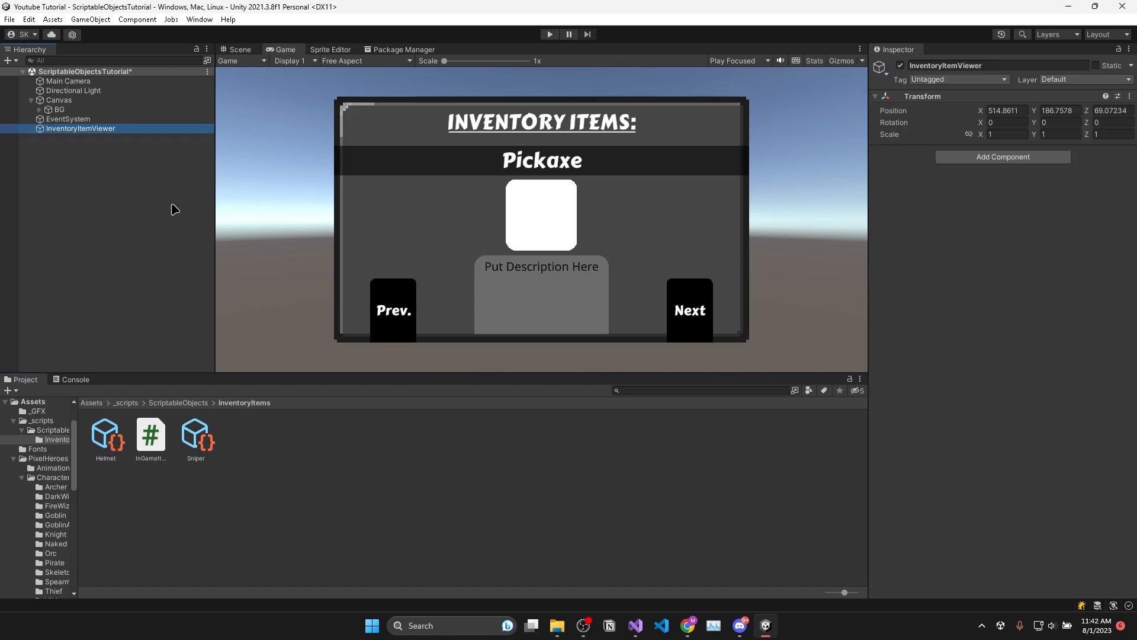
Start a new InventoryItemViewer C# script in the _scripts folder.
left_click(127, 403)
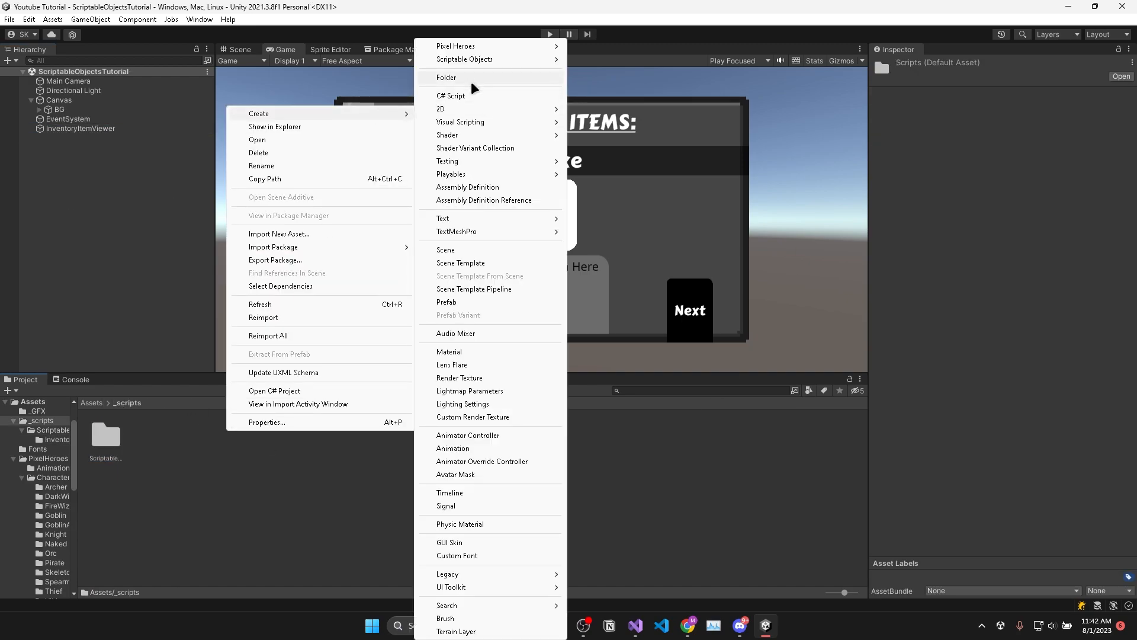
left_click(447, 79)
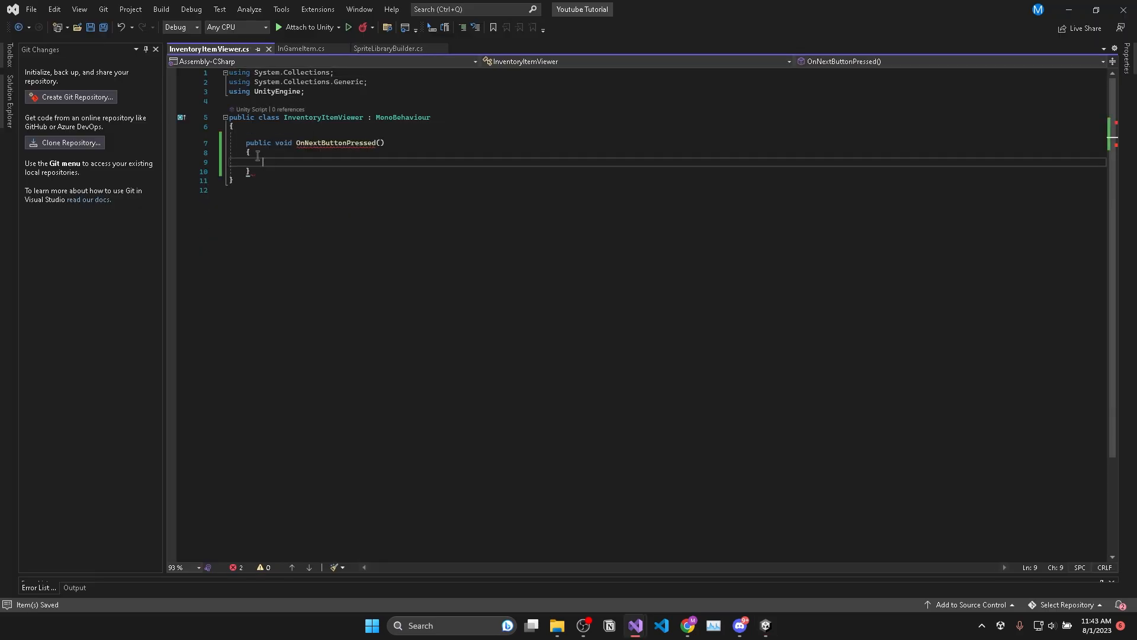
Declare int currentIndex and a [SerializeField] InGameItem[] items array.
type("int")
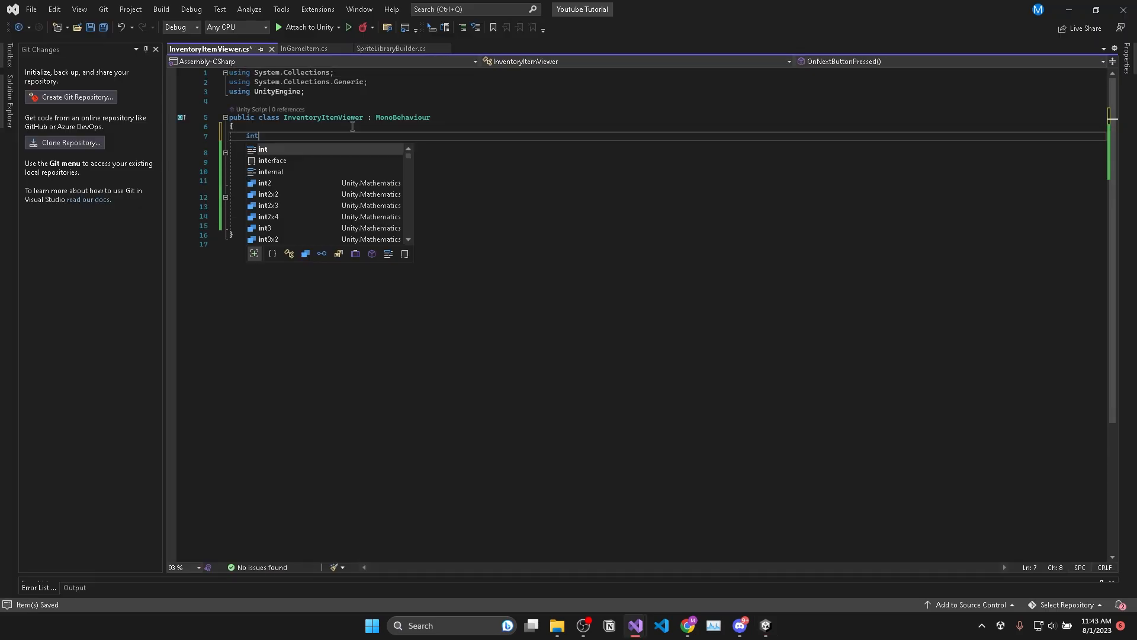
type("currentindex;")
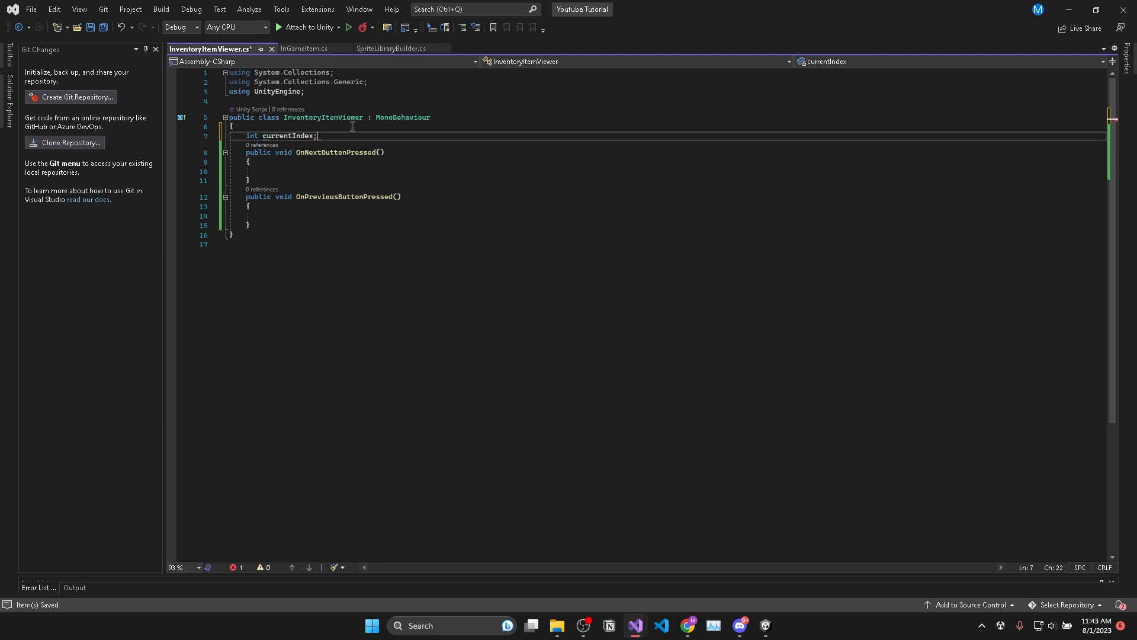
type("[SerializeField] InGameItem[] items;")
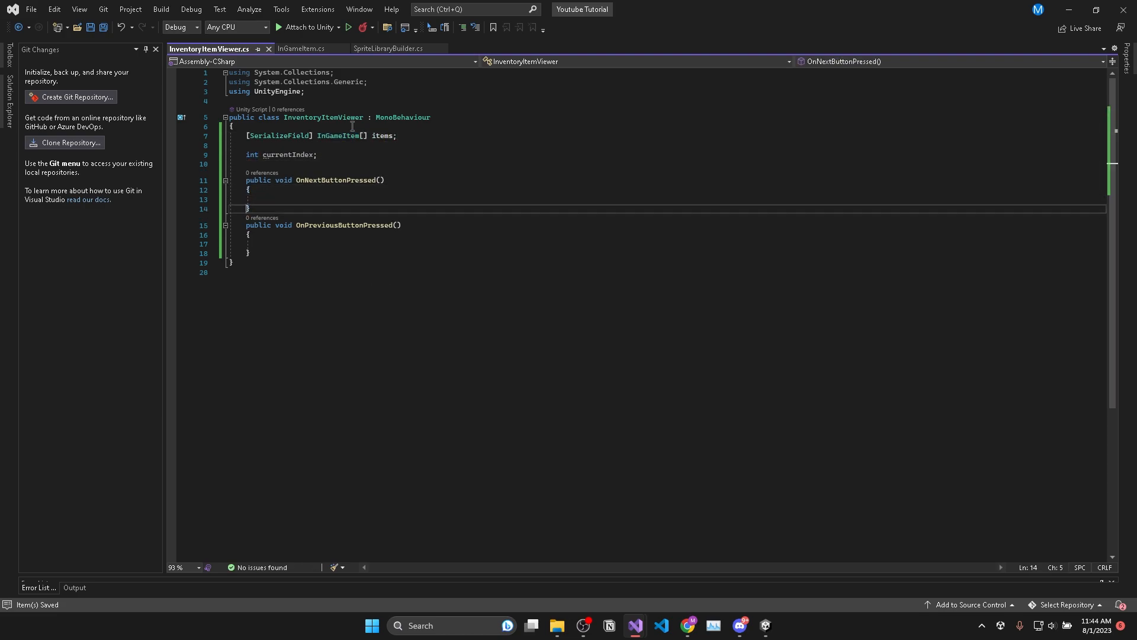
Make OnNextButtonPressed increment currentIndex, wrap to 0 past the end, and call DisplayCurrentItem.
type("currentIndex++;")
type("if(currentIndex.le")
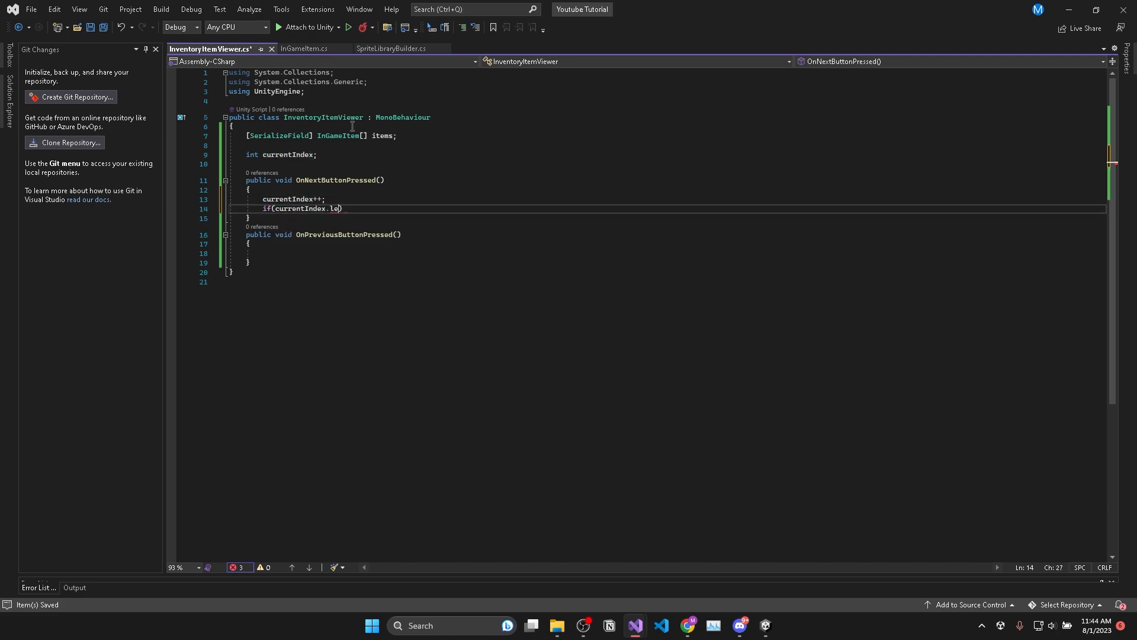
type(">= items")
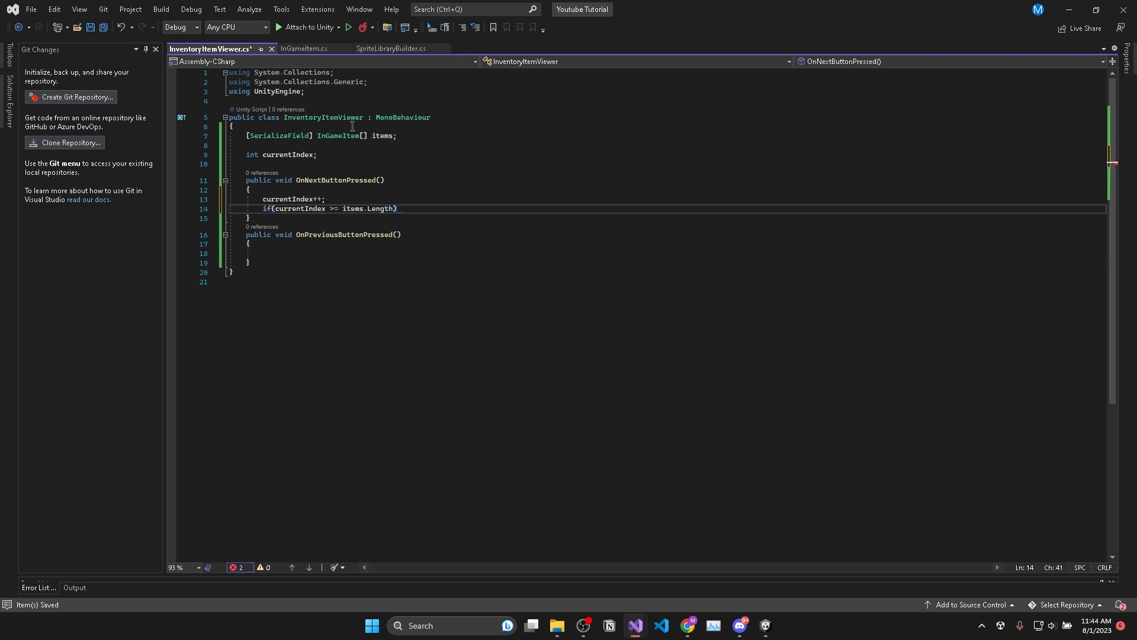
type("currentIndex = 0;")
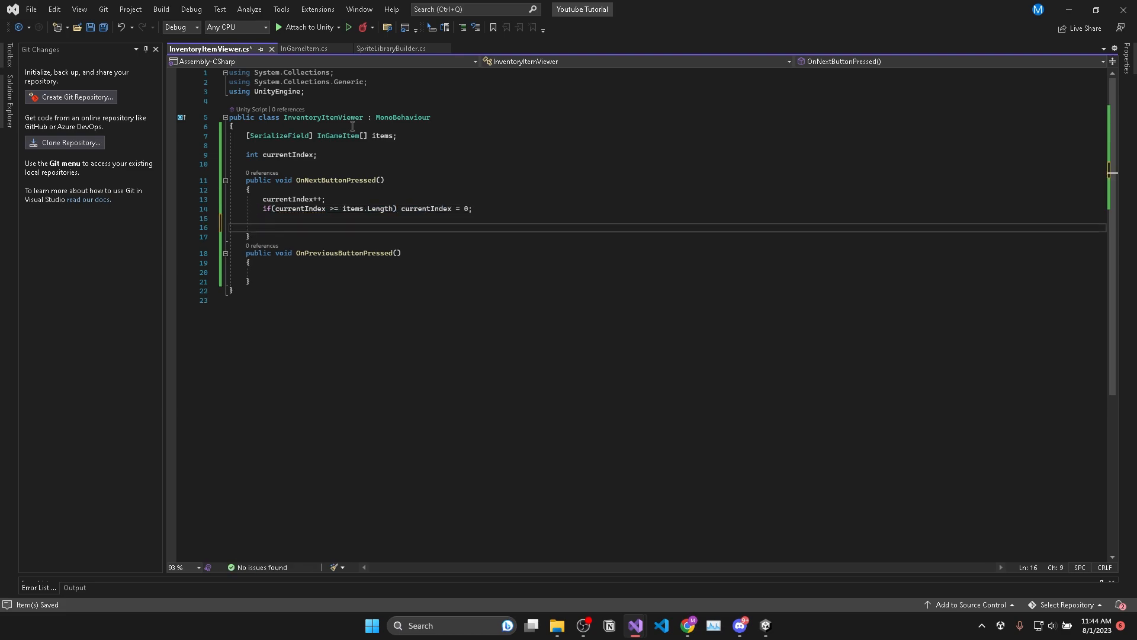
type("DisplayCurrentItem();")
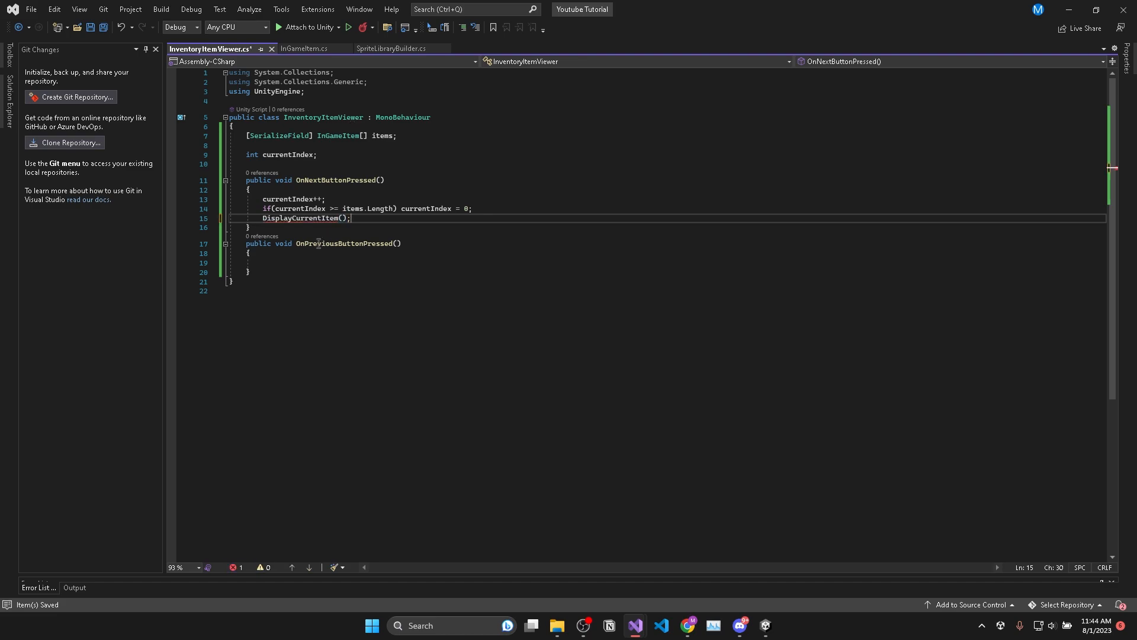
key("enter")
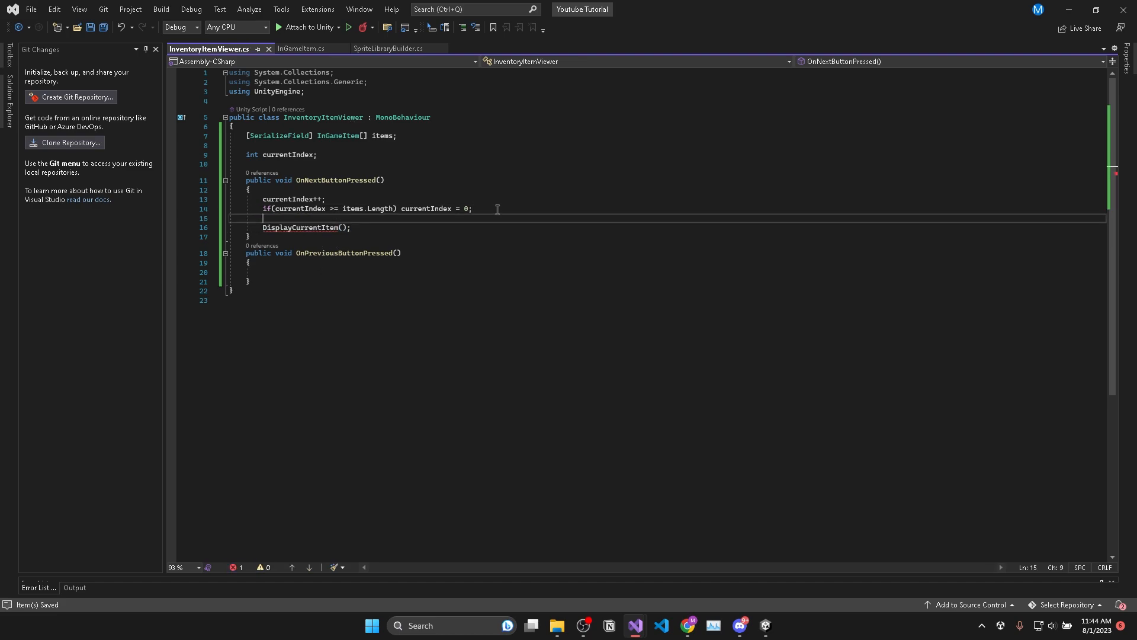
Make OnPreviousButtonPressed decrement currentIndex, wrap to items.Length - 1, and call DisplayCurrentItem.
type("currentIndex--;")
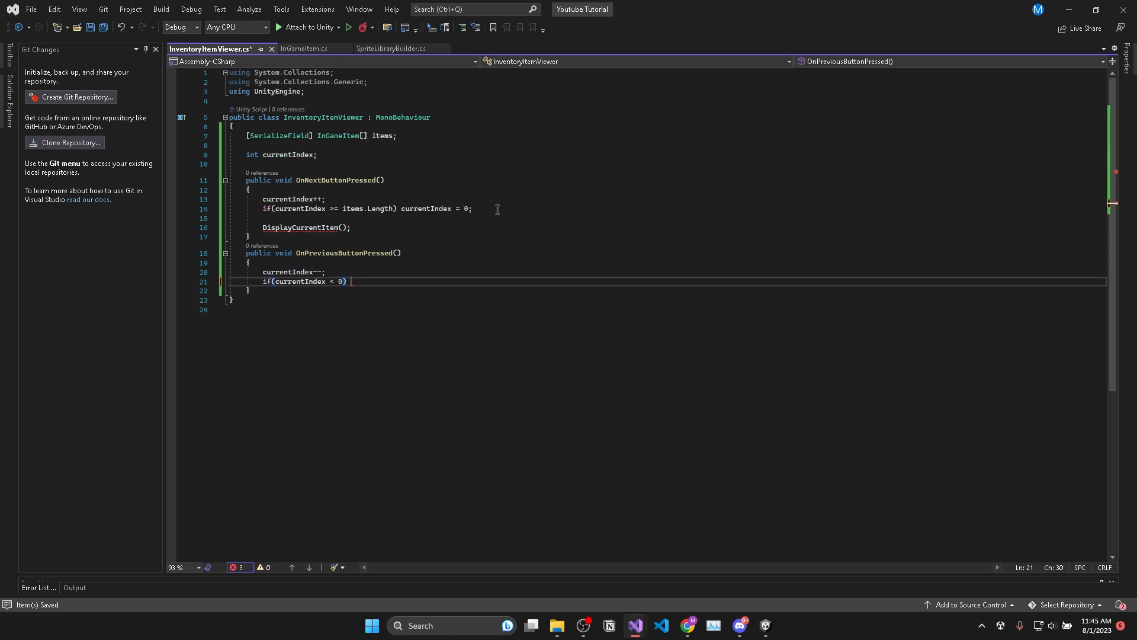
type("currentIndex = items.Length - 1;")
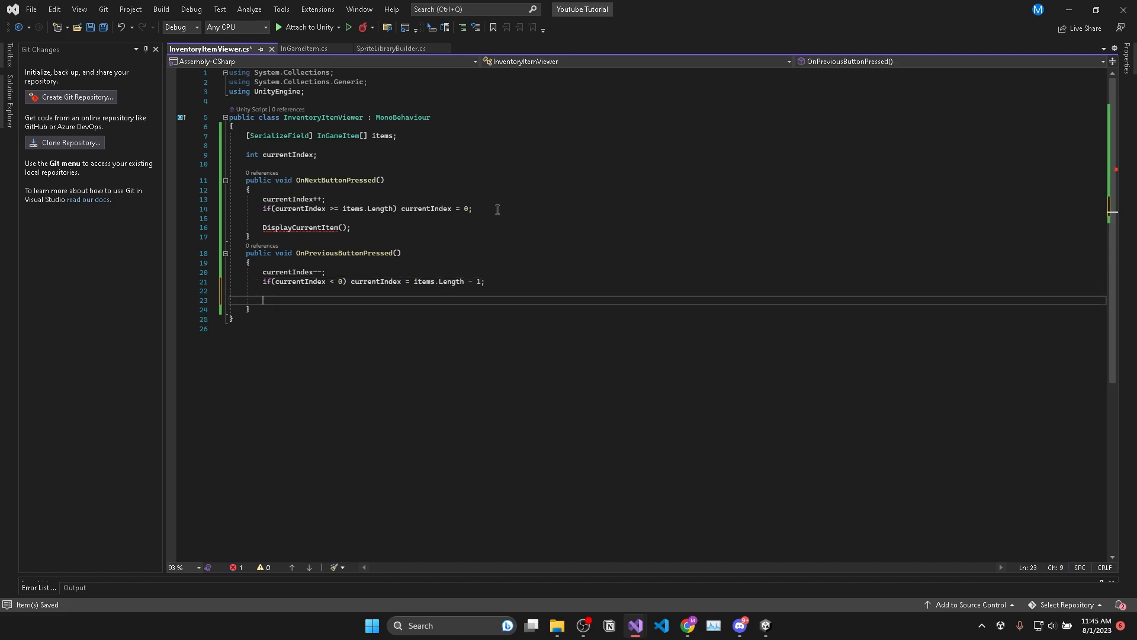
type("DisplayCurrentItem();")
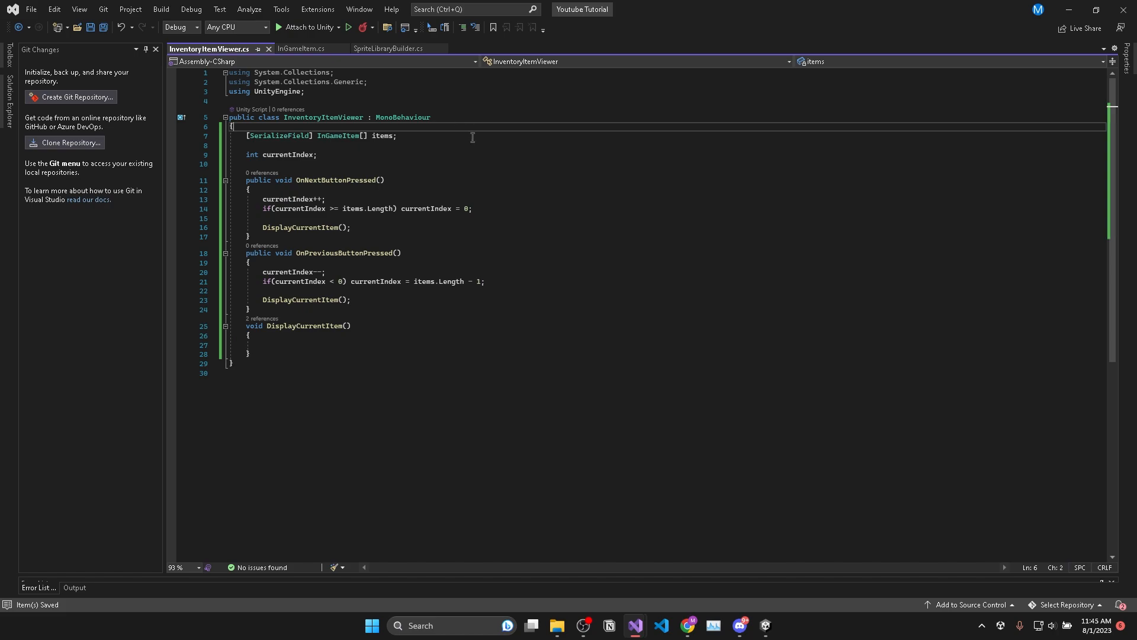
Add [Header] serialized fields TMP_Text title, description and Image icon.
type("[Header(\"UI References")
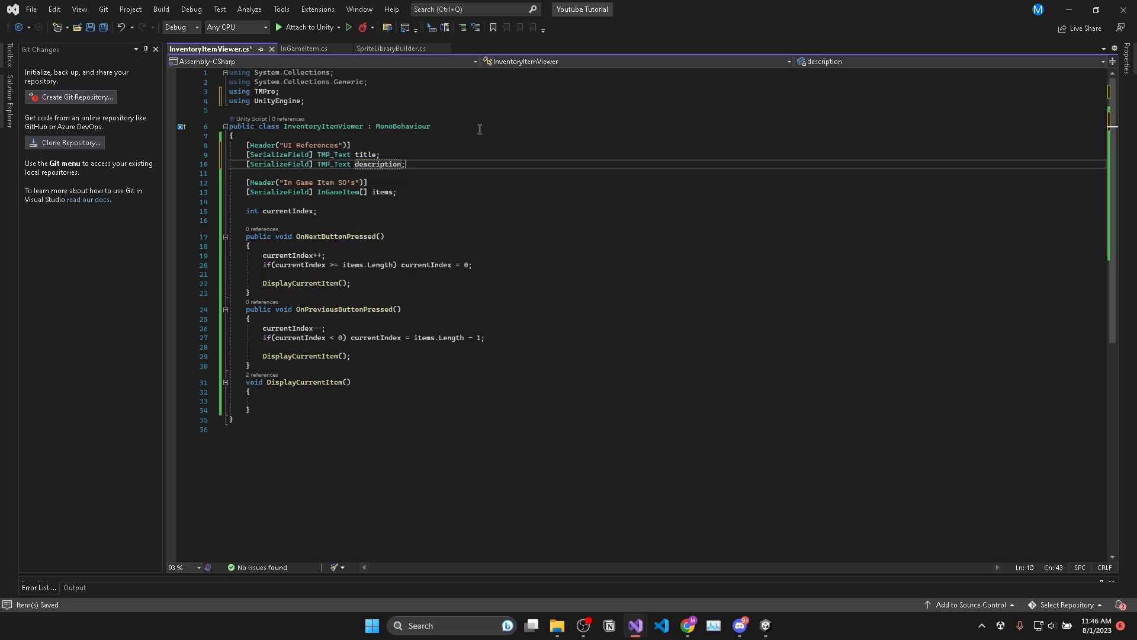
type("[SerializeField] Image icon;")
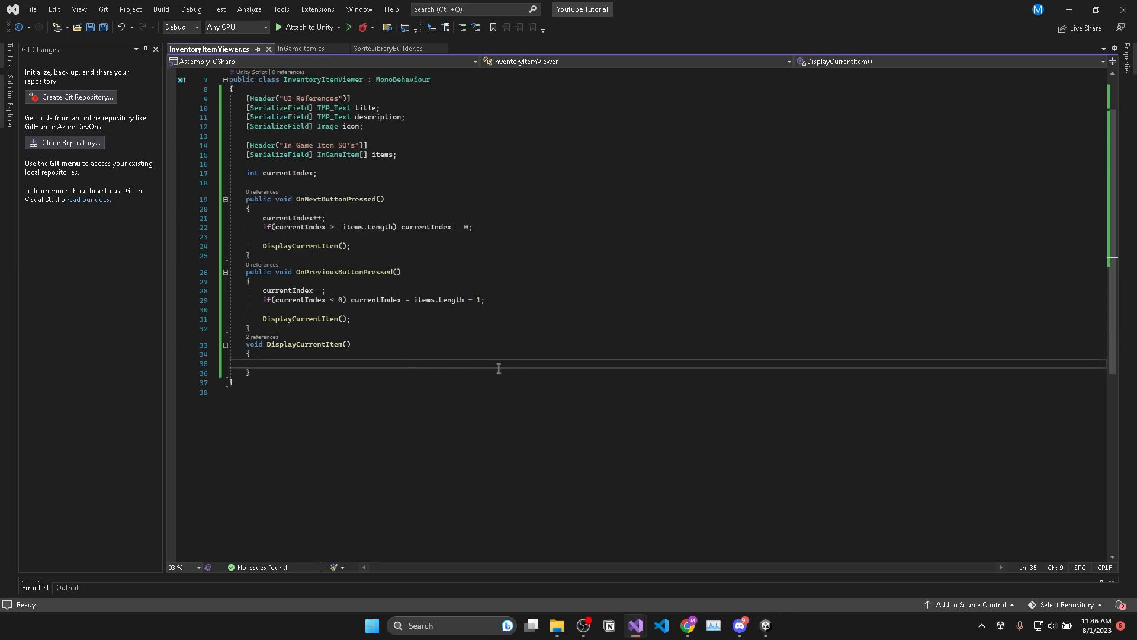
mouse_move(690, 490)
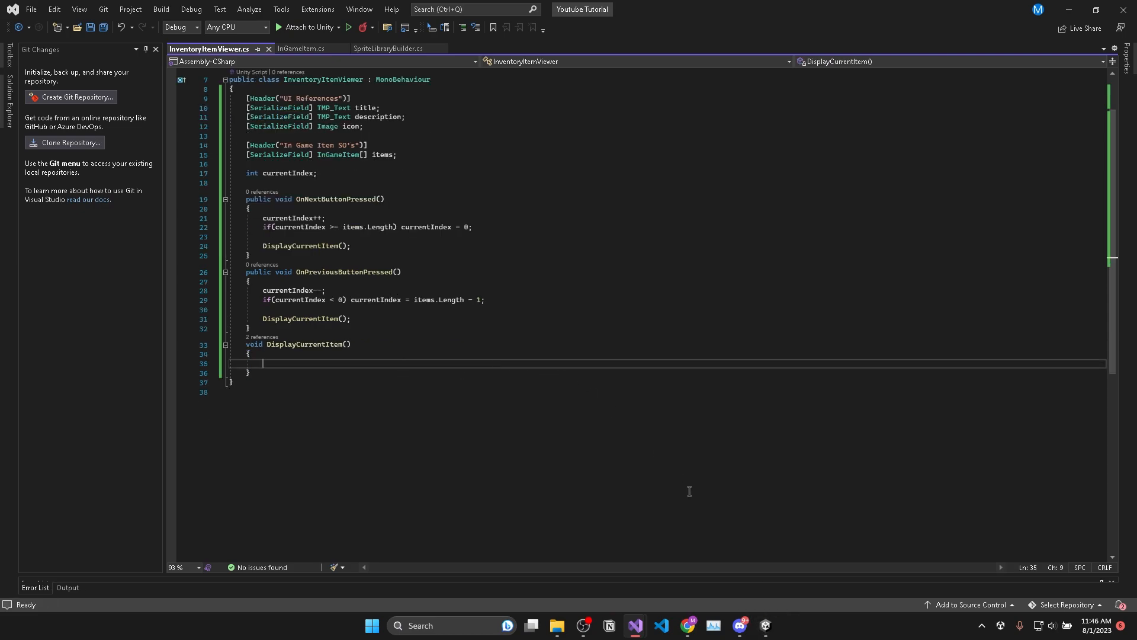
Fill DisplayCurrentItem with title.text, description text with Category, and icon.sprite from items[currentIndex].
type("title.text = string.Empty;")
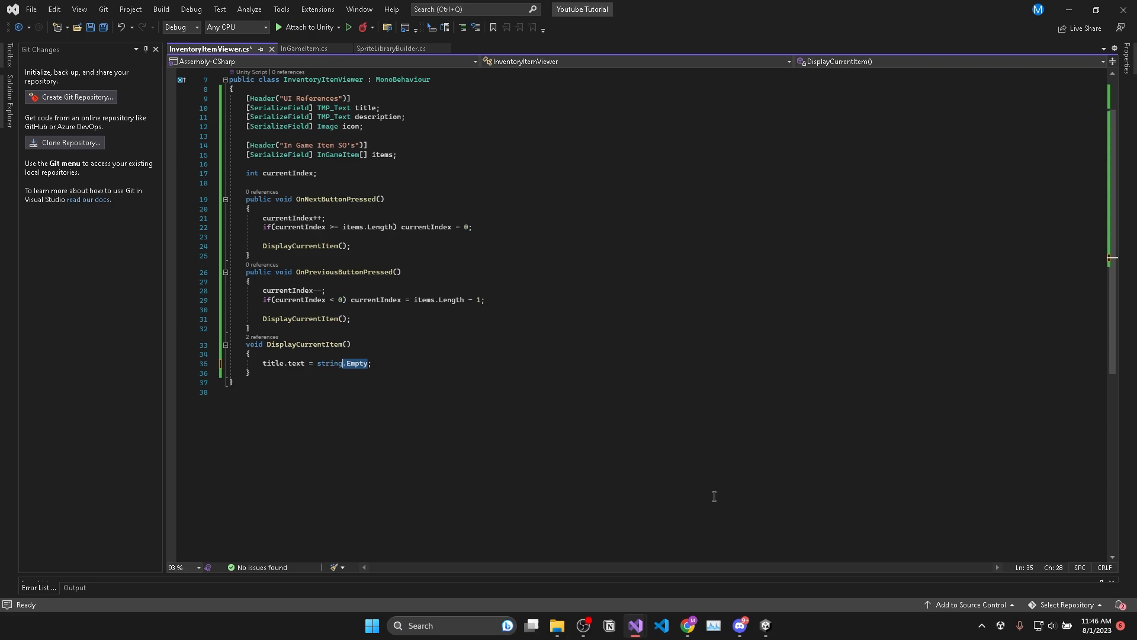
type("items[currentIndex]")
type("description.text;")
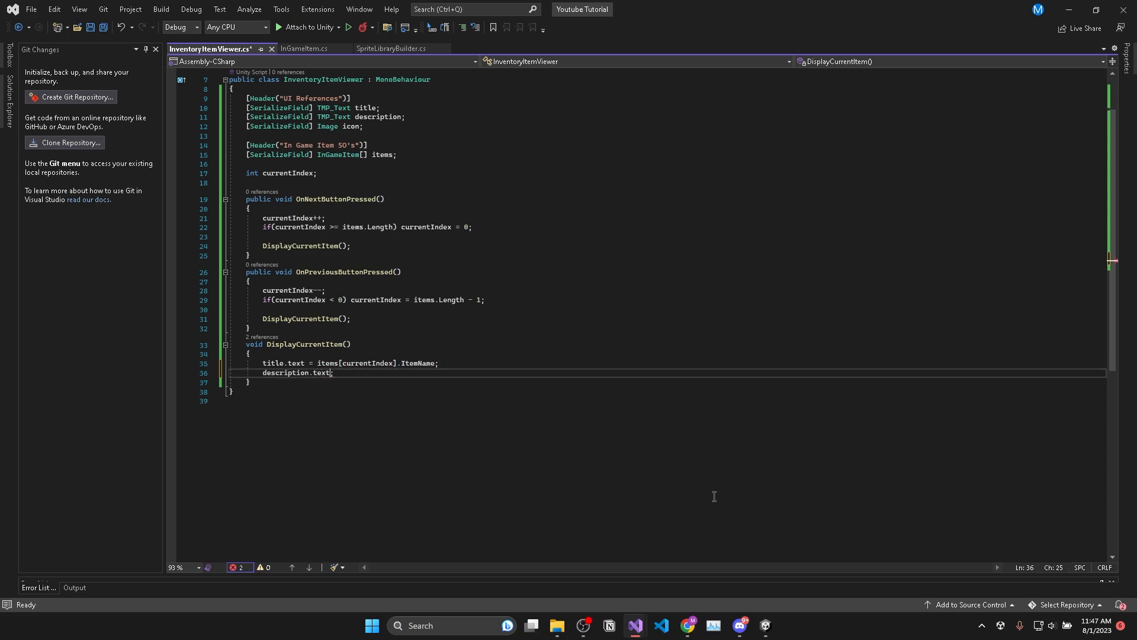
type("= items")
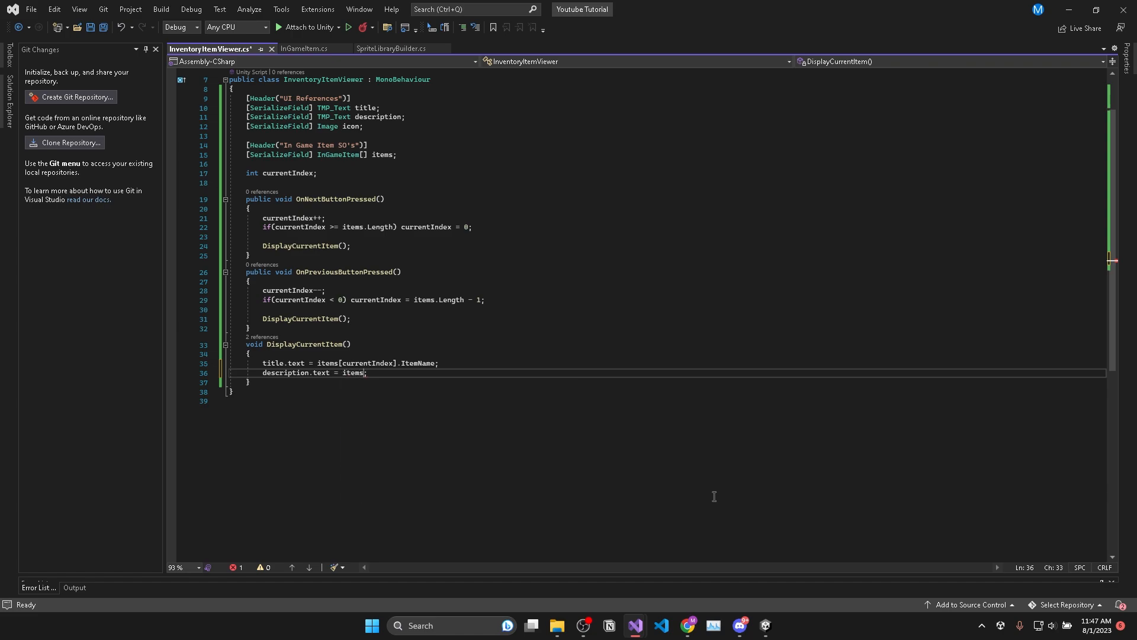
type("[currentIndex].Description}\\nCategory: {items[currentIndex].Category}\"")
type("icon.sprite = items[currentIndex].Icon;")
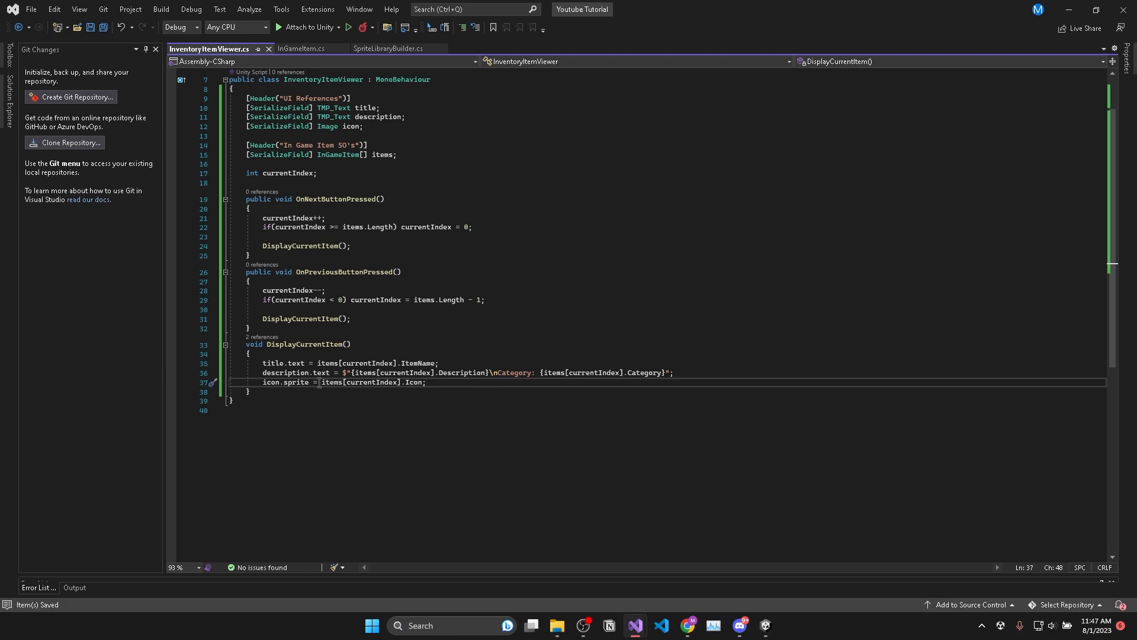
scroll("up", 3)
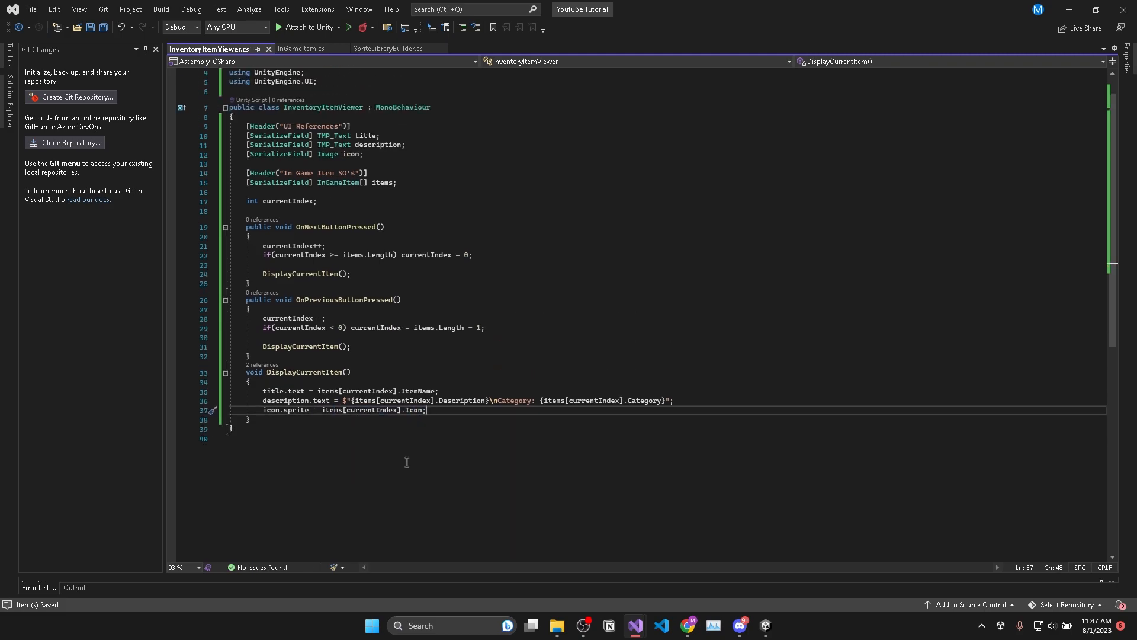
left_click(765, 626)
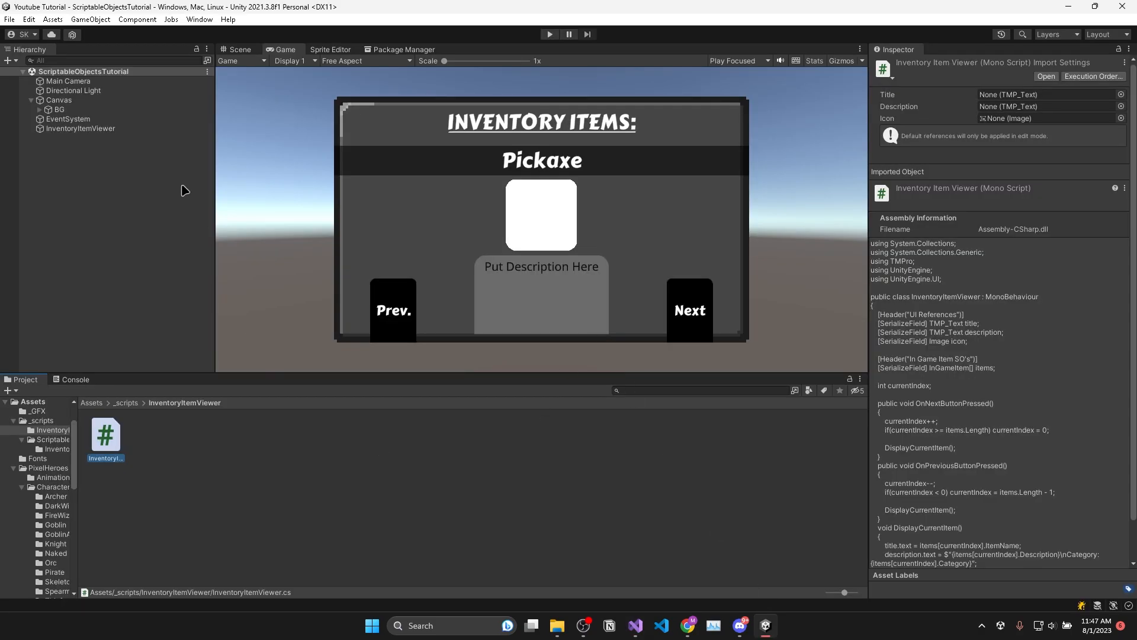
Give NextBtn and PrevButton OnClick entries calling InventoryItemViewer's next/previous functions.
left_click(80, 128)
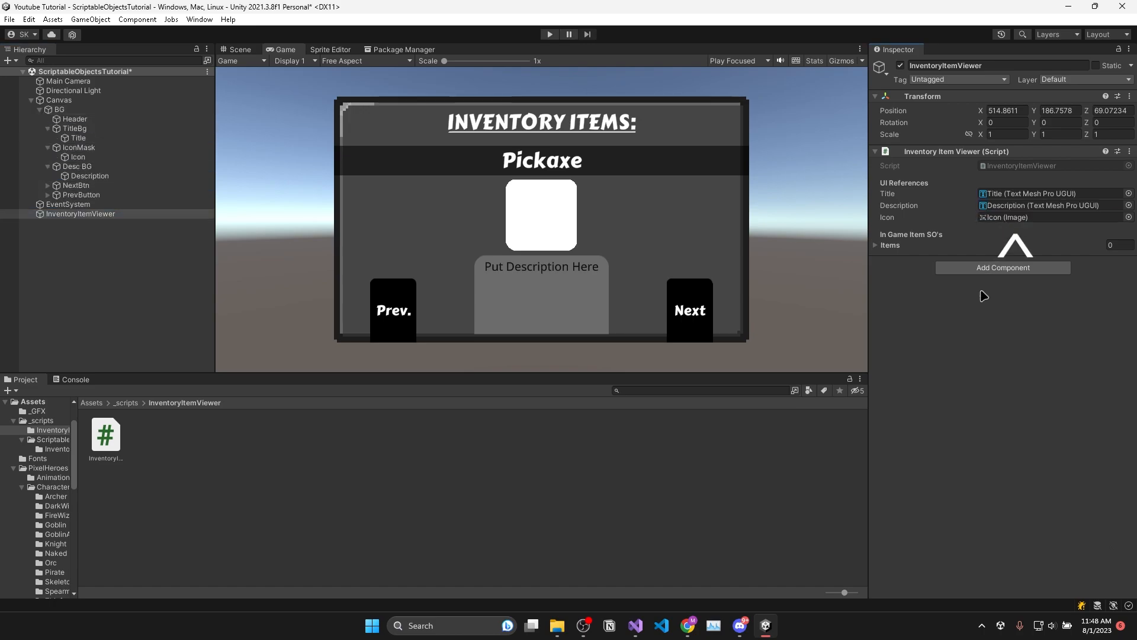
left_click(82, 194)
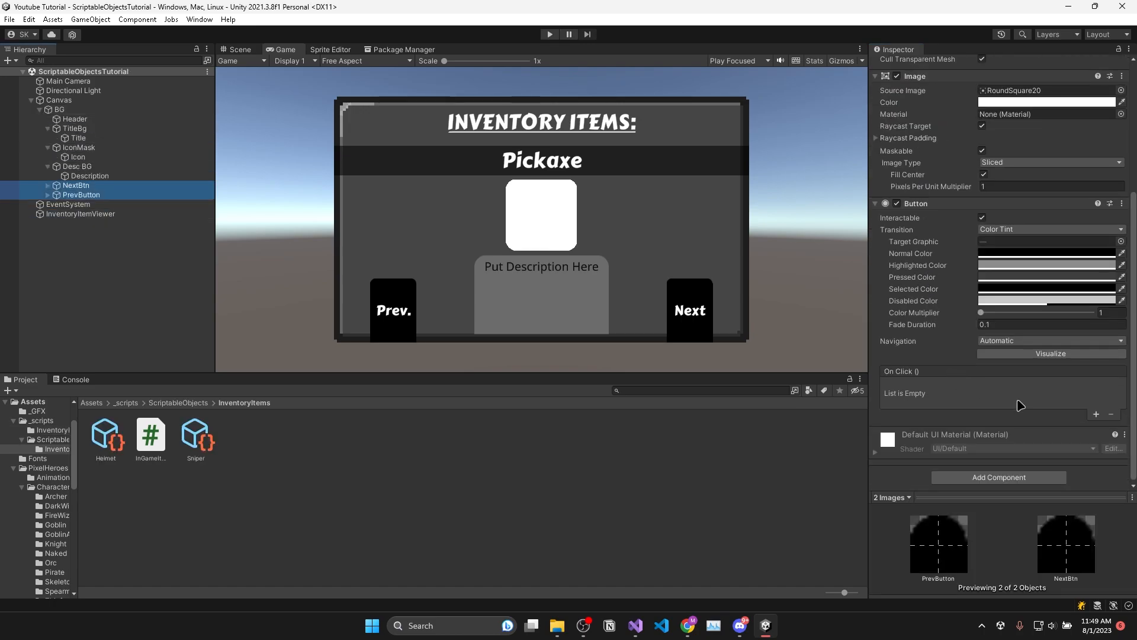
left_click(1096, 415)
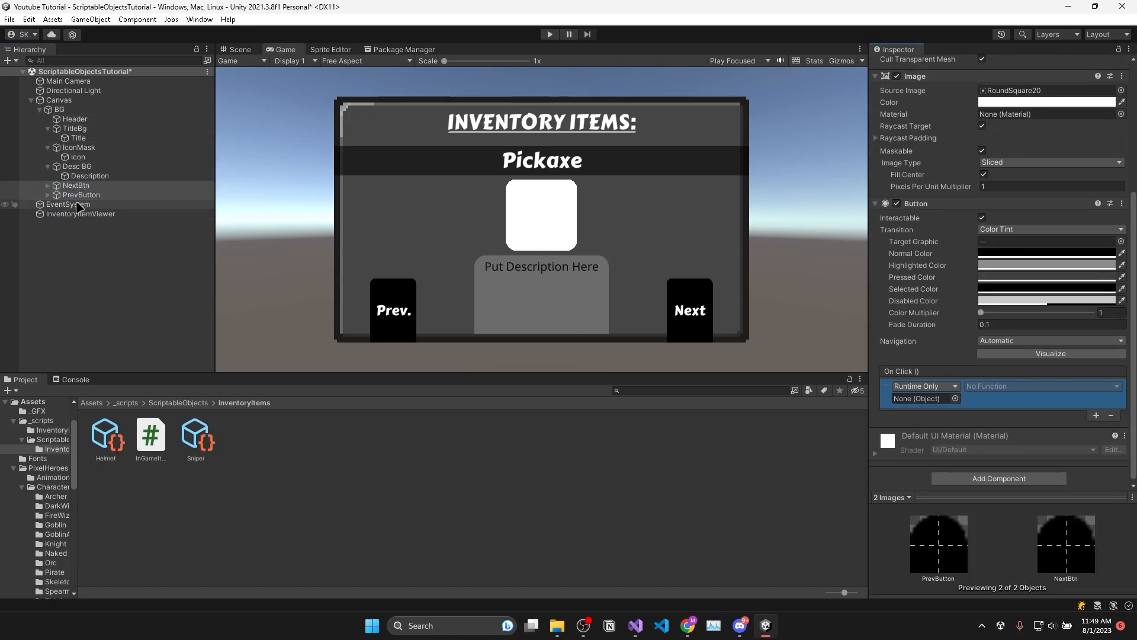
left_click(1041, 385)
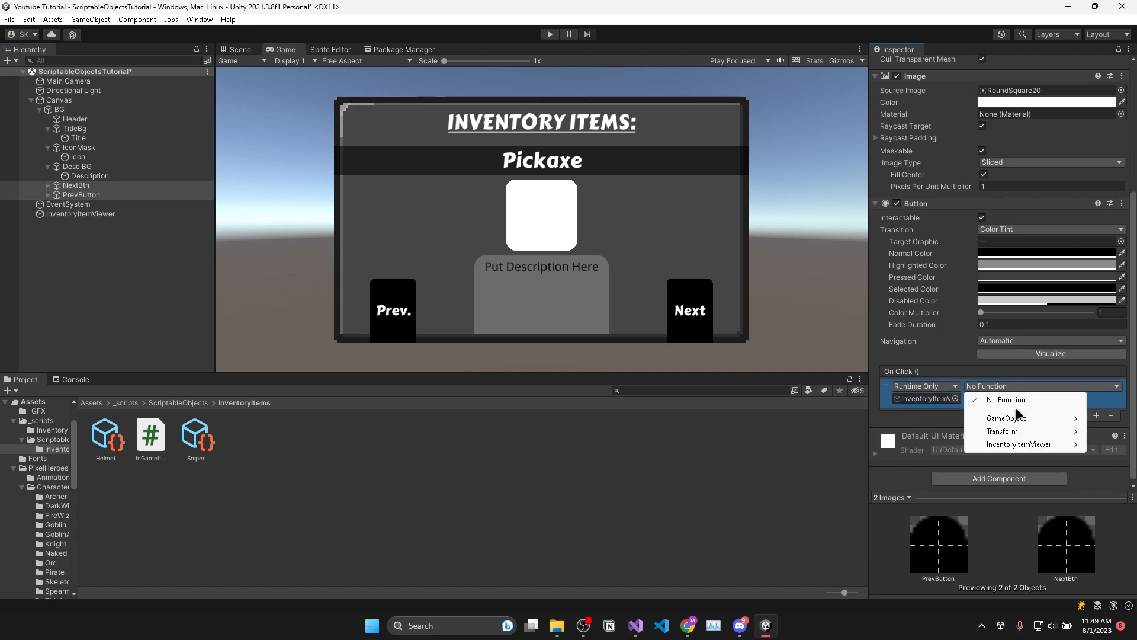
left_click(1018, 445)
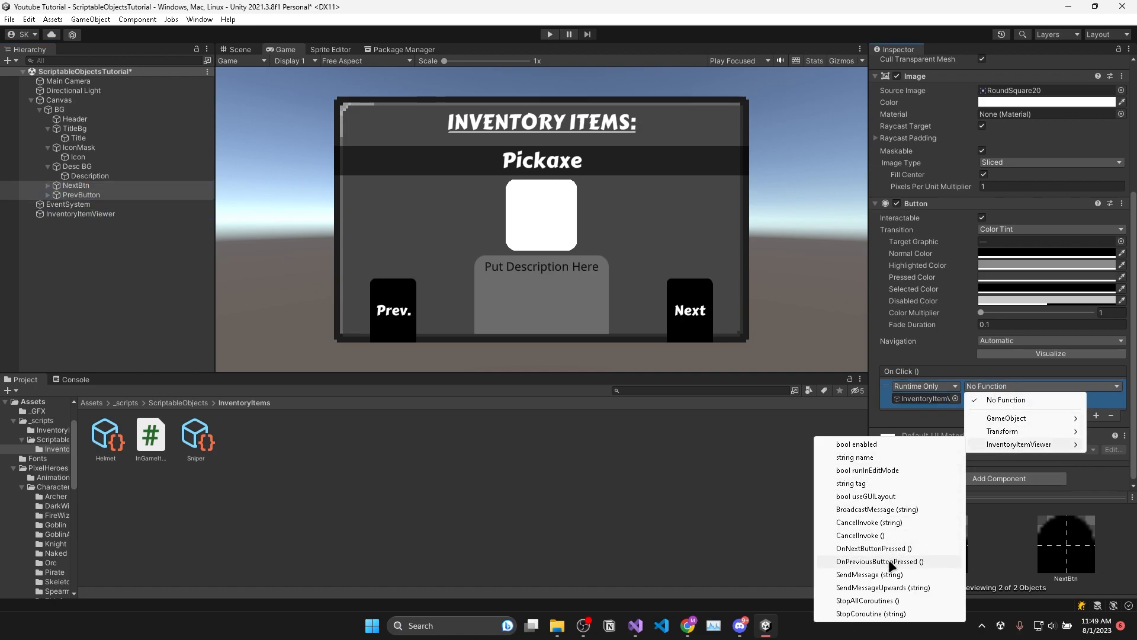
left_click(880, 560)
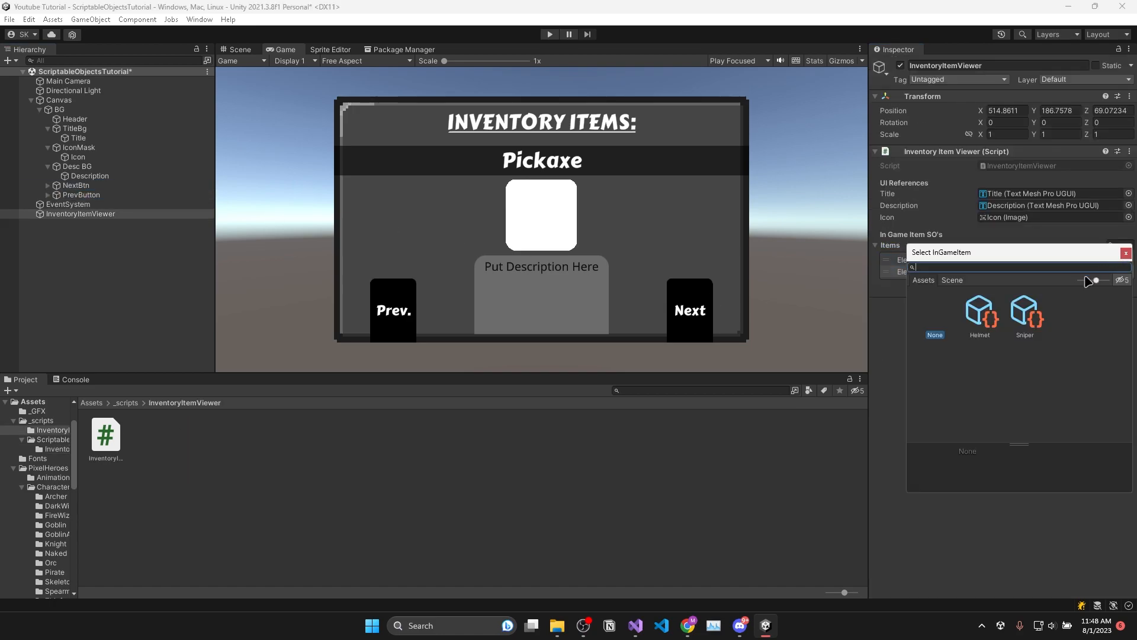
Add Helmet and Sniper to the viewer's Items array and return to Visual Studio.
left_click(1024, 318)
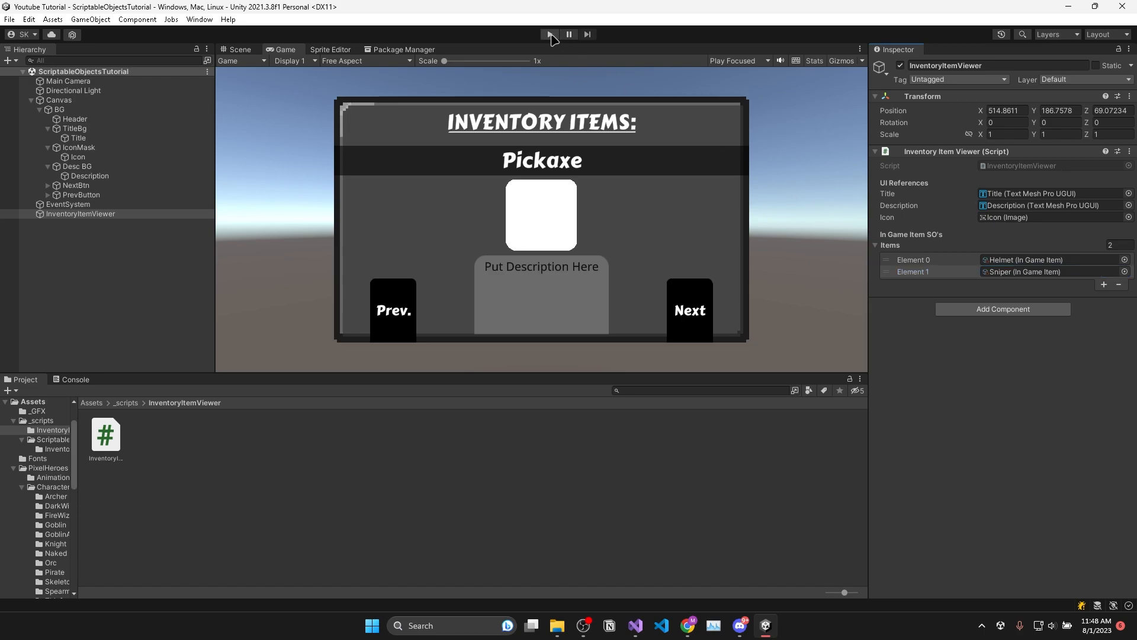
mouse_move(635, 624)
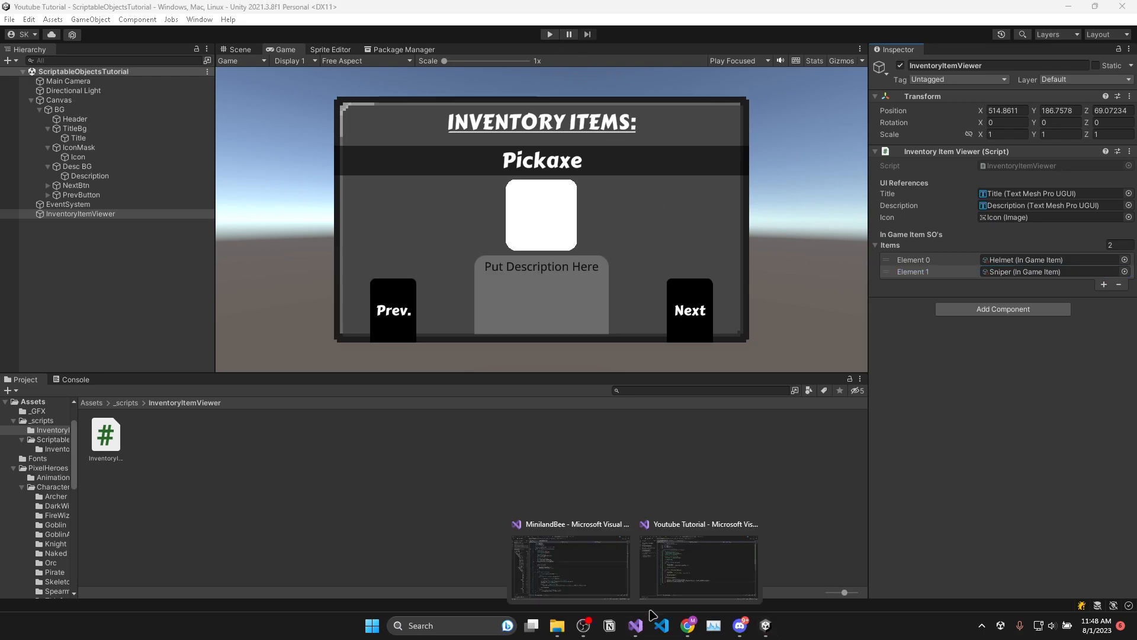
left_click(698, 567)
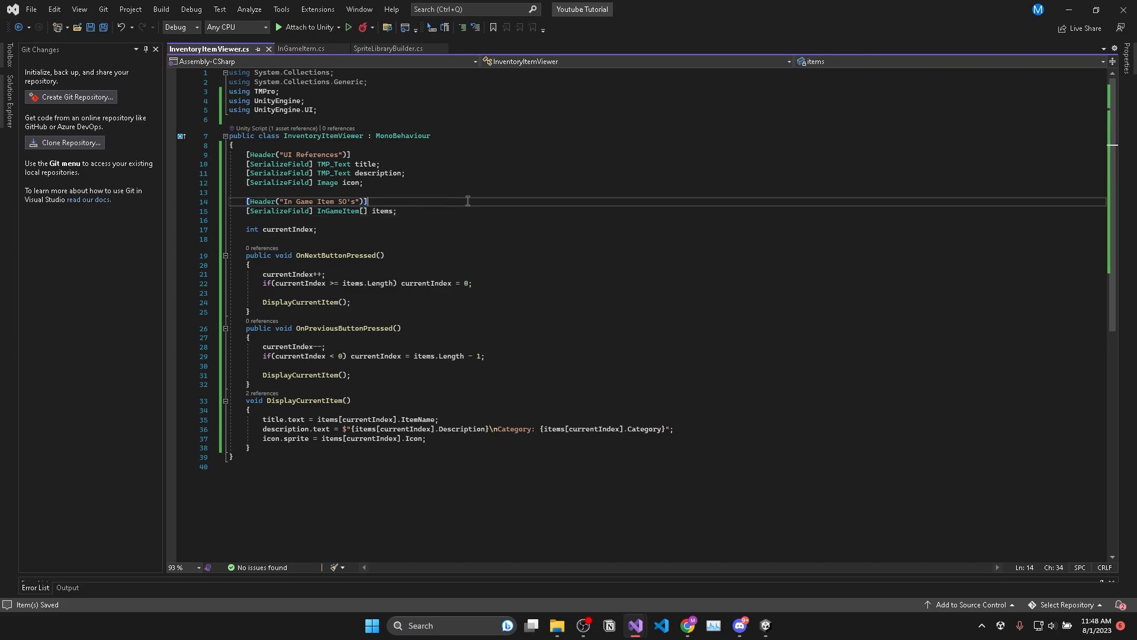
Add a Start method setting currentIndex = 0 and beginning an items != null check.
type("void Start(")
type("currentIndex = 0;")
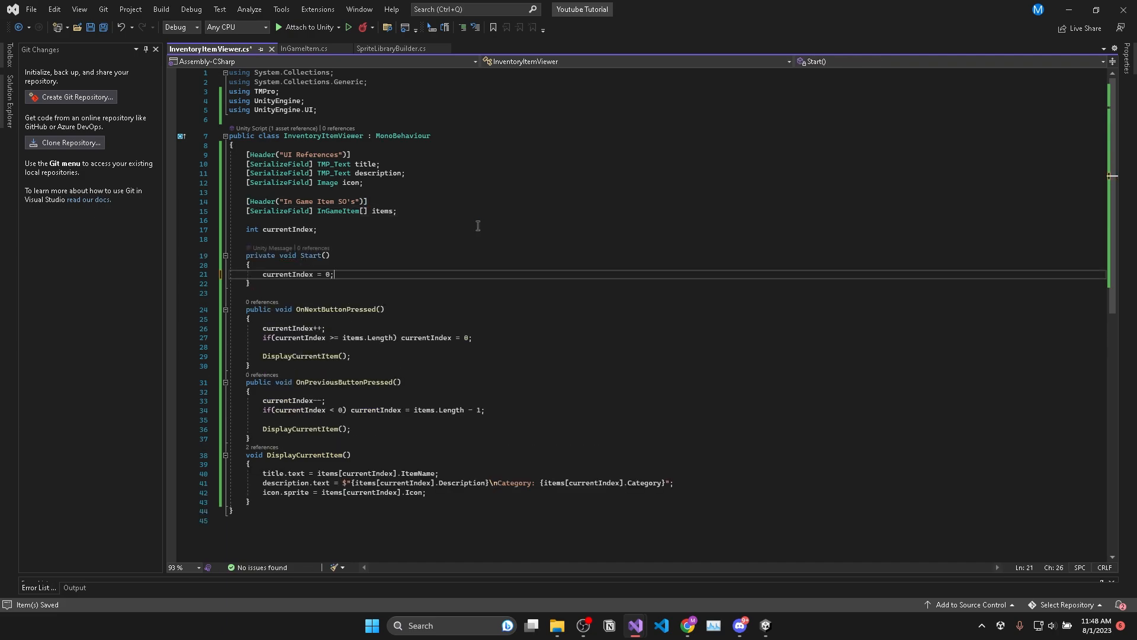
type("if(items != nu")
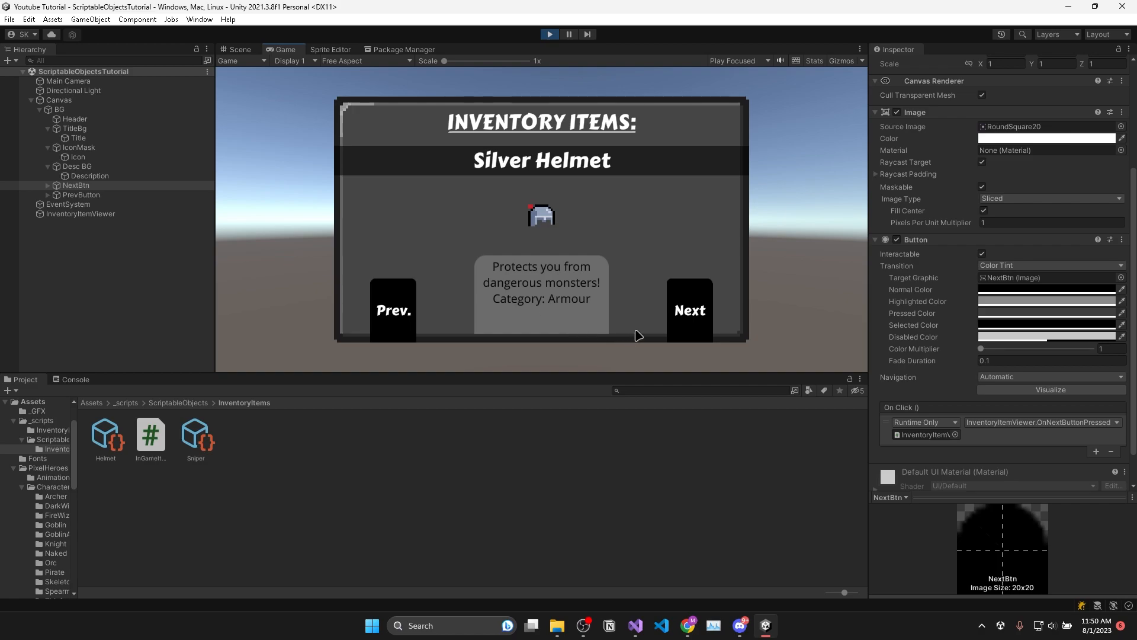
Cycle the viewer with Next through Silver Helmet, Sniper Rifle, Uzi and finally Cape.
left_click(688, 309)
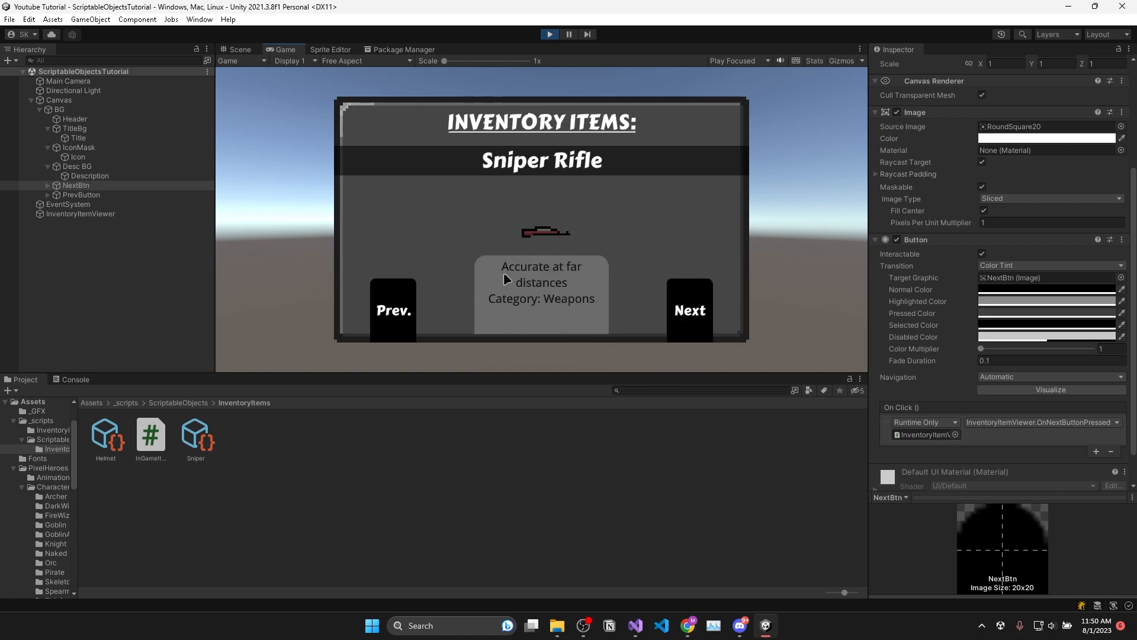
mouse_move(506, 309)
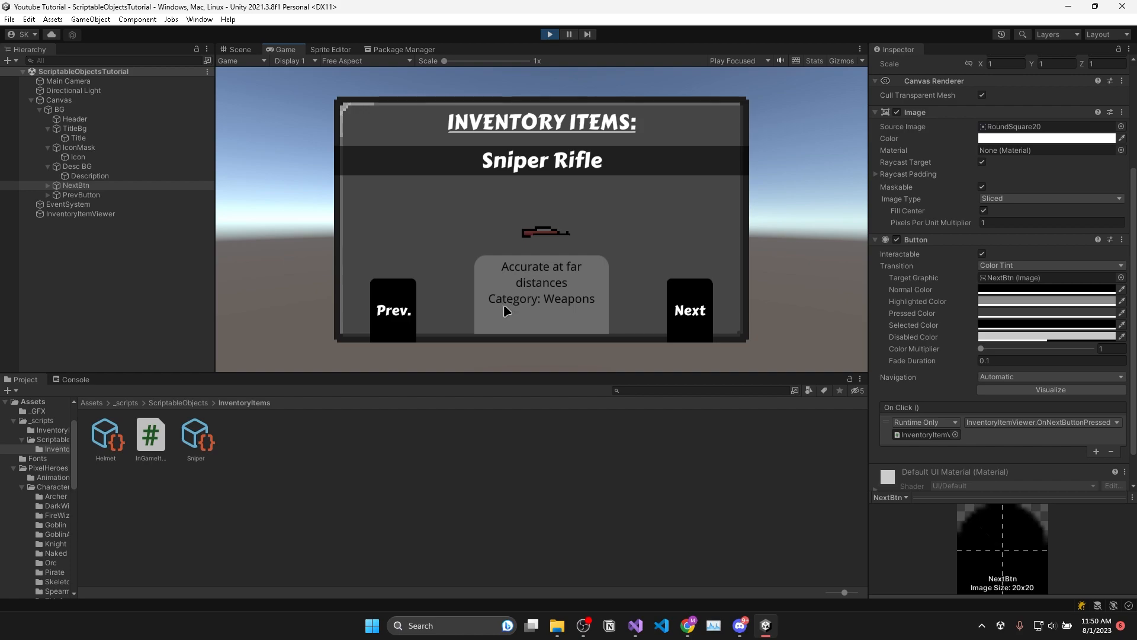
left_click(687, 309)
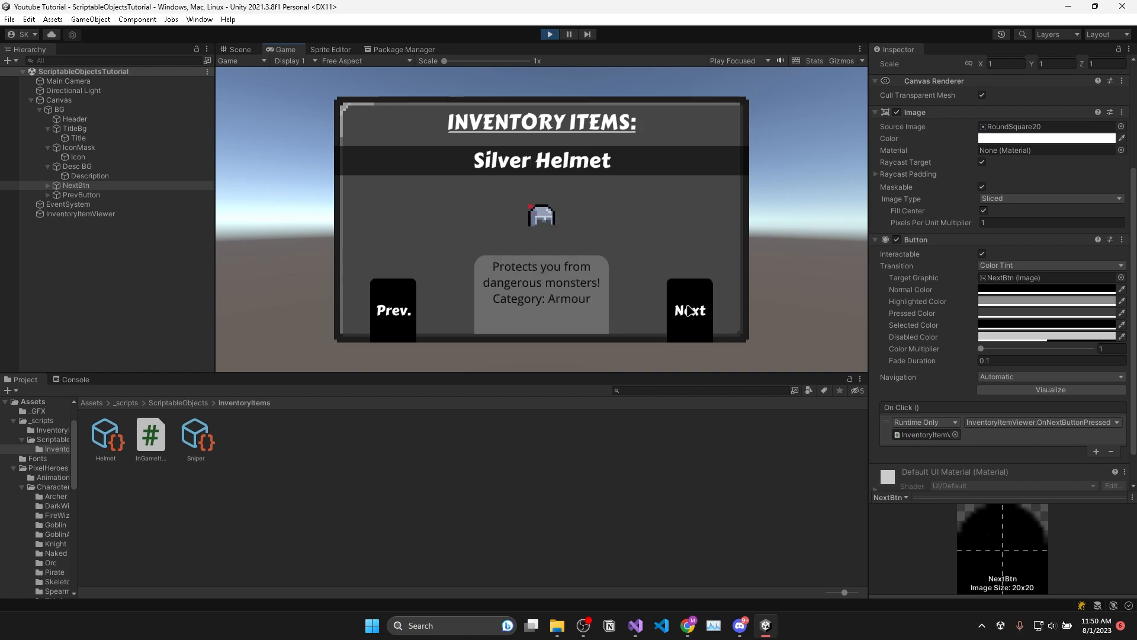
left_click(687, 309)
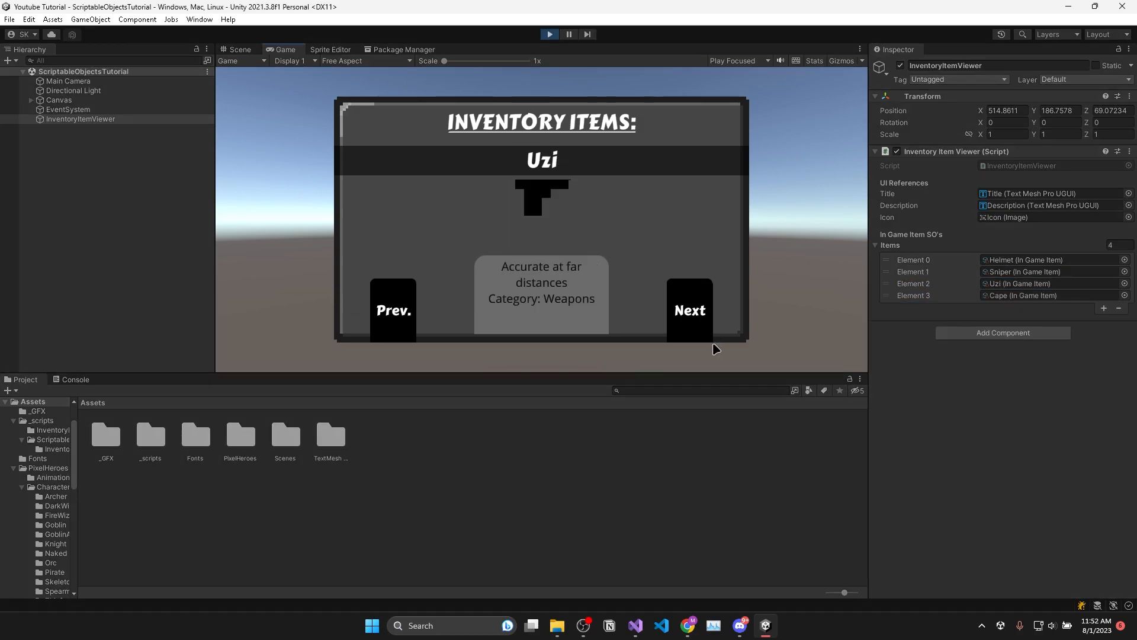
left_click(688, 309)
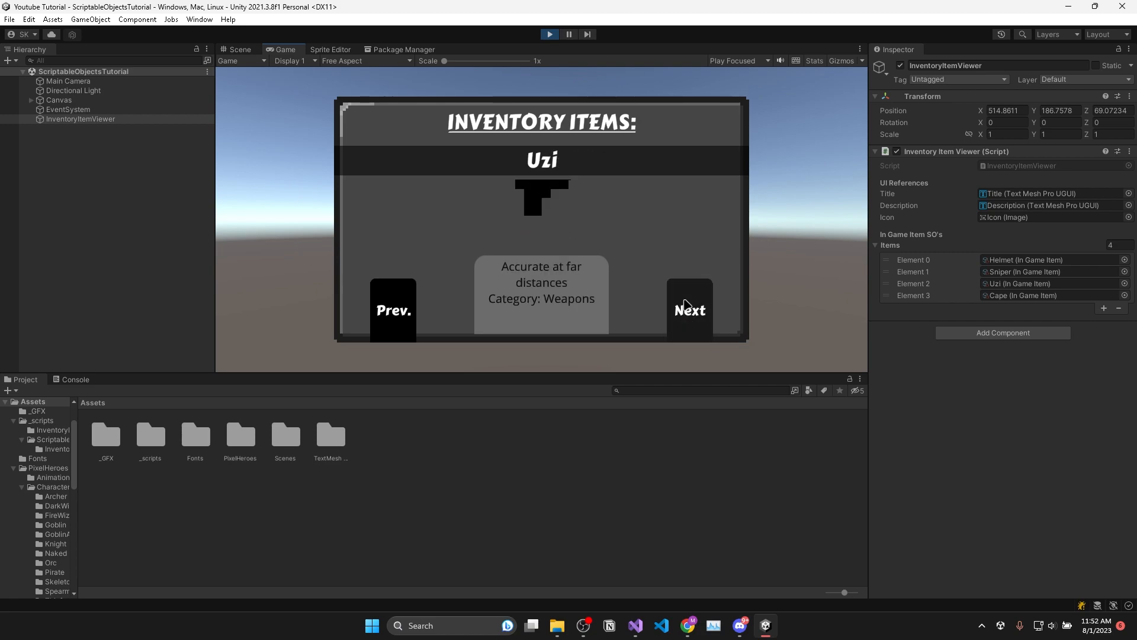
left_click(688, 309)
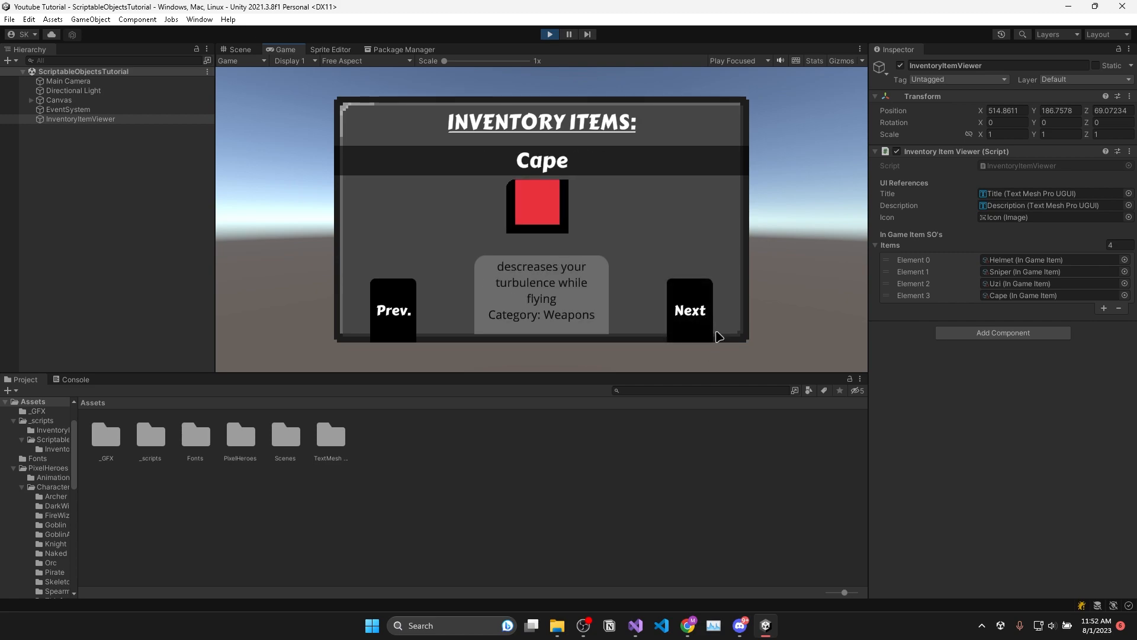
mouse_move(454, 256)
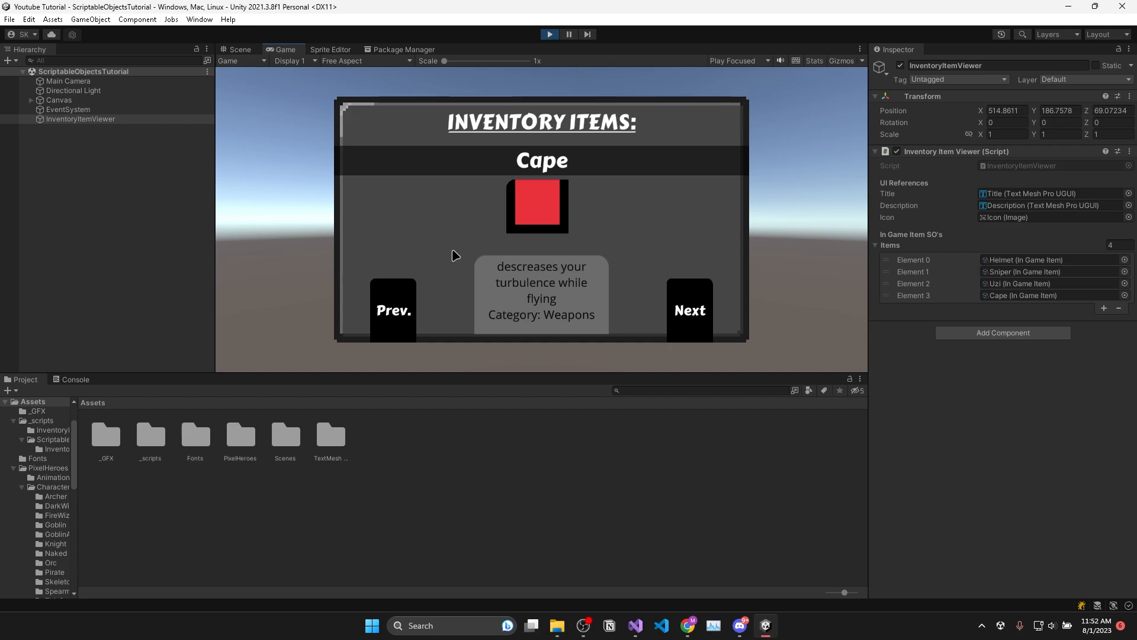
mouse_move(331, 312)
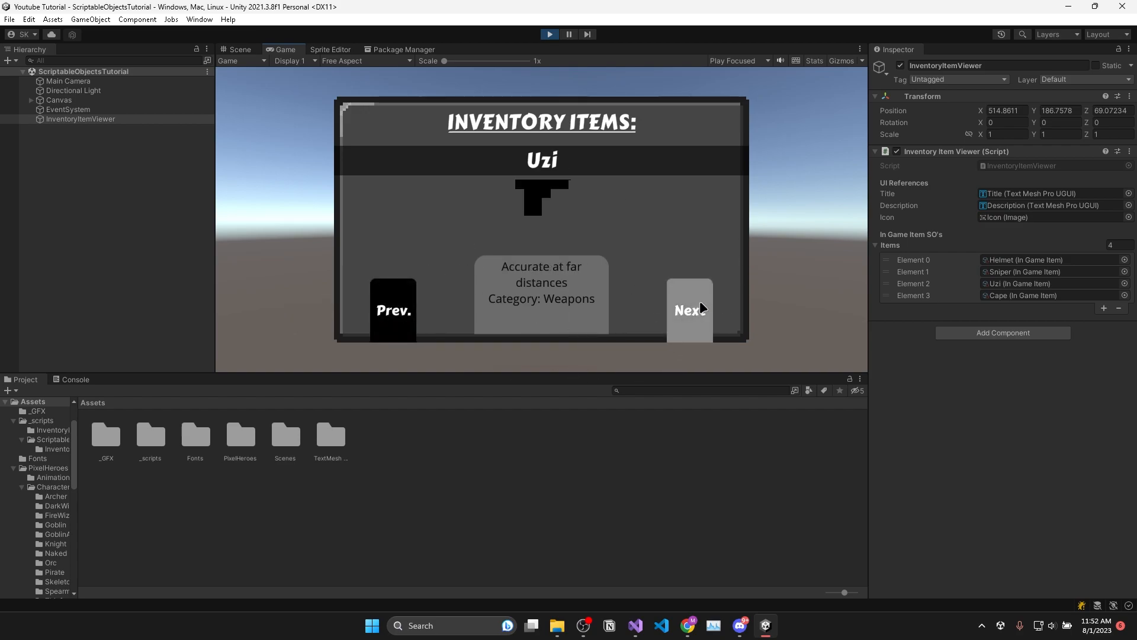
mouse_move(705, 321)
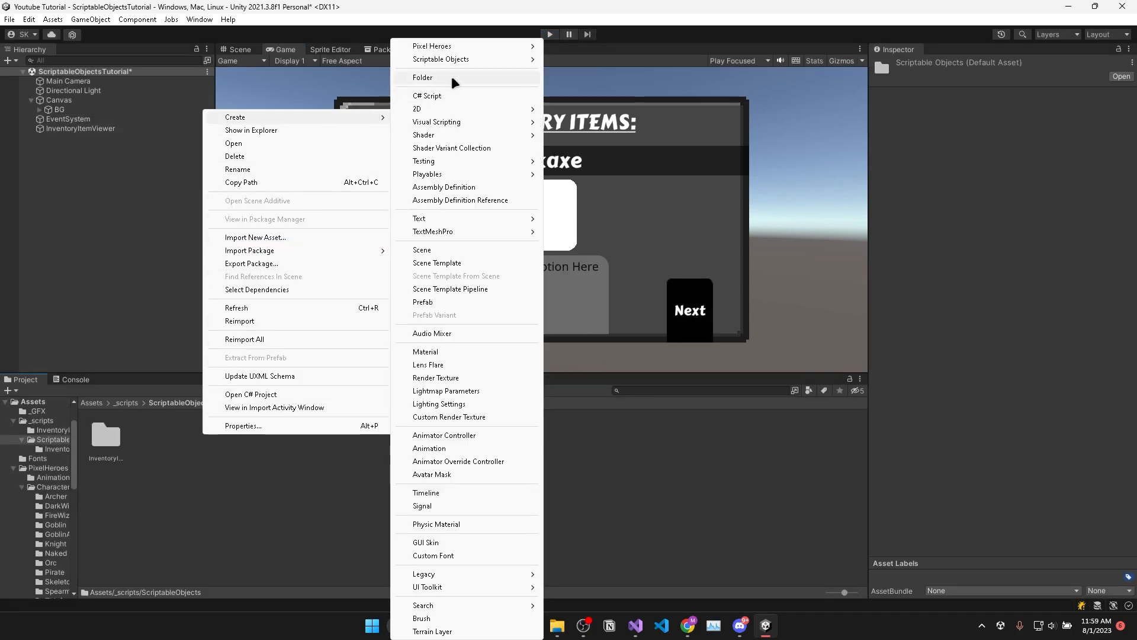
Create Resources/InGameItems and move Cape, Helmet, Sniper and Uzi into it.
left_click(421, 77)
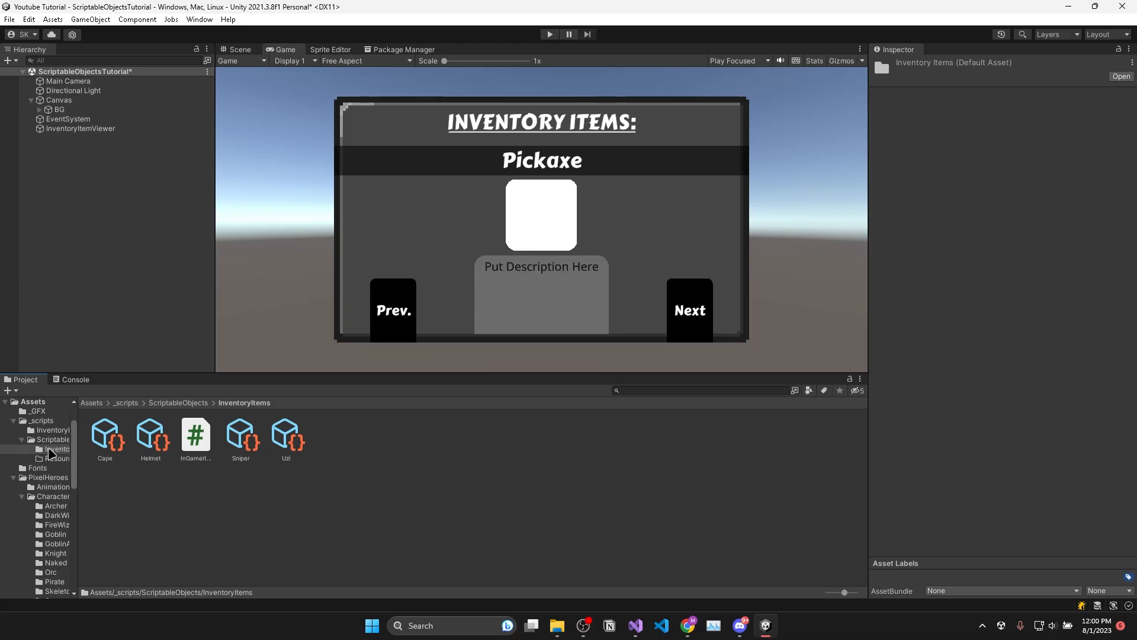
right_click(56, 457)
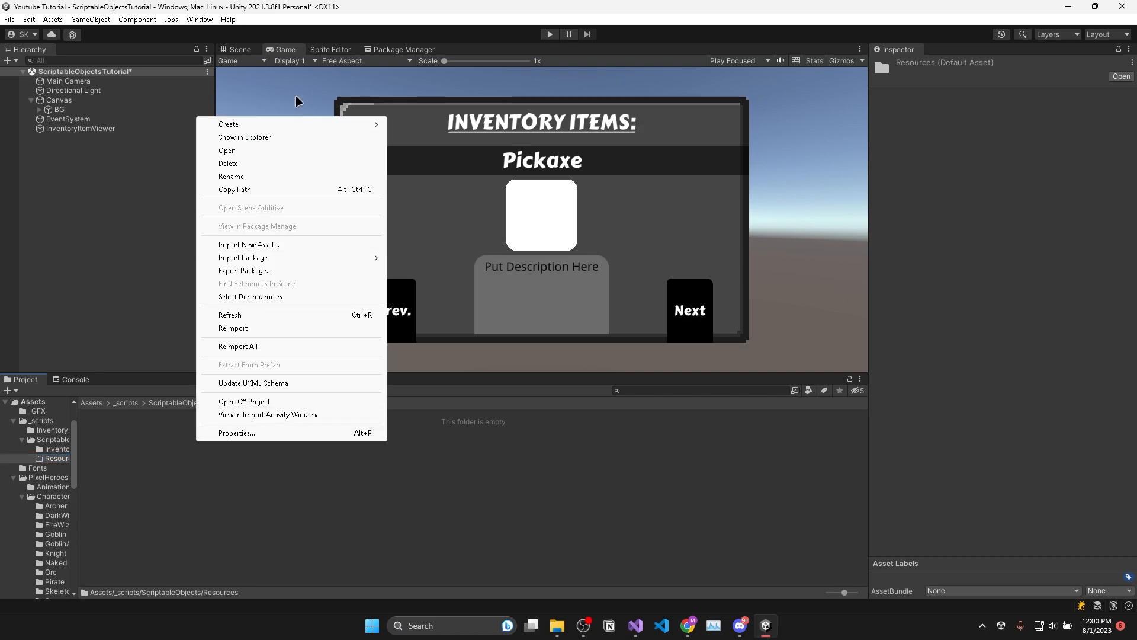
left_click(229, 123)
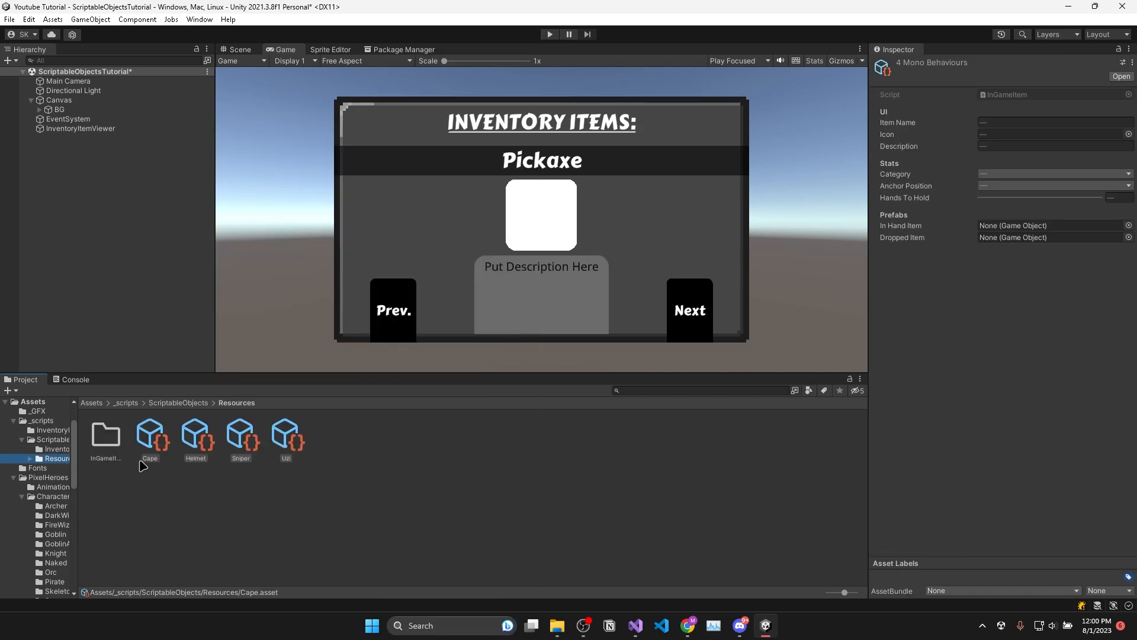
double_click(106, 435)
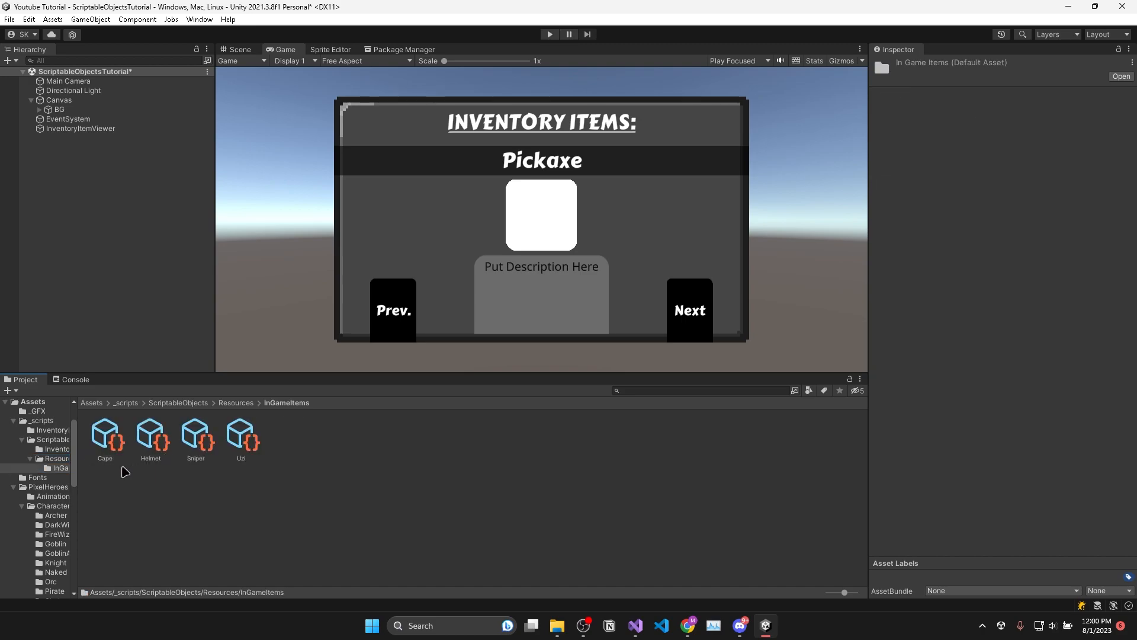
left_click(635, 625)
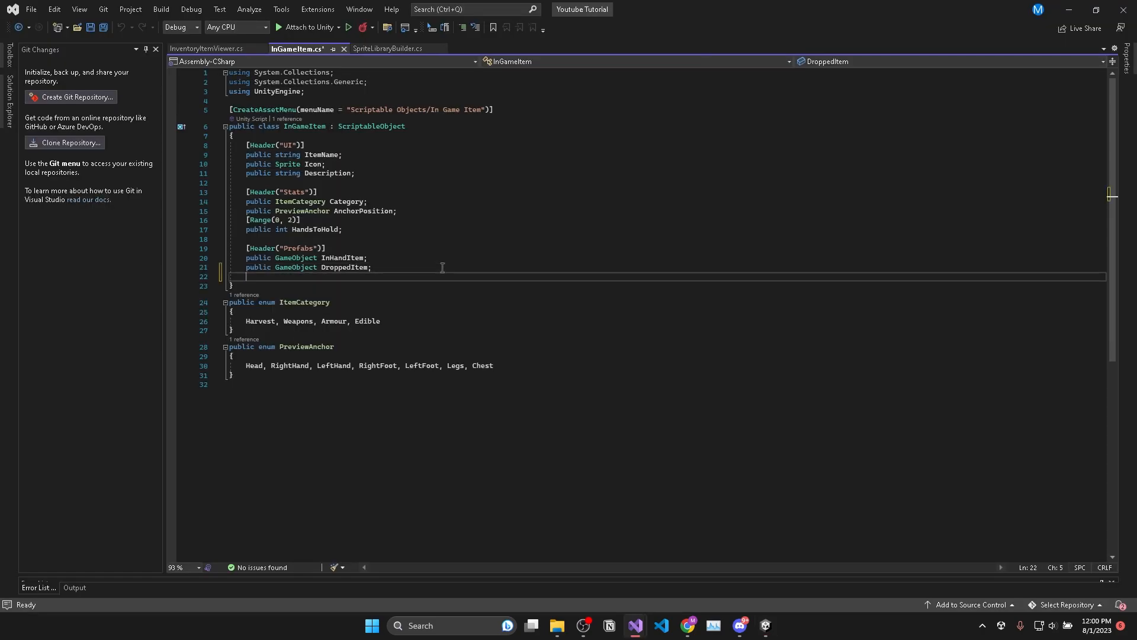
Declare a public static Database class with 'static List<InGameItem> InGameItems = null;'.
type("public static class")
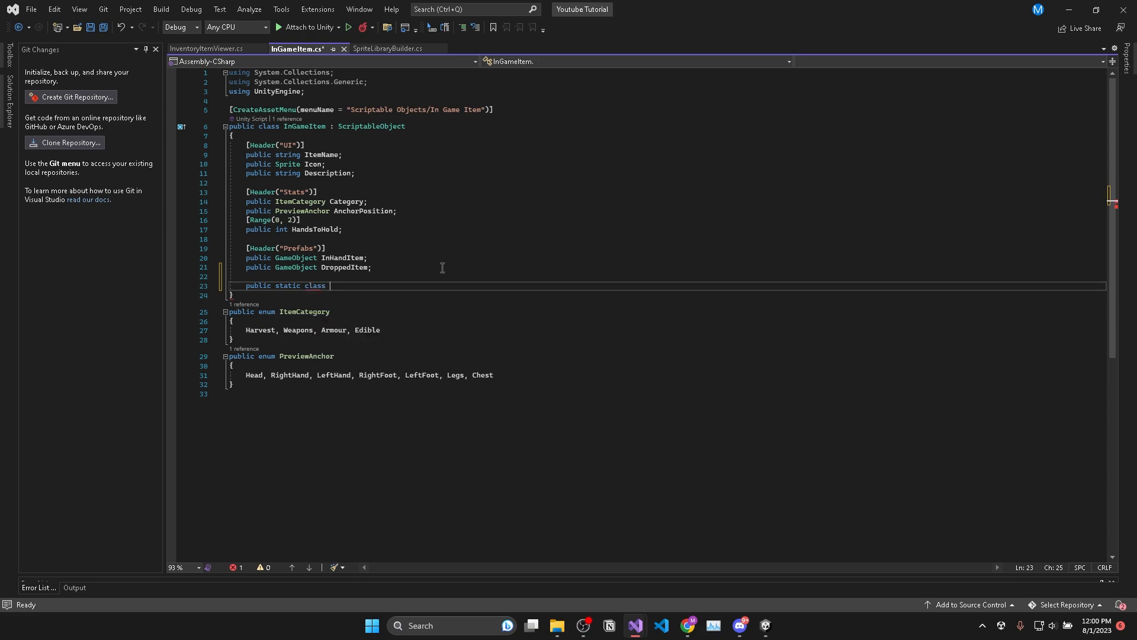
type("Database { }")
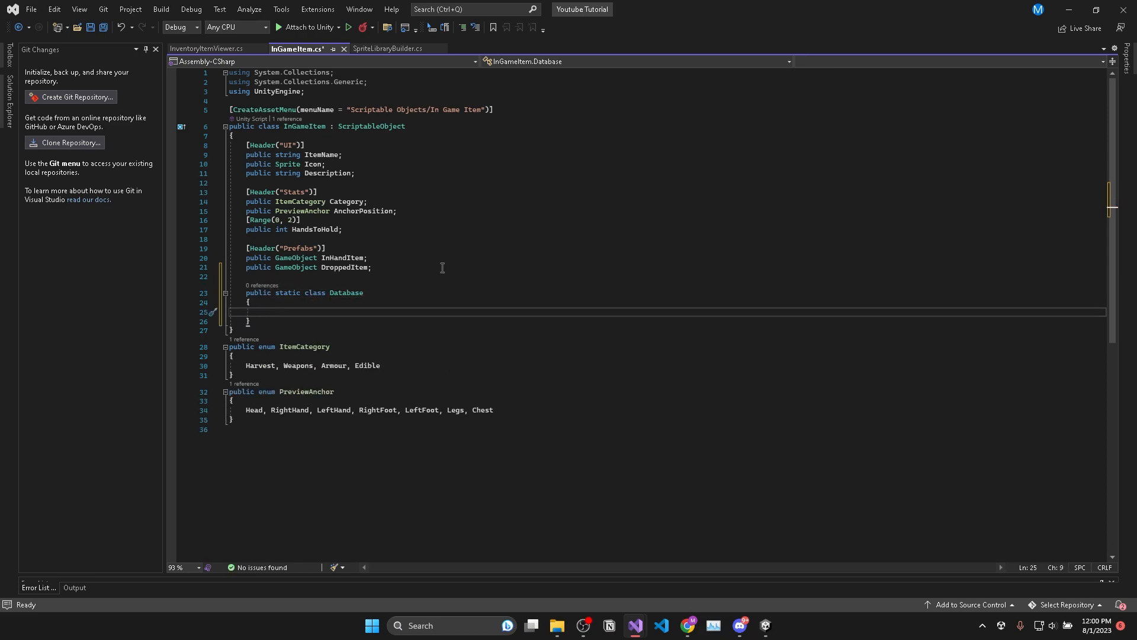
type("static List<InGameItem> InGameItems")
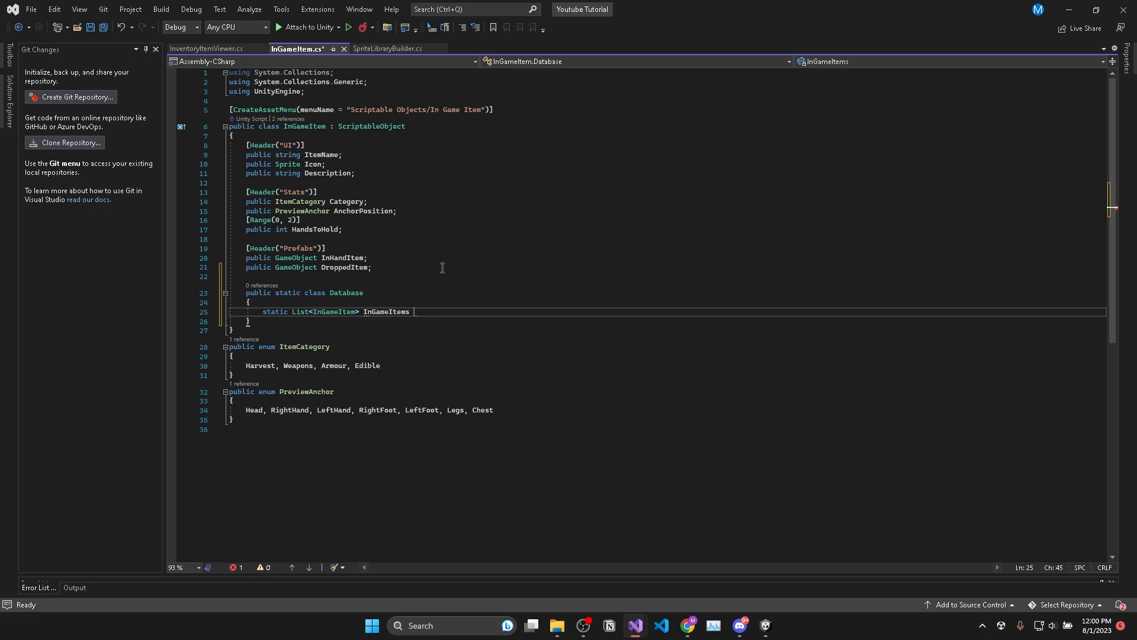
type("= null;")
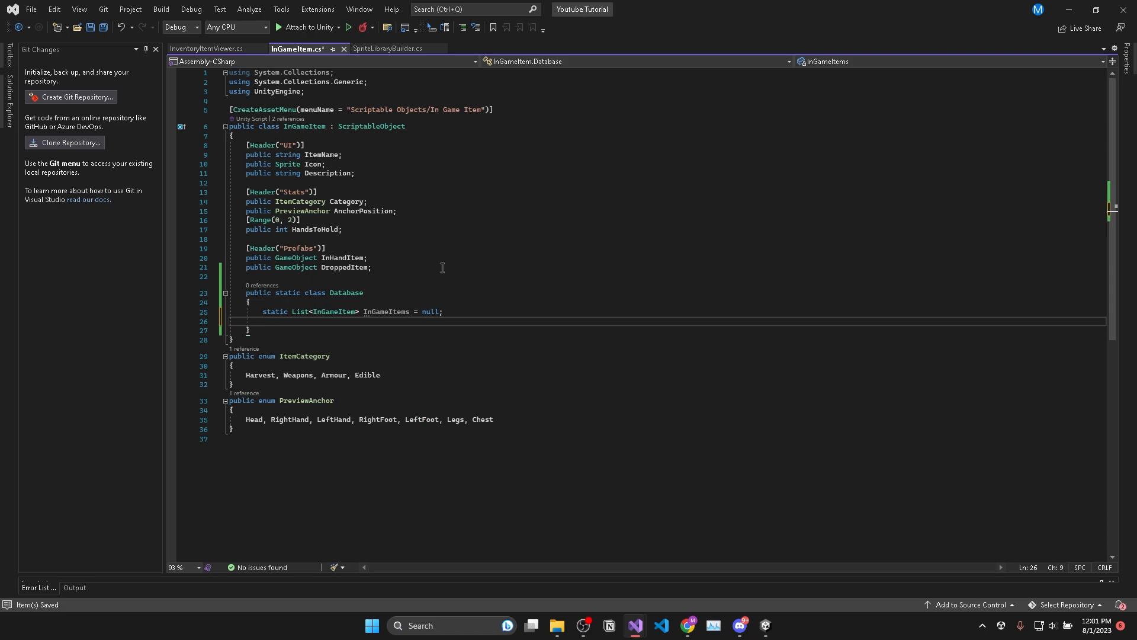
Start GetInGameItems assigning InGameItems from Resources.LoadAll<InGameItem>, checking the folder name.
type("public static List<InGameItem> GetInGameItems(")
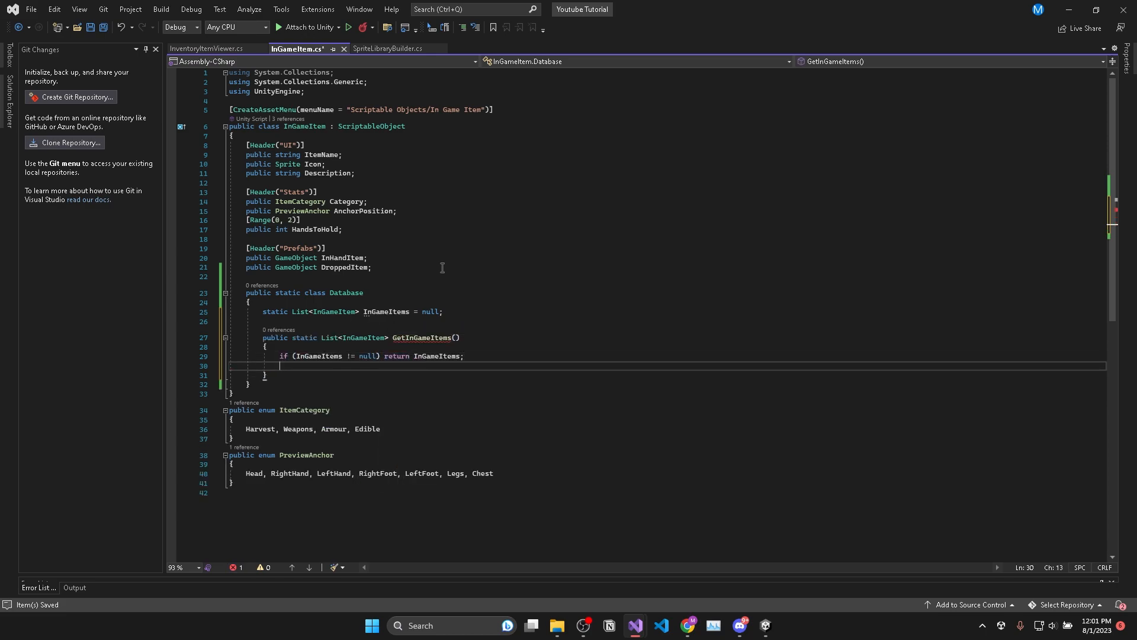
type("InGameItems =")
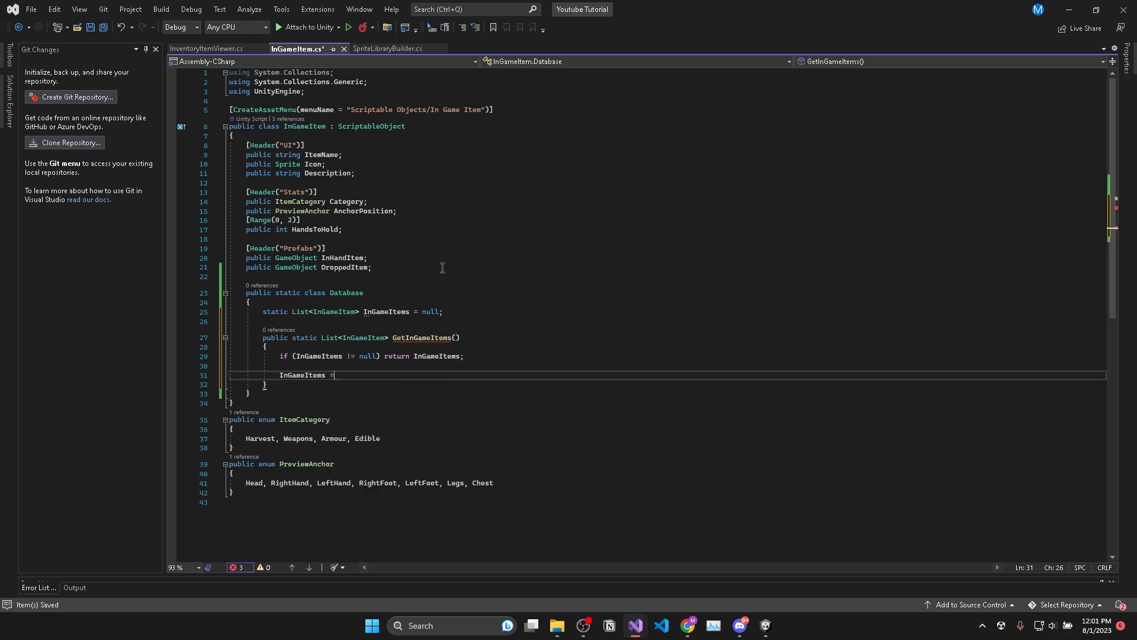
type("Resources.")
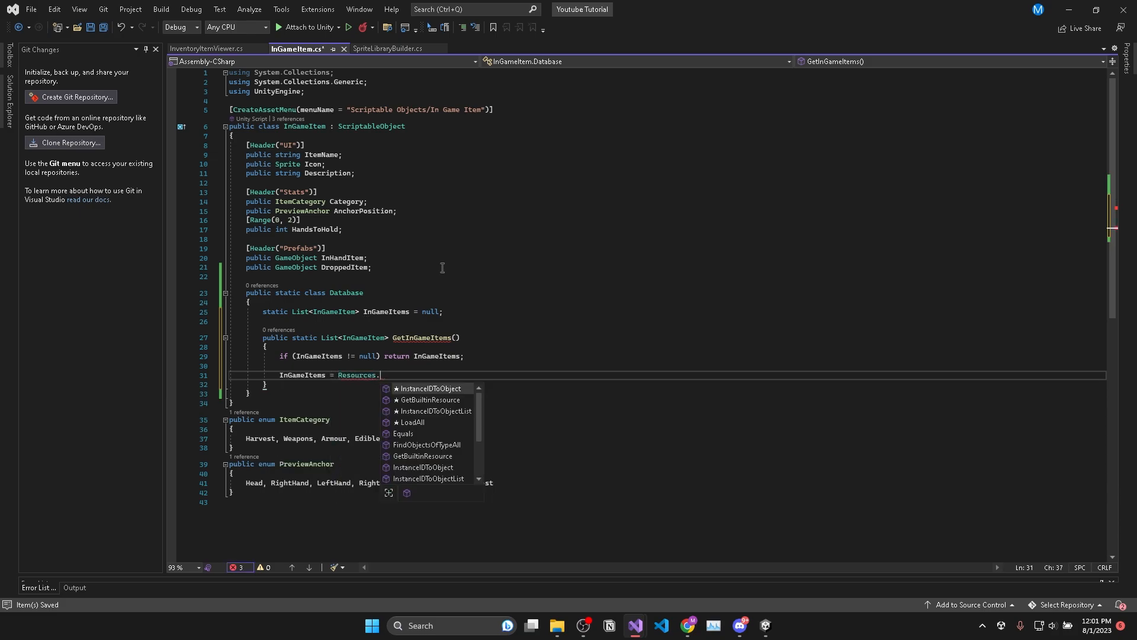
type("LoadAll<InGame")
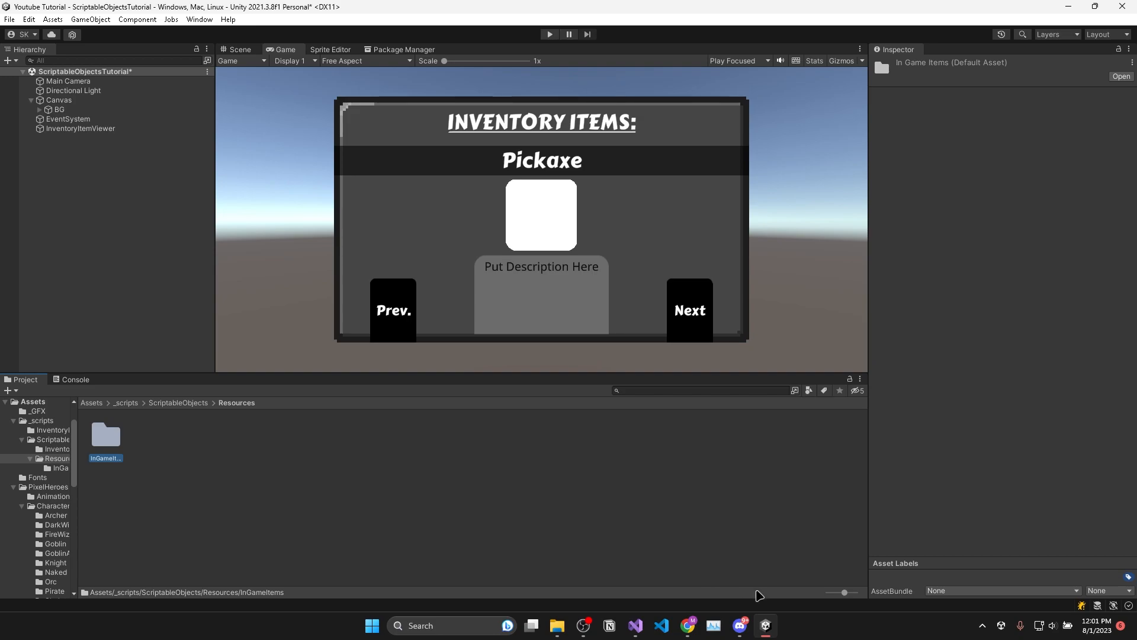
left_click(634, 625)
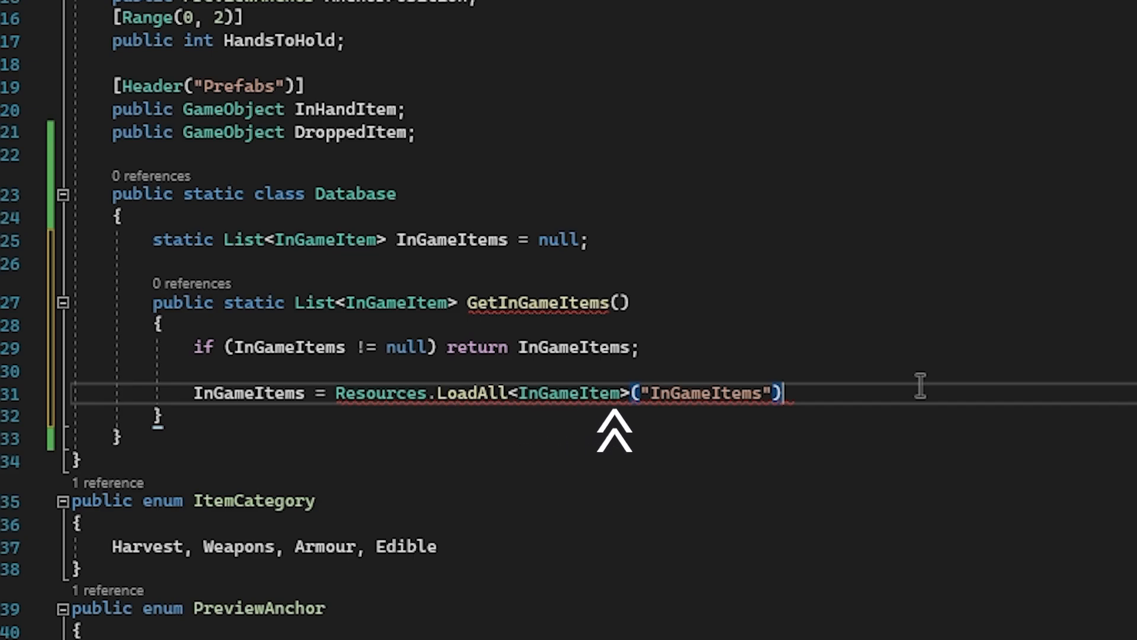
mouse_move(769, 435)
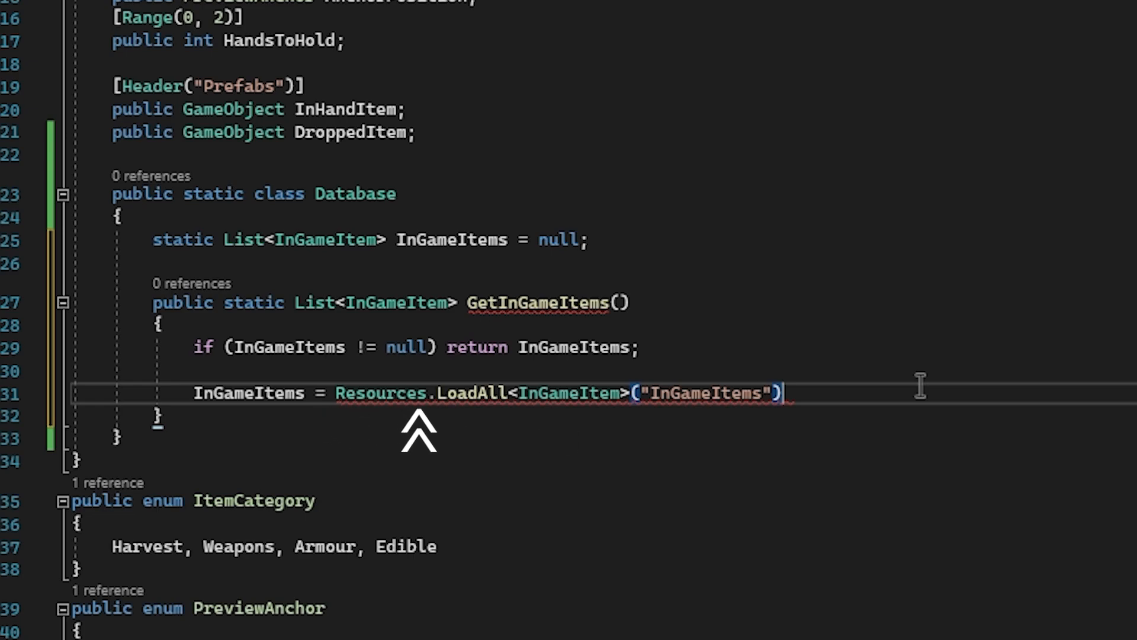
Append .ToList() to the LoadAll call and begin a static GetItemByName method.
type(".ToList();")
type("return InGameItems;")
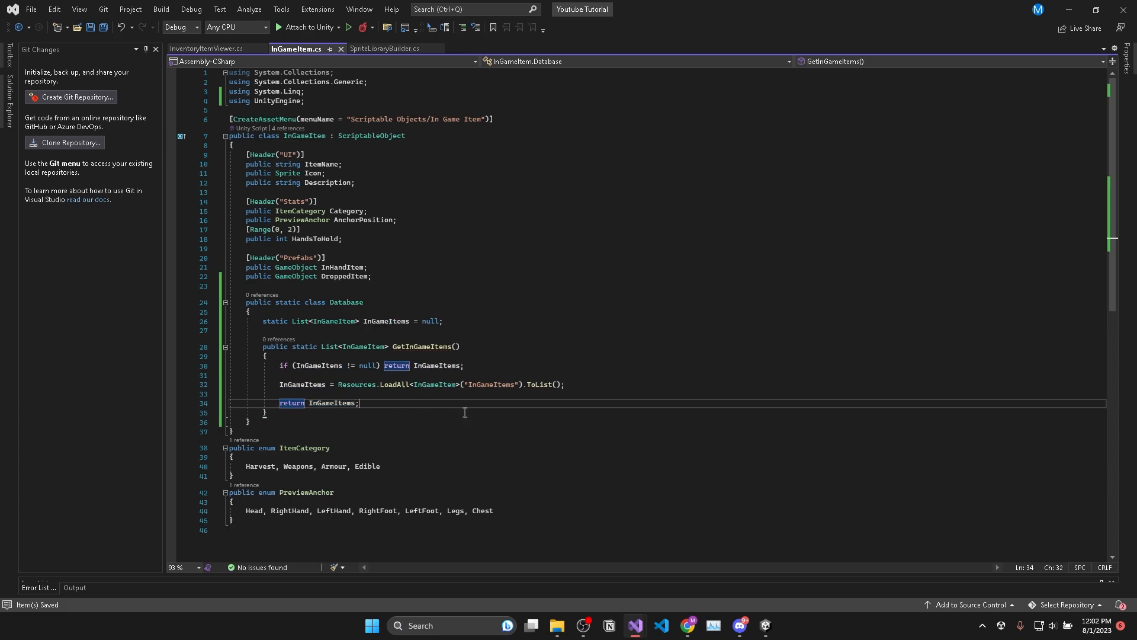
scroll("down", 3)
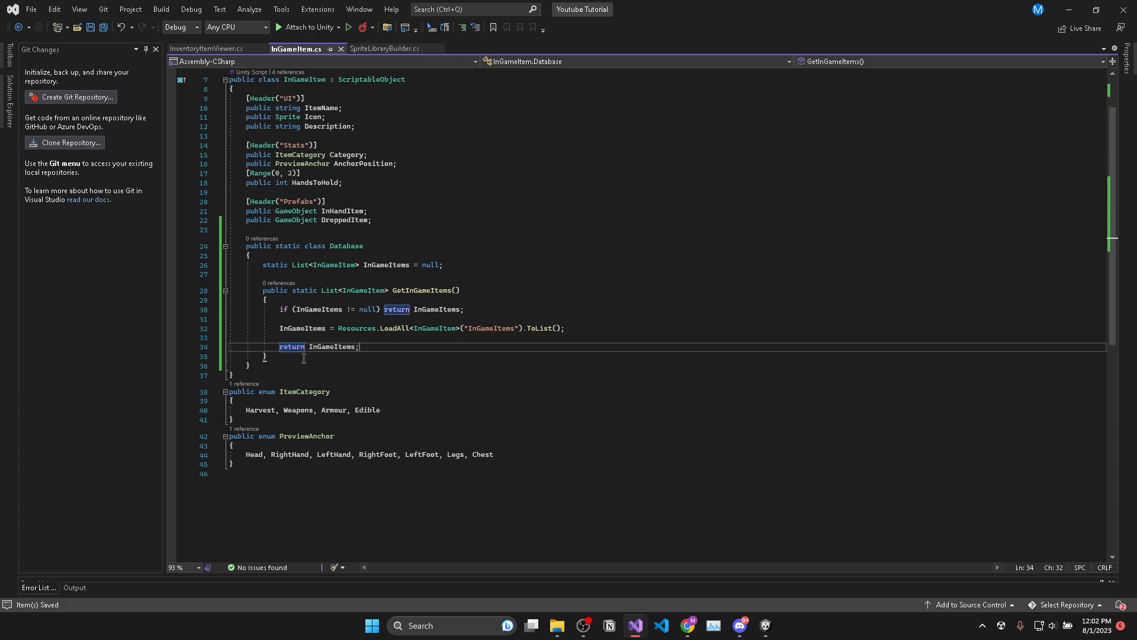
type("public static InGameItem GetItemByName(string")
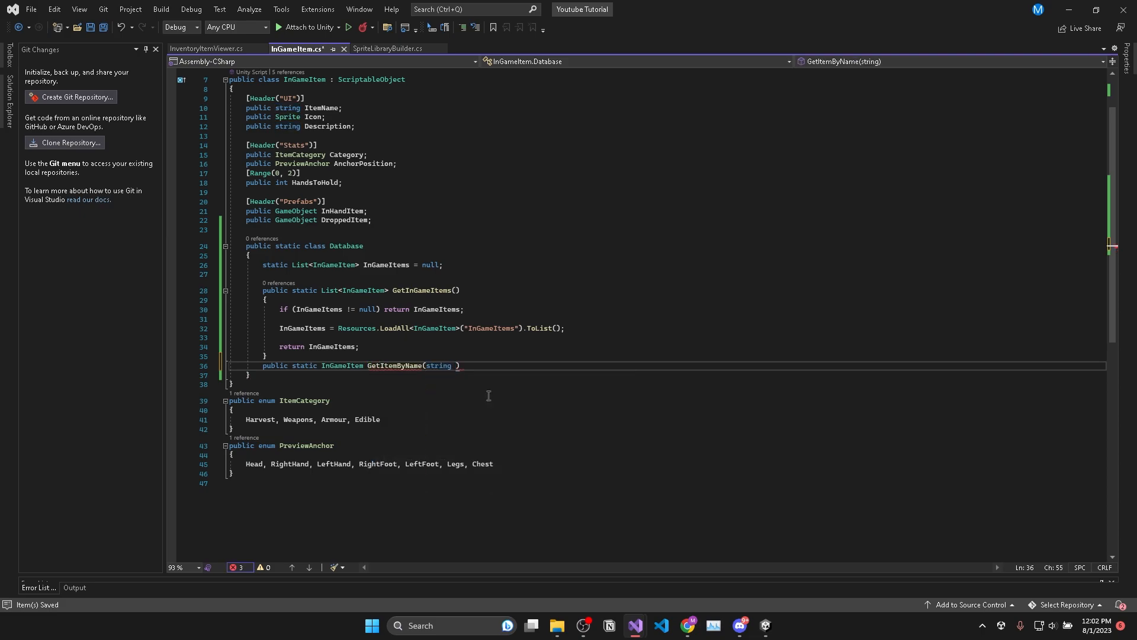
Complete GetItemByName(itemName) using Find(item => item.ItemName == itemName) and return to InventoryItemViewer.
type("itemName")
type("=> GetInGameItems().")
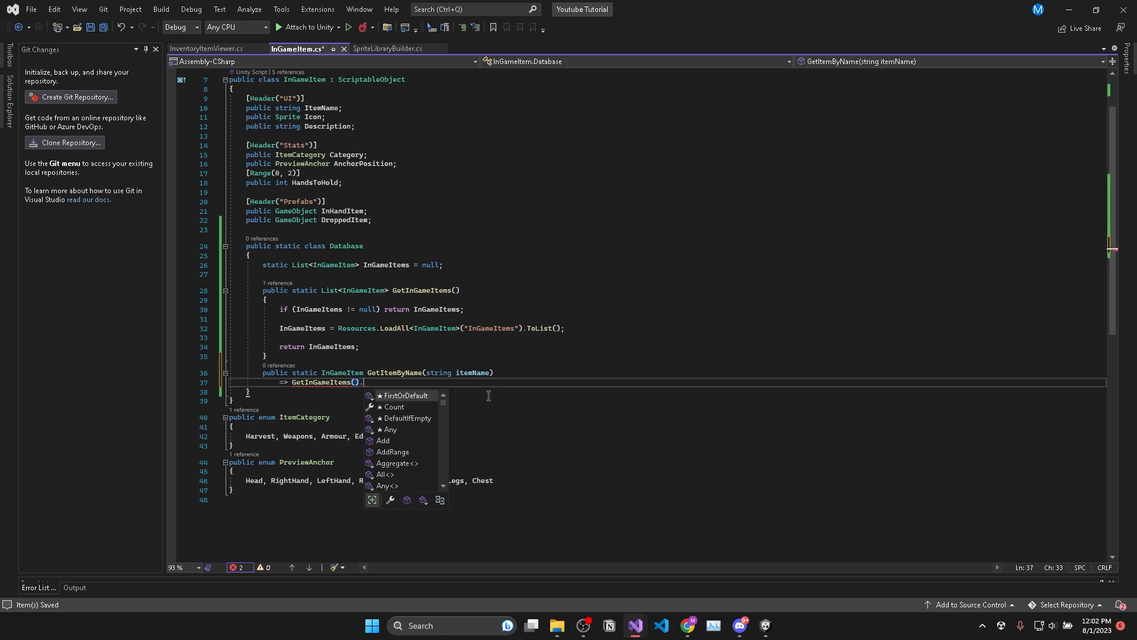
type("Find(item => )")
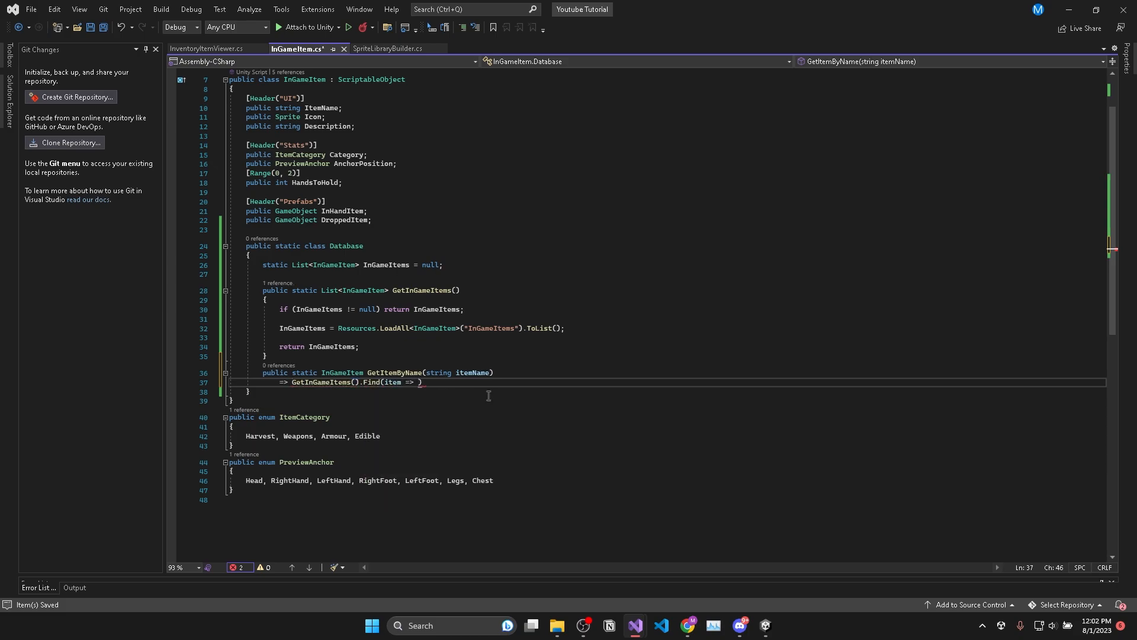
type("item.ItemName")
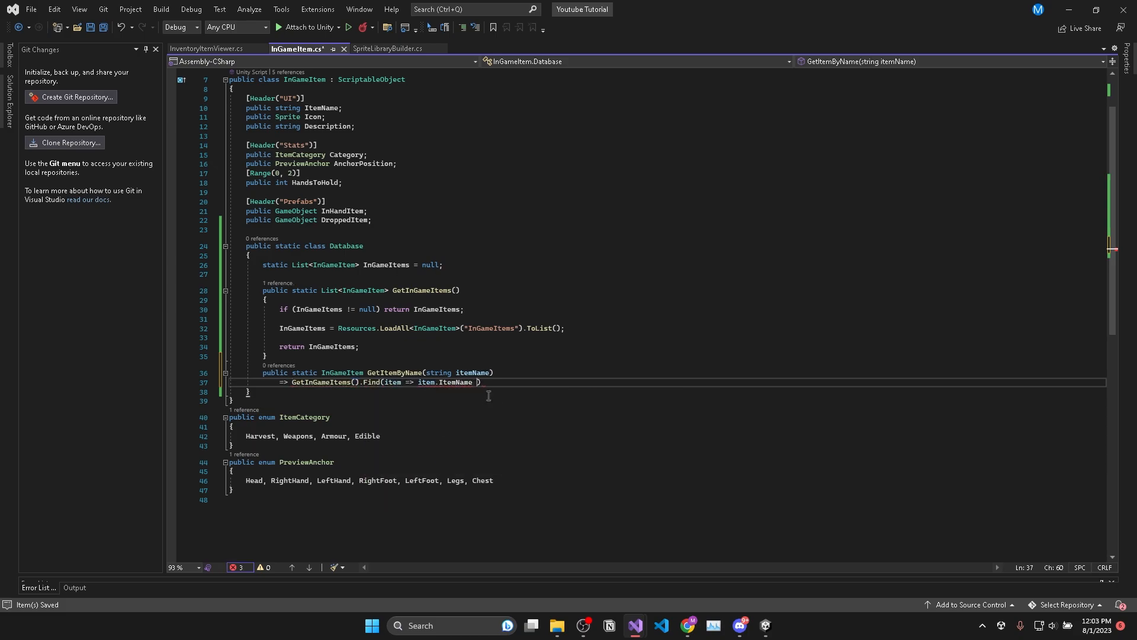
type("== itemName)")
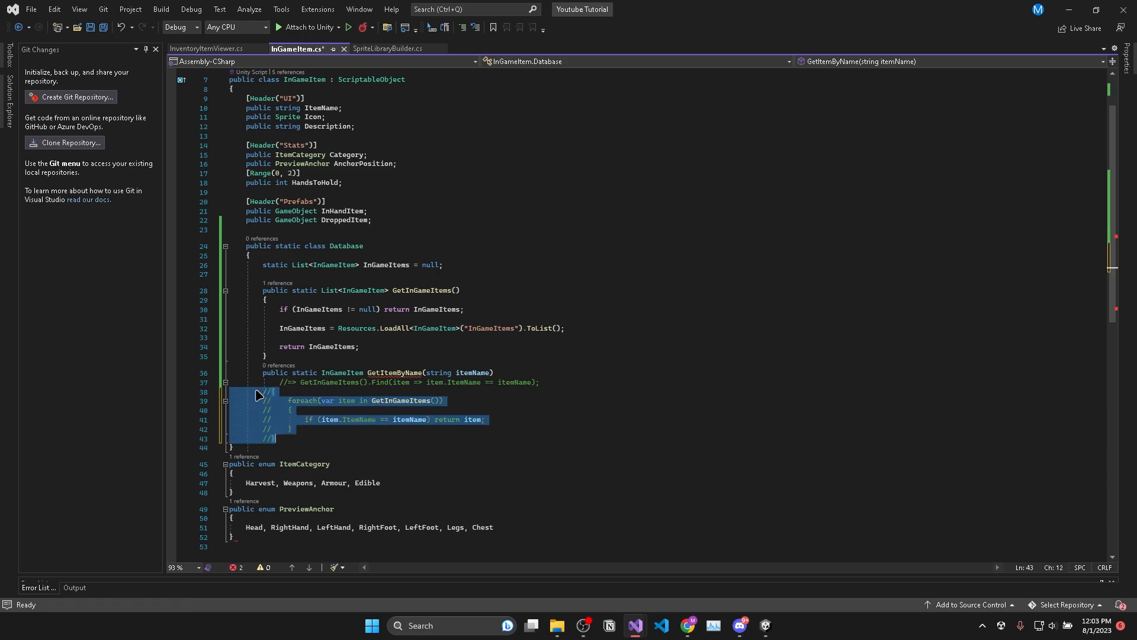
left_click(208, 48)
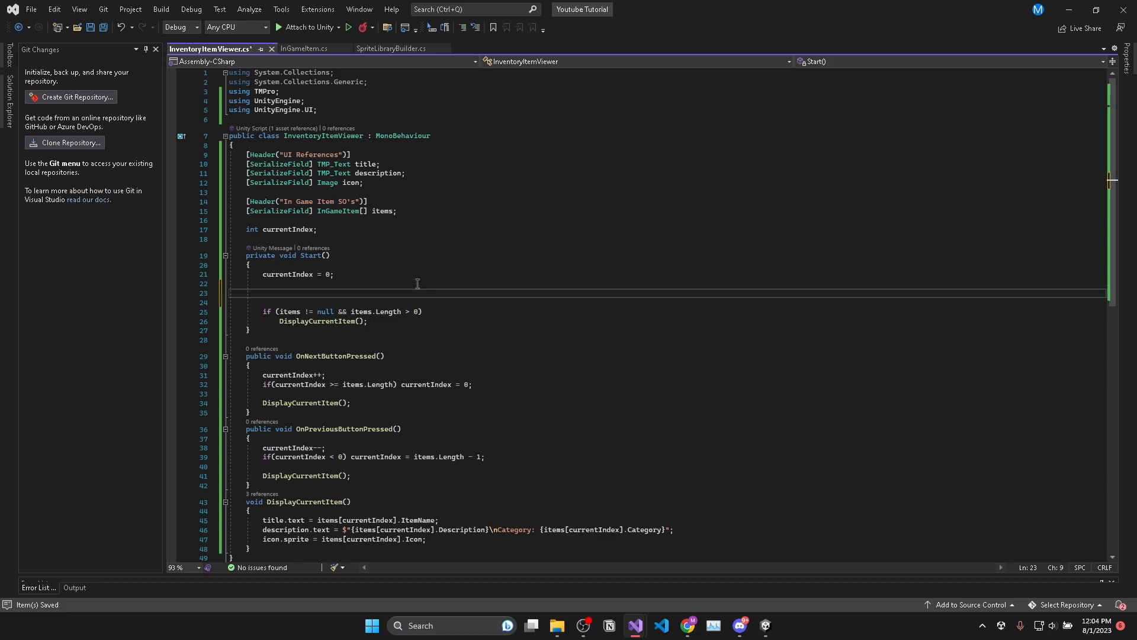
Set items = InGameItem.Database.GetInGameItems() in Start and test it in Play mode.
type("items = InGameItem.")
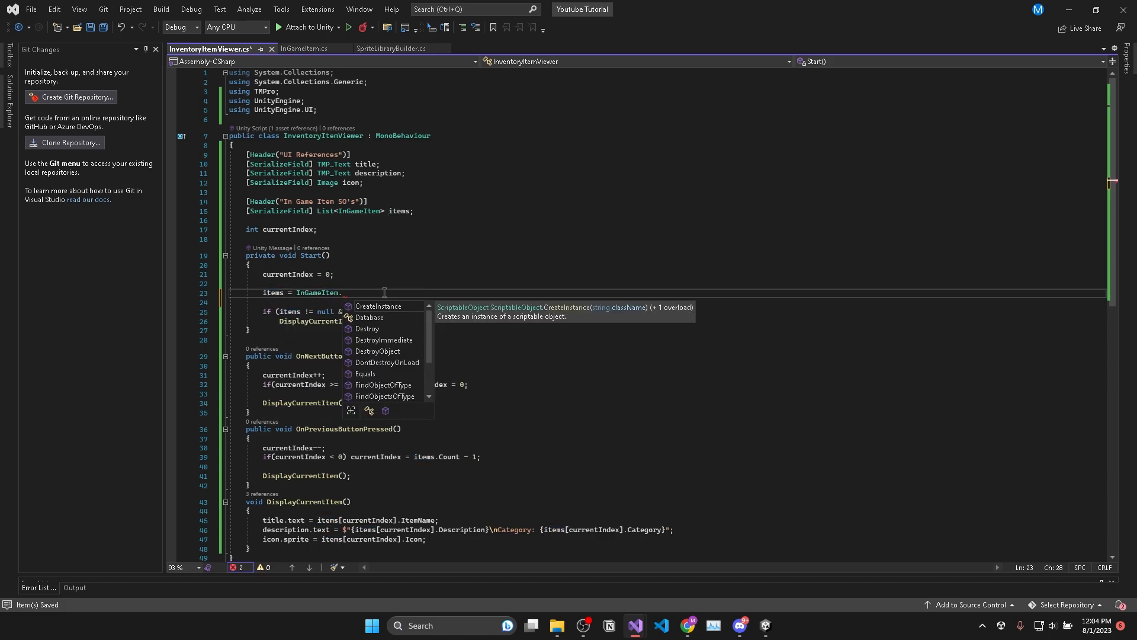
type("Database.GetInGameItems();")
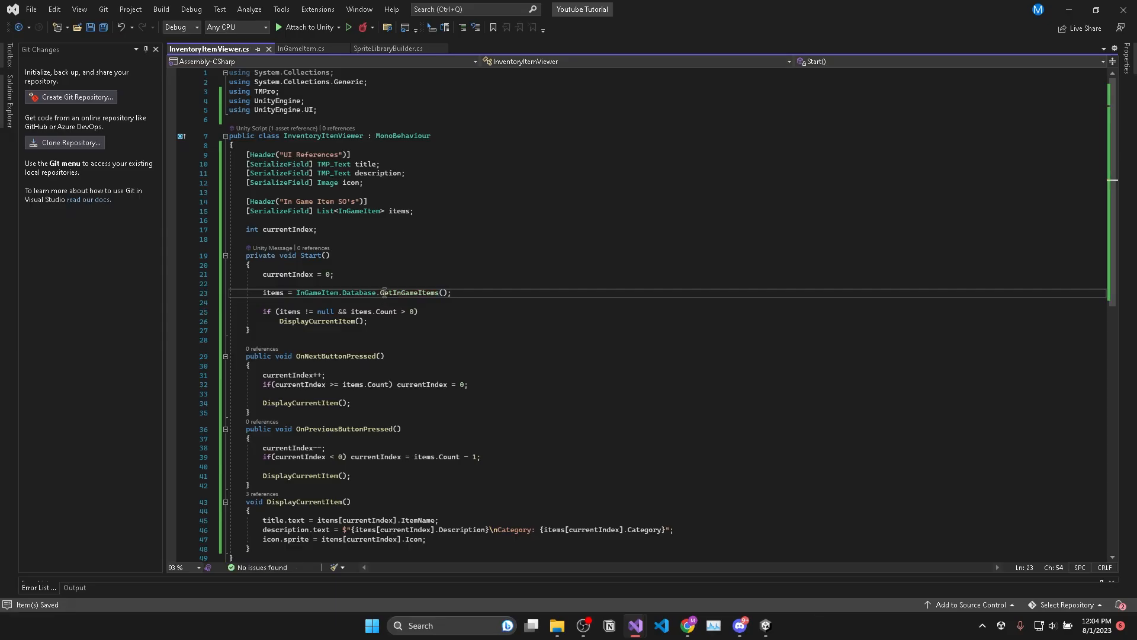
left_click(764, 625)
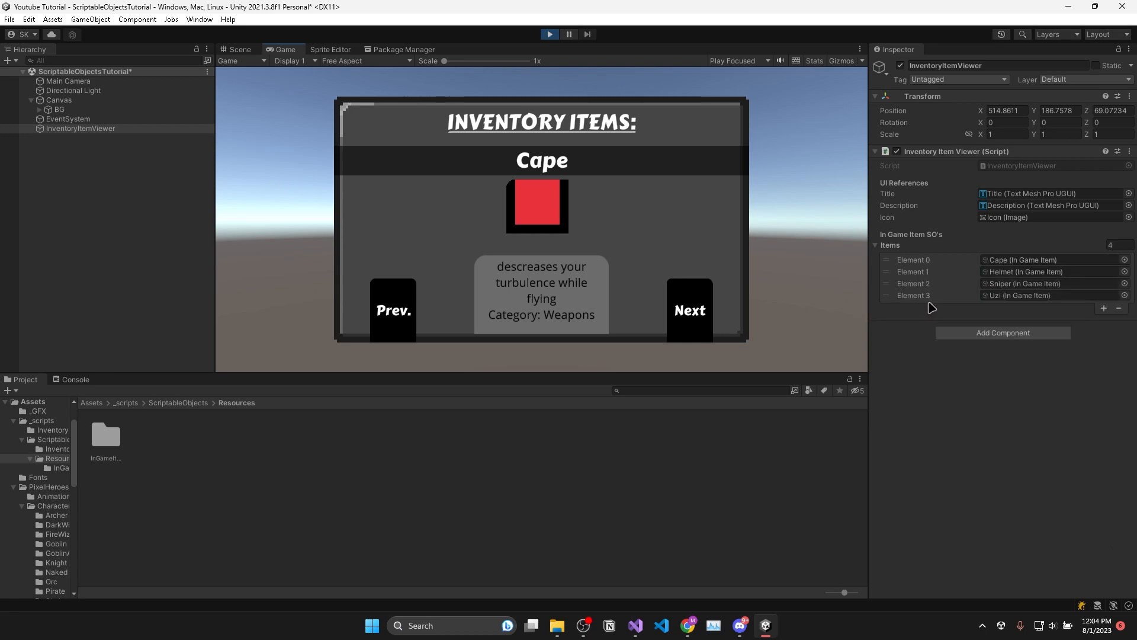
mouse_move(748, 328)
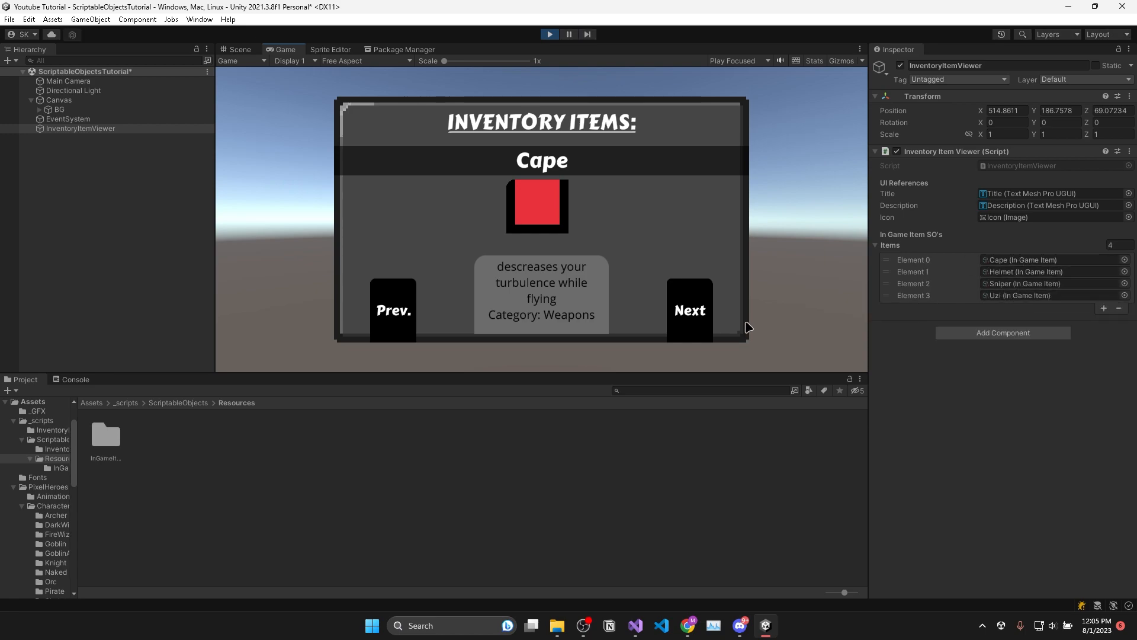
left_click(688, 309)
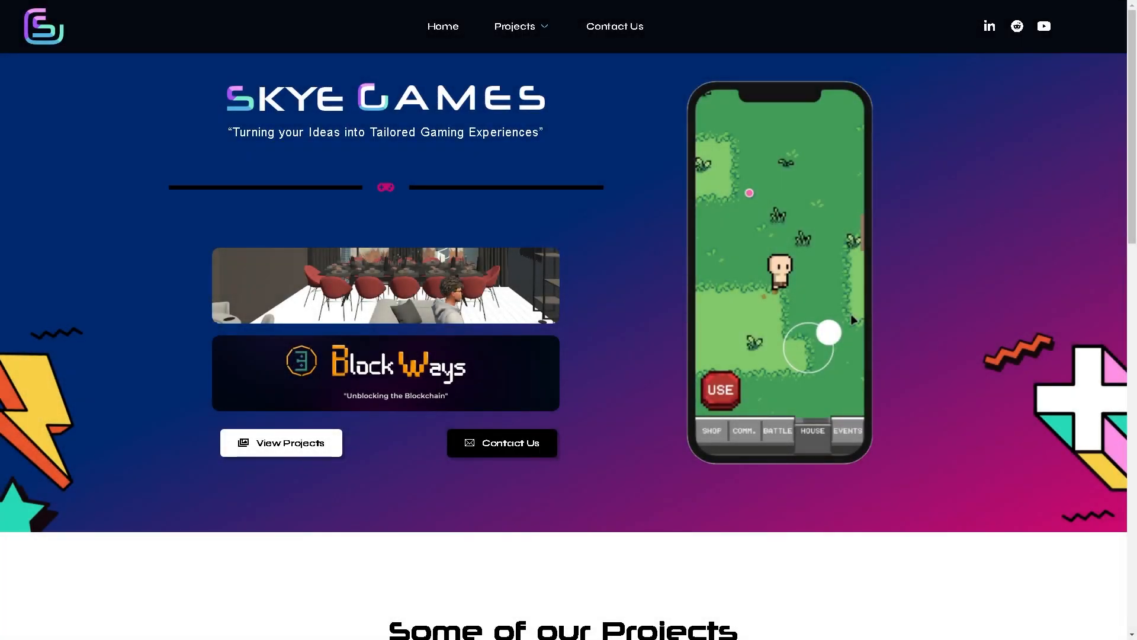
Scroll past the hero banner to the Some of our Projects carousel.
scroll("down", 3)
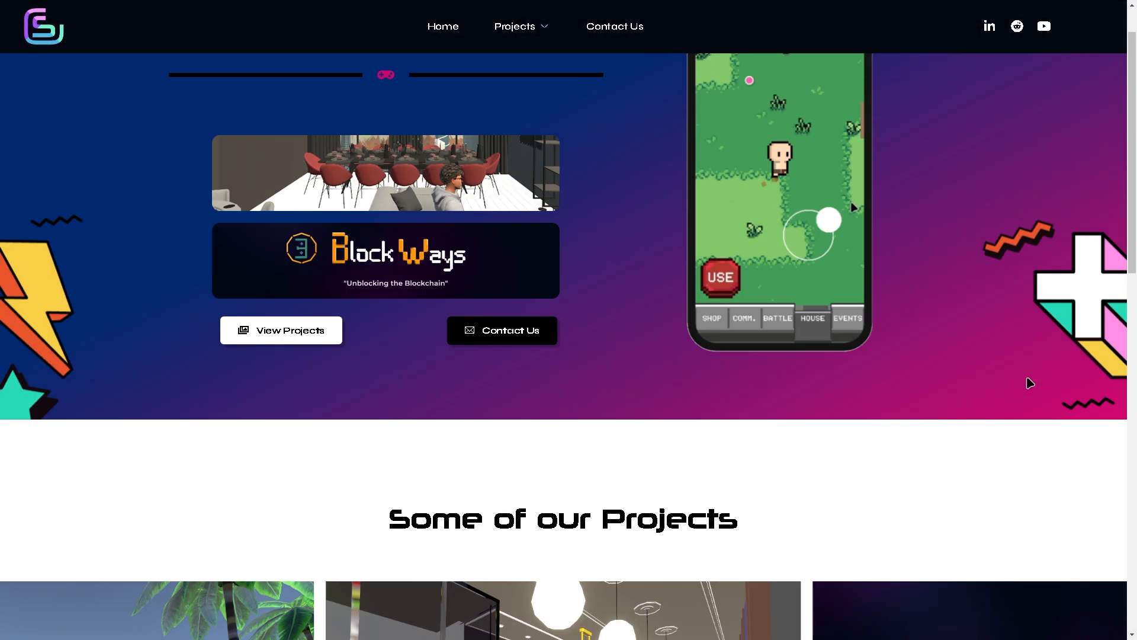
scroll("down", 3)
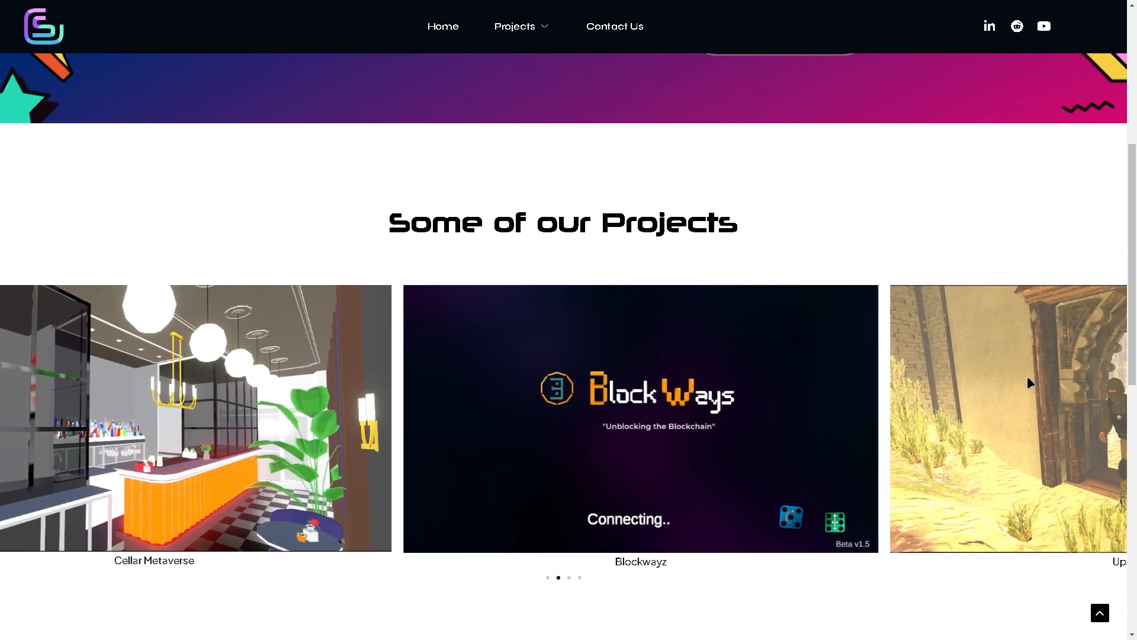
scroll("down", 3)
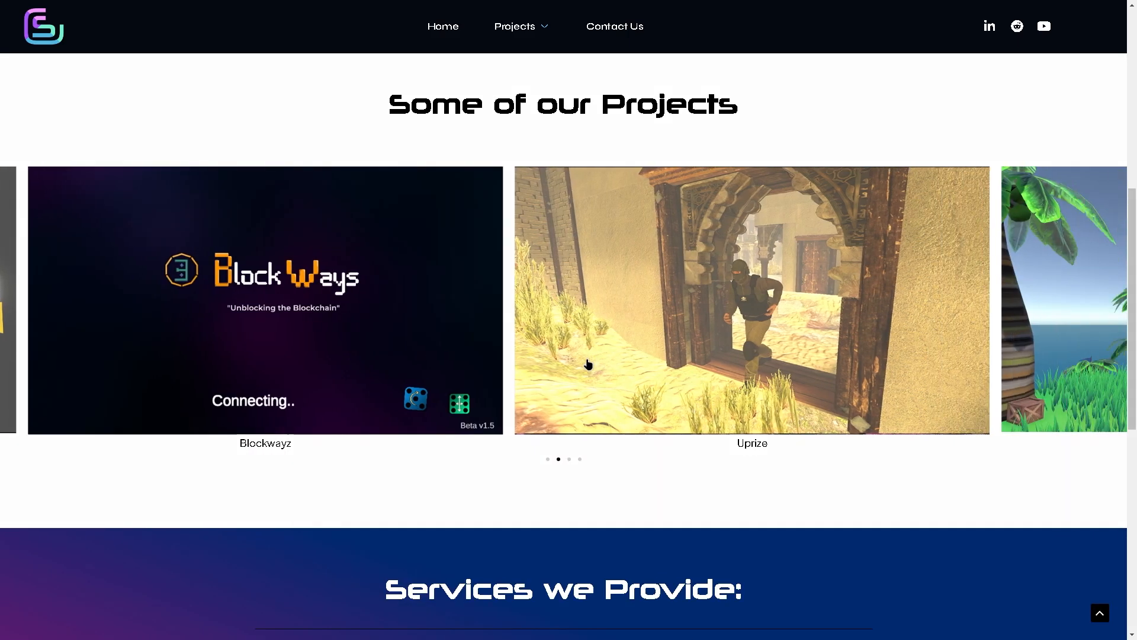